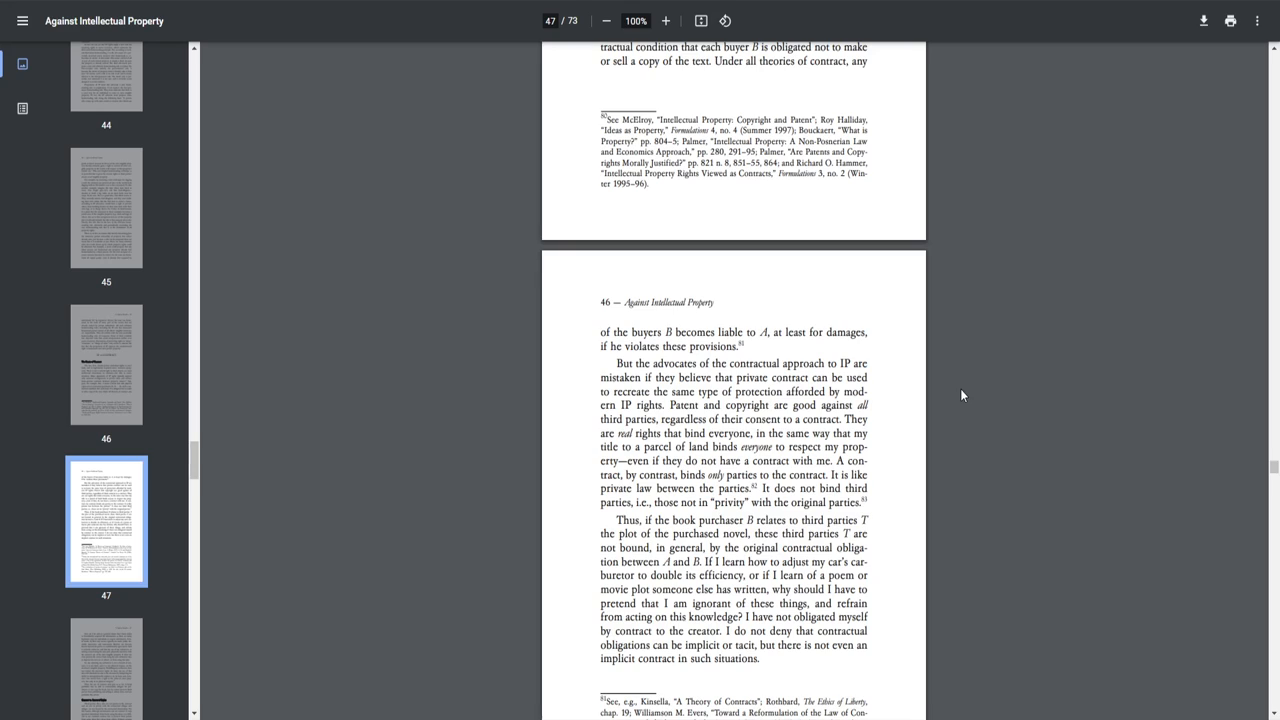
# Scroll page 46 down to show footnotes 81–83 on contract versus IP rights
pyautogui.scroll(-3)
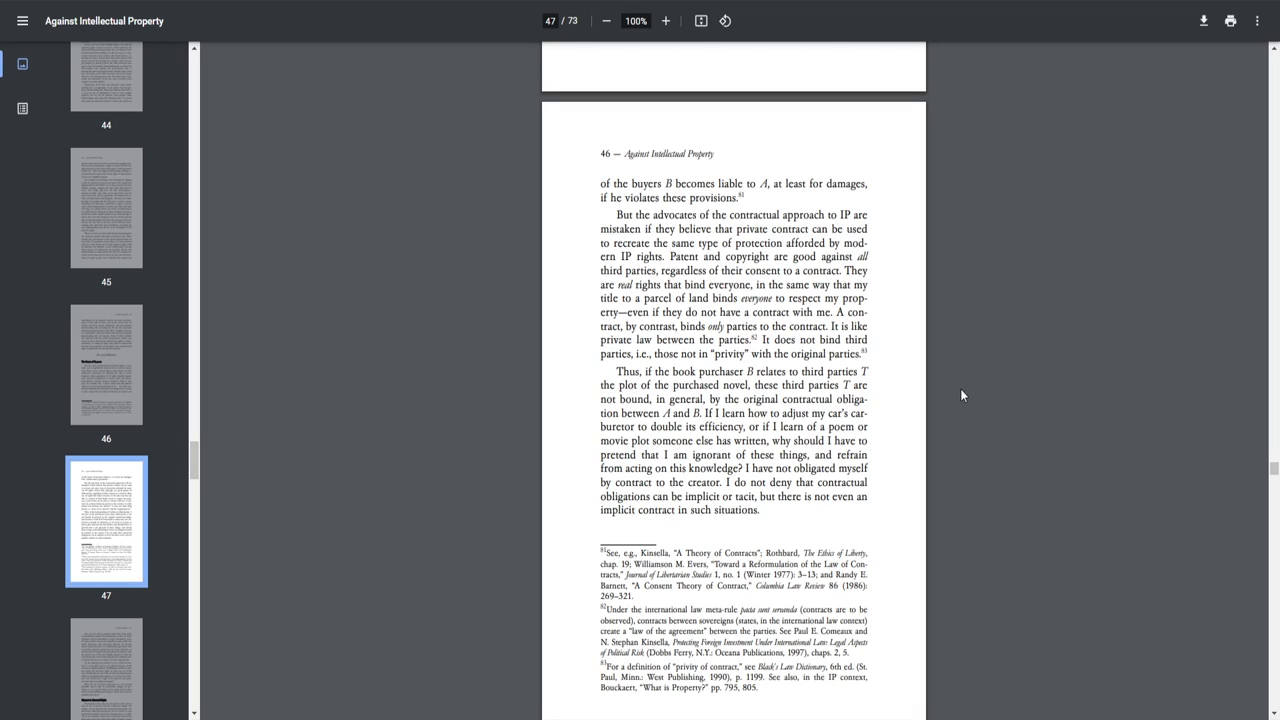
pyautogui.scroll(-3)
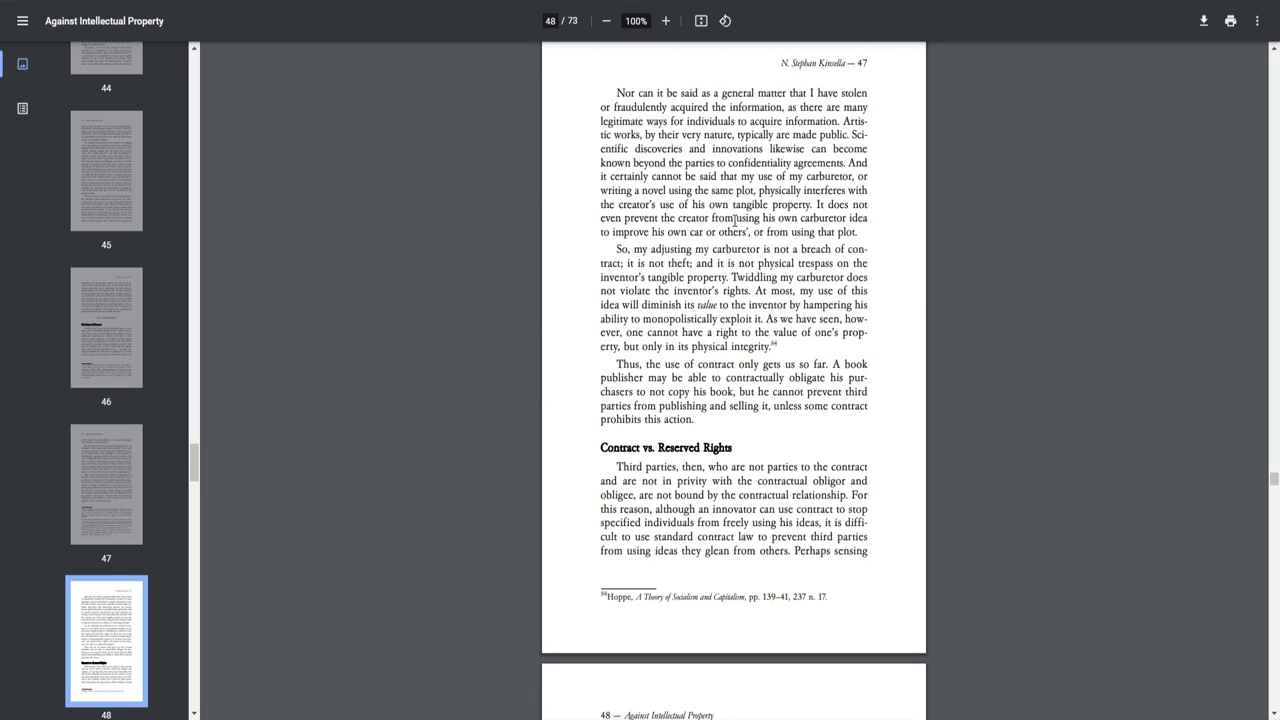
pyautogui.moveTo(660, 228)
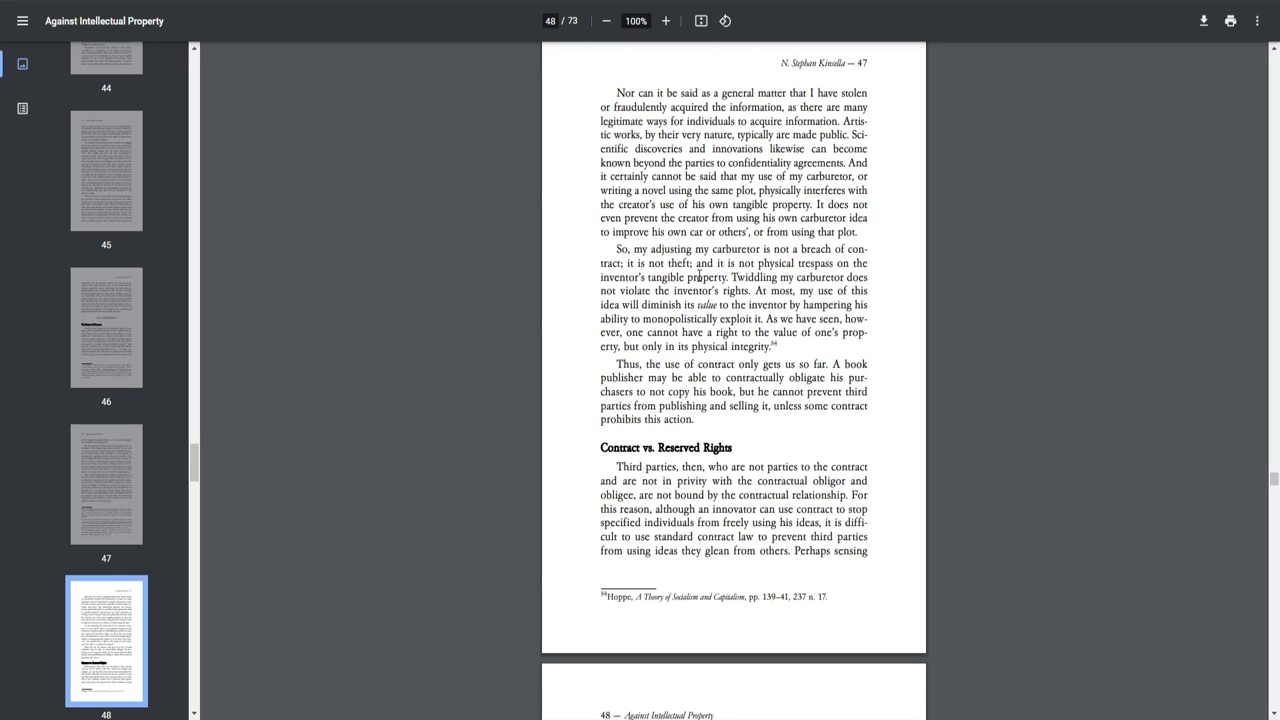
pyautogui.moveTo(722, 278)
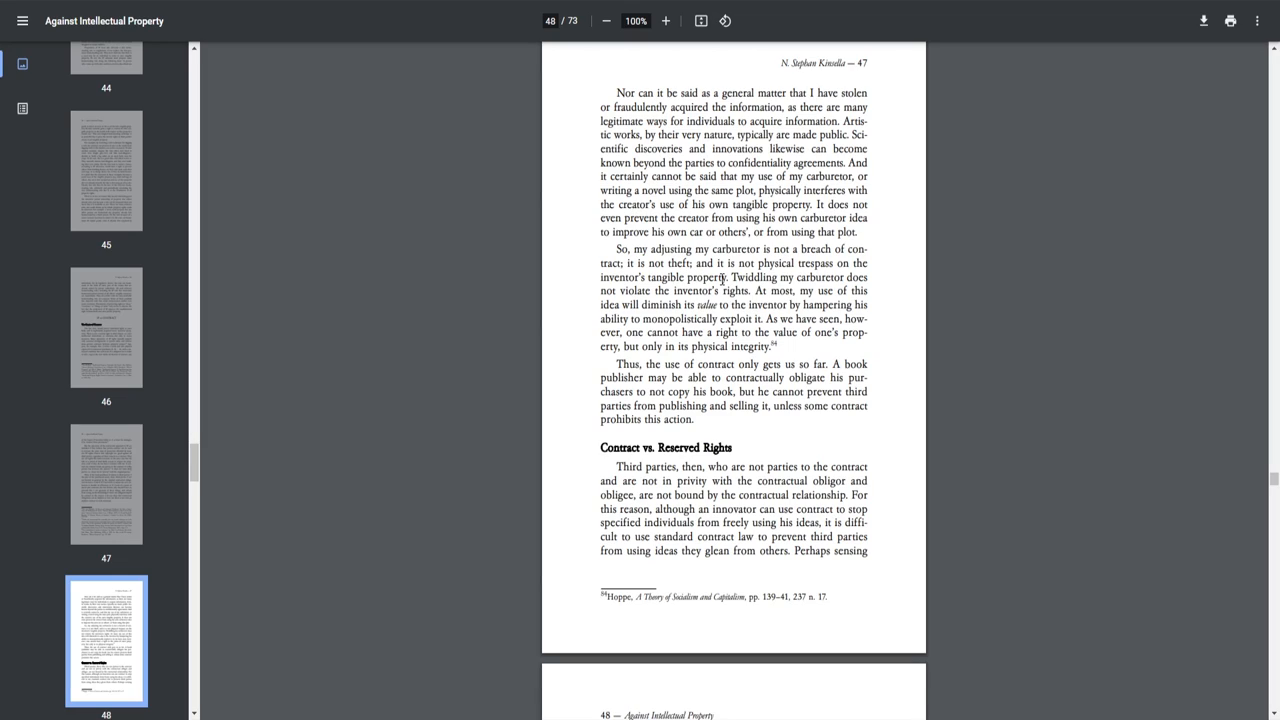
pyautogui.moveTo(775, 287)
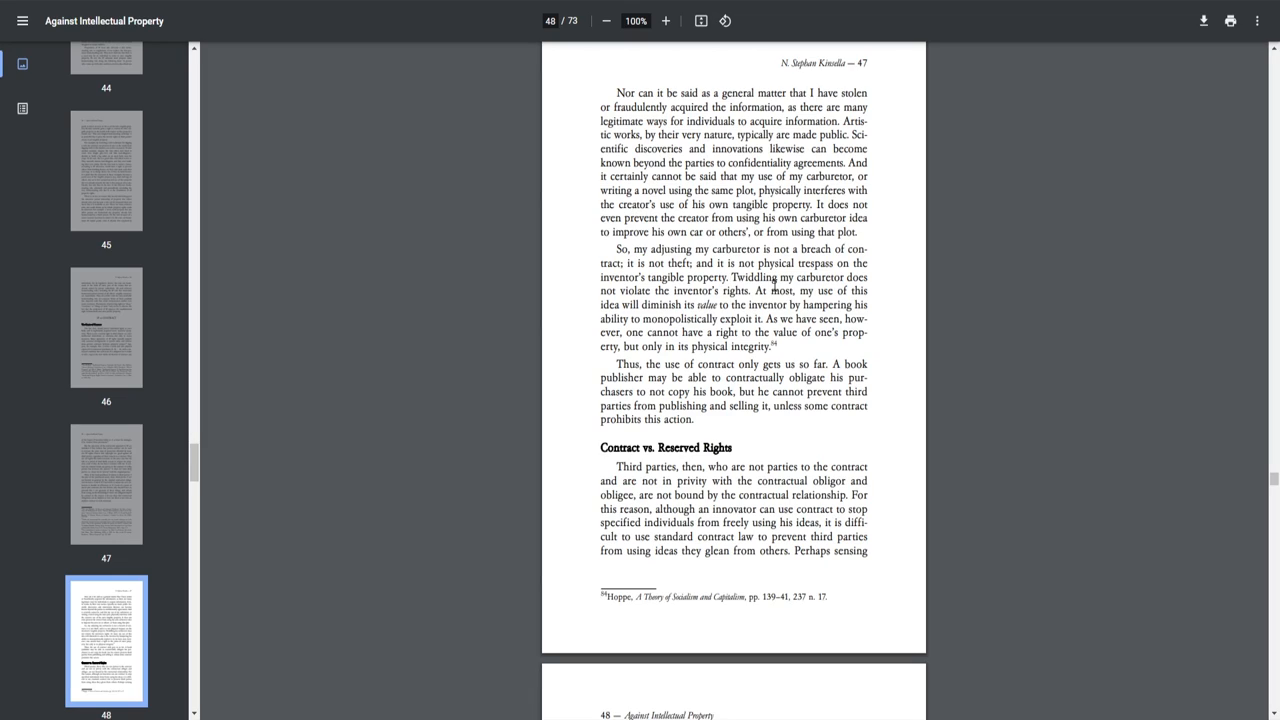
pyautogui.moveTo(790, 292)
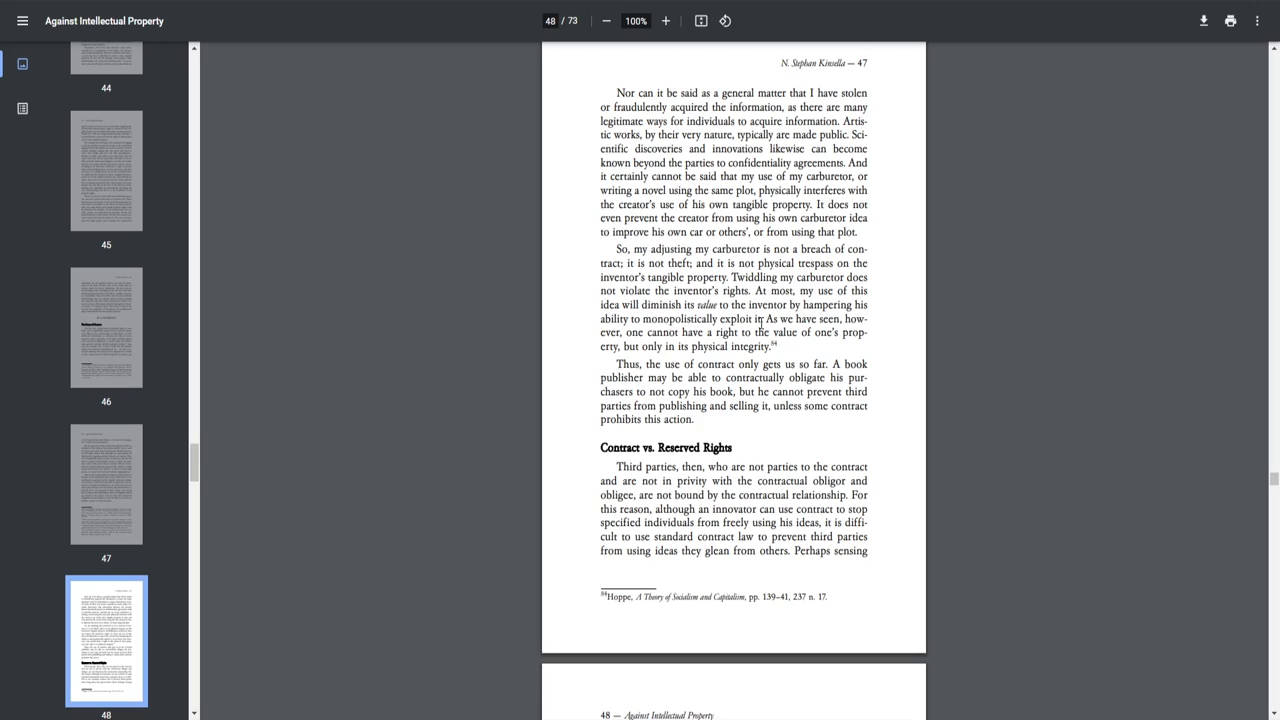
pyautogui.moveTo(736, 344)
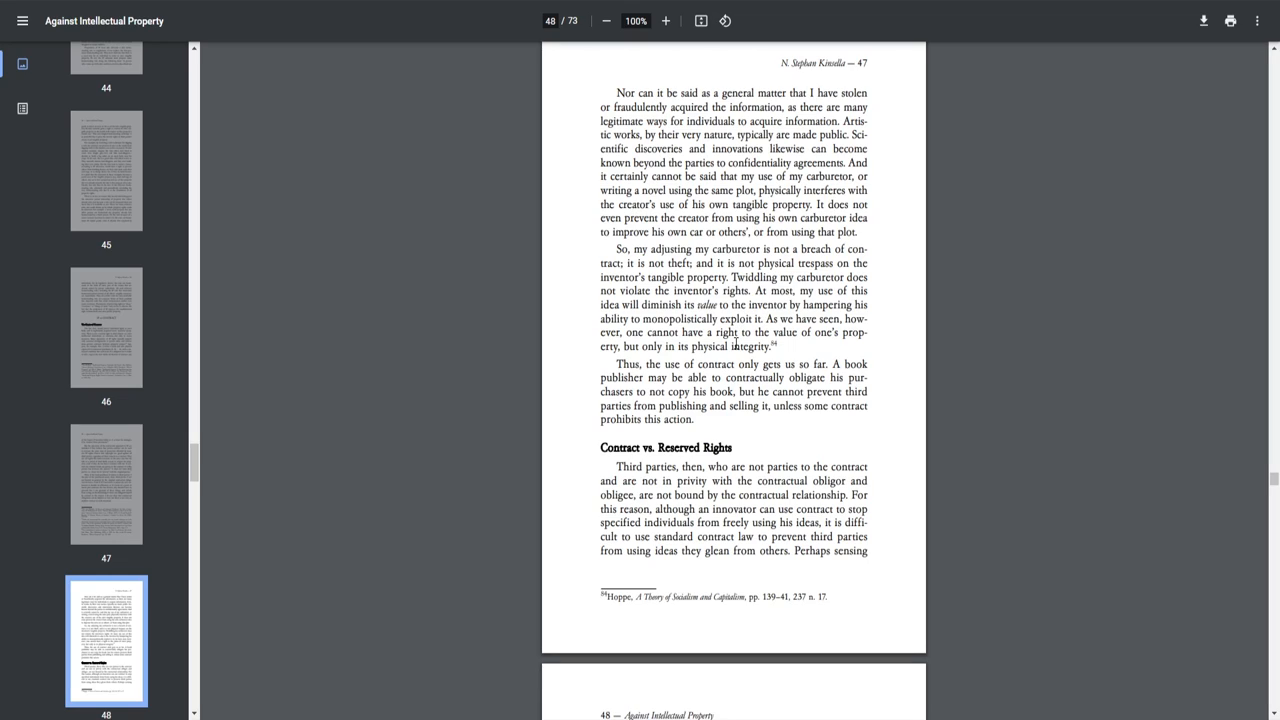
pyautogui.moveTo(748, 356)
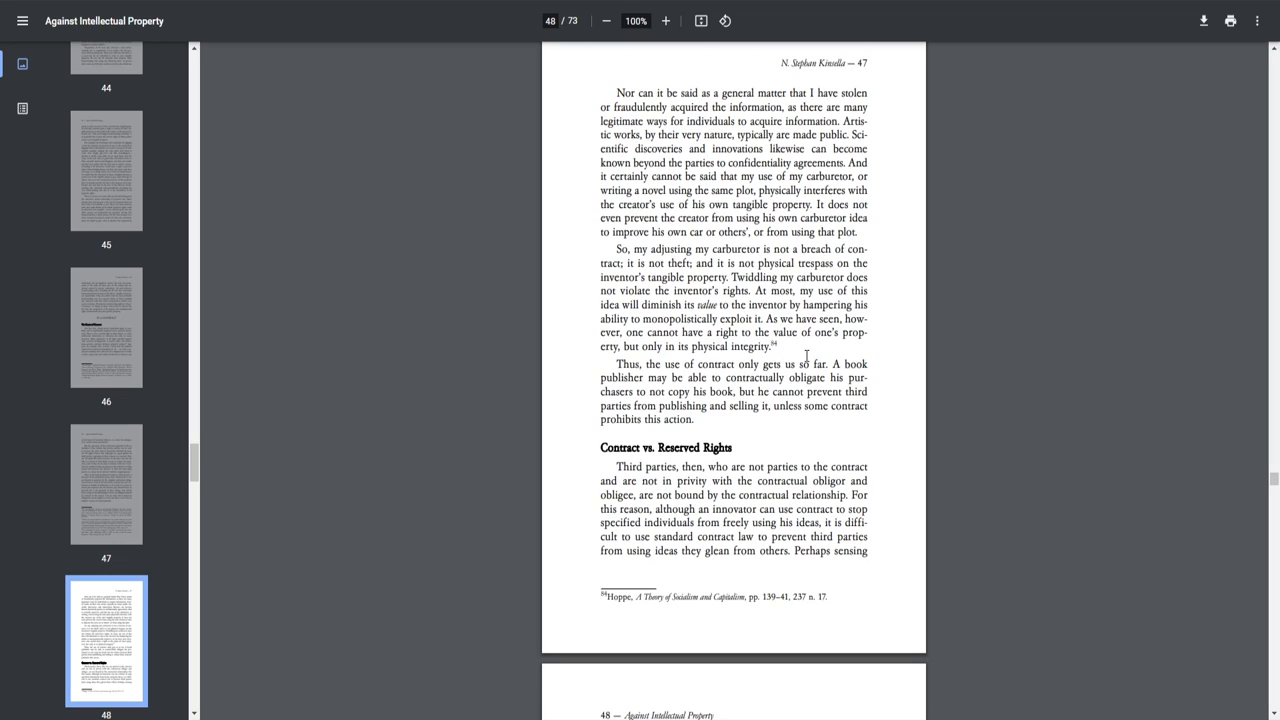
pyautogui.moveTo(724, 377)
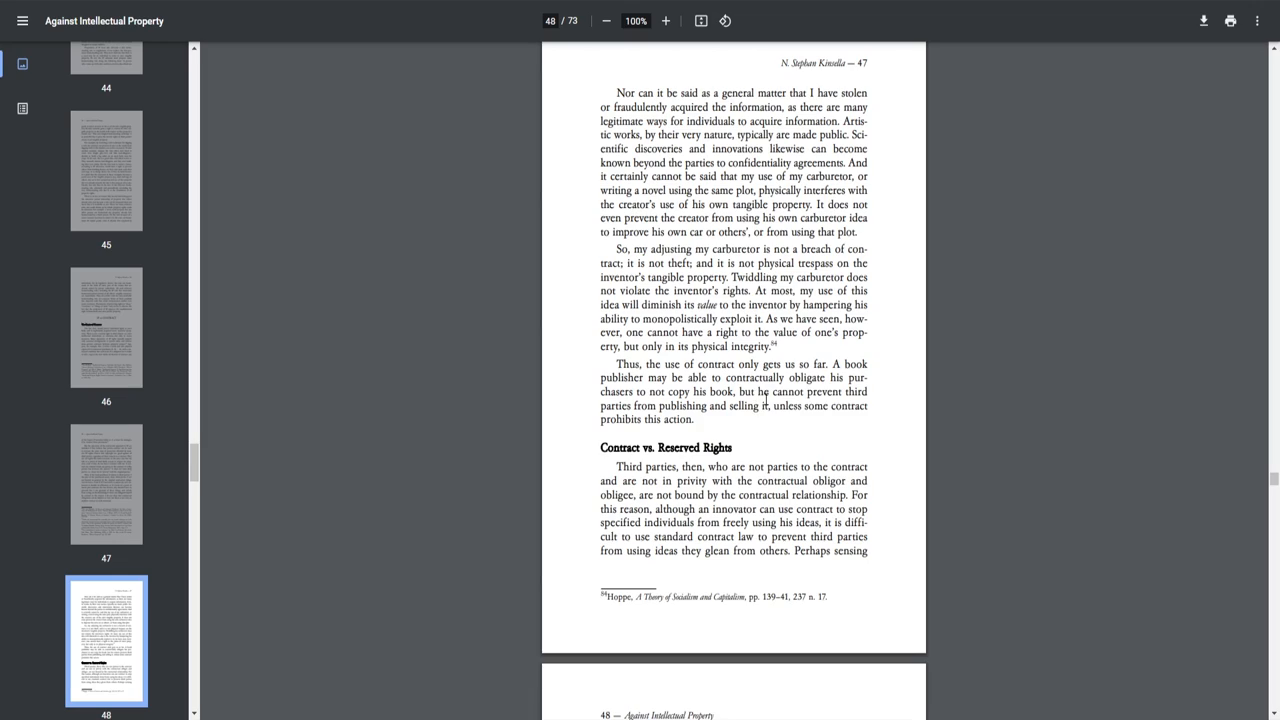
pyautogui.moveTo(787, 409)
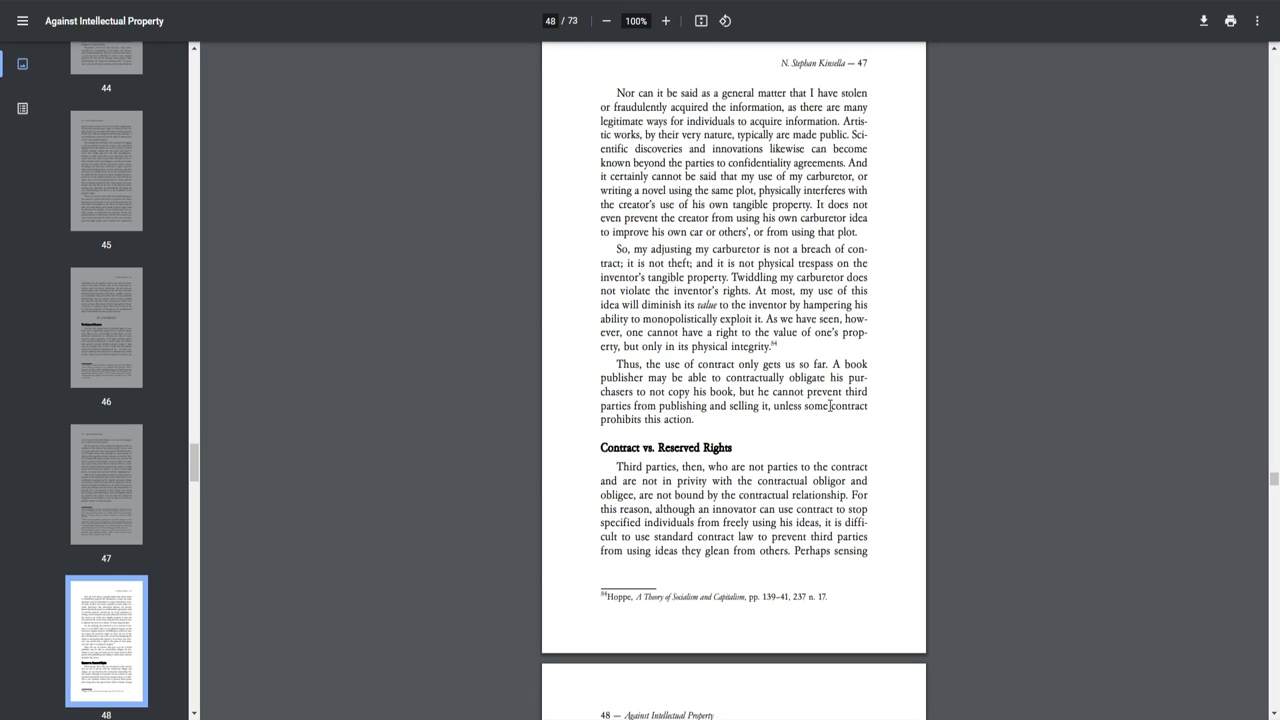
pyautogui.moveTo(827, 427)
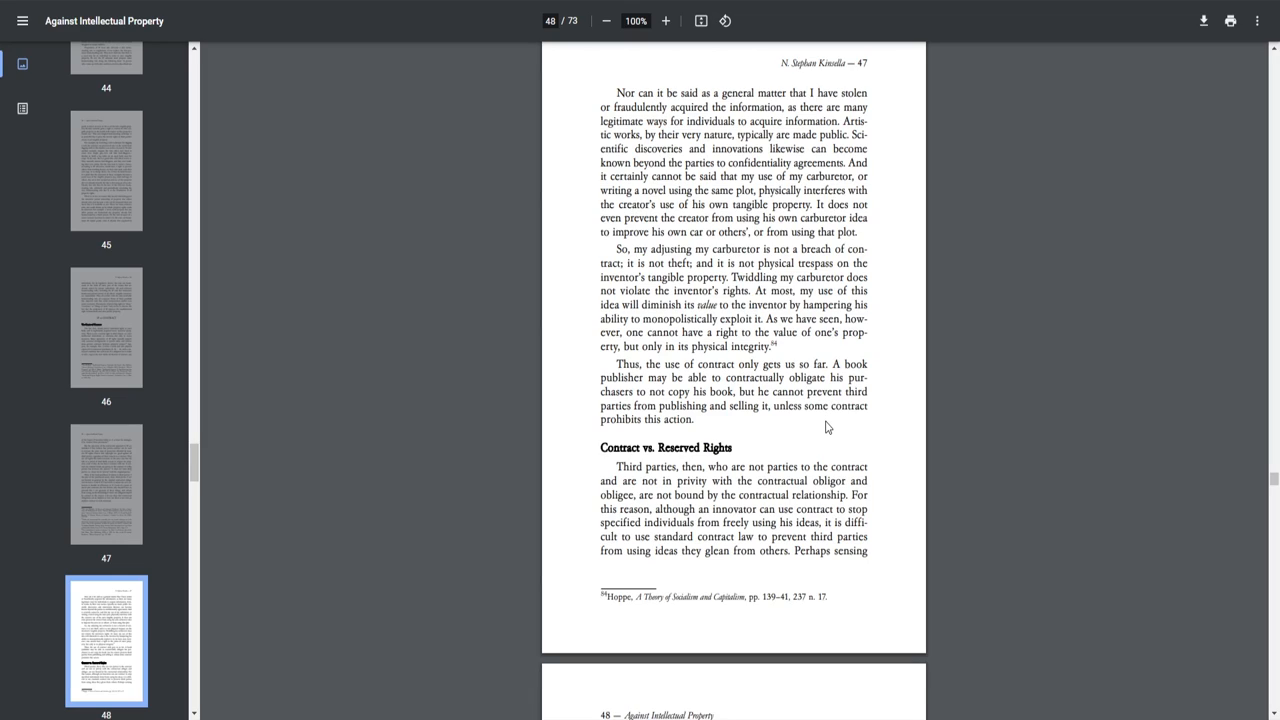
# Scroll to the end of page 47 and the top of page 48
pyautogui.scroll(-3)
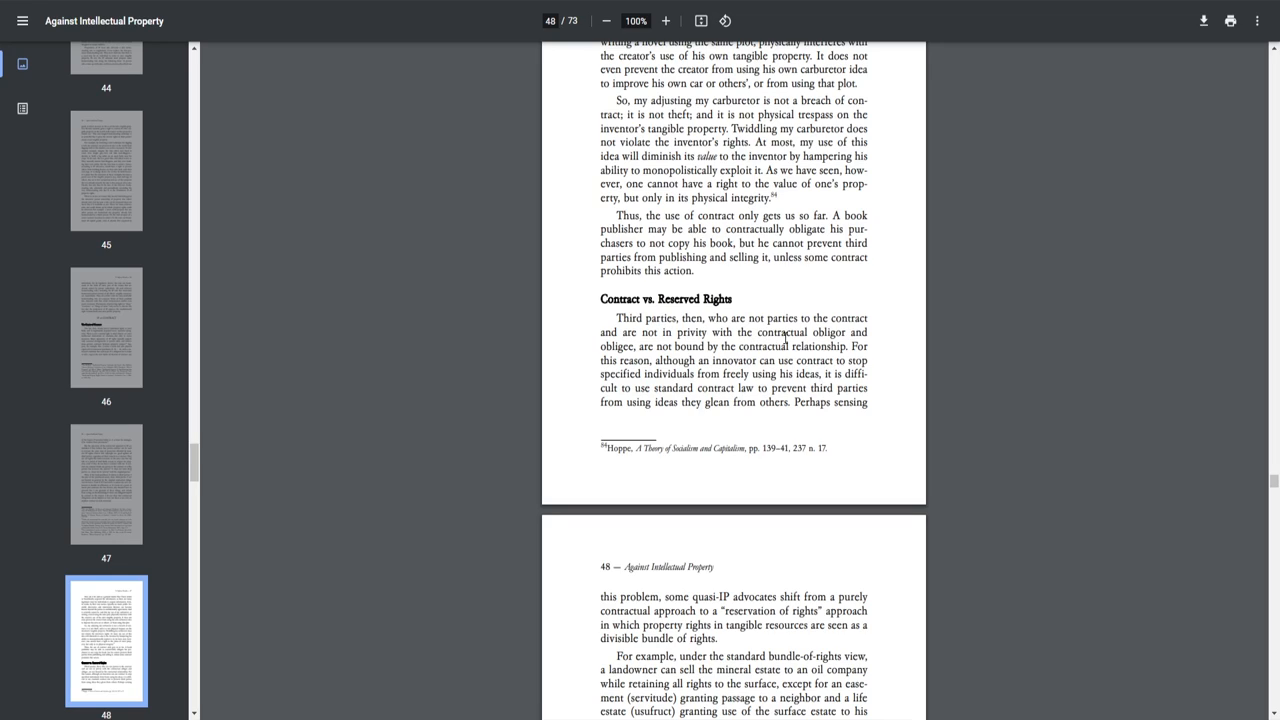
pyautogui.moveTo(679, 356)
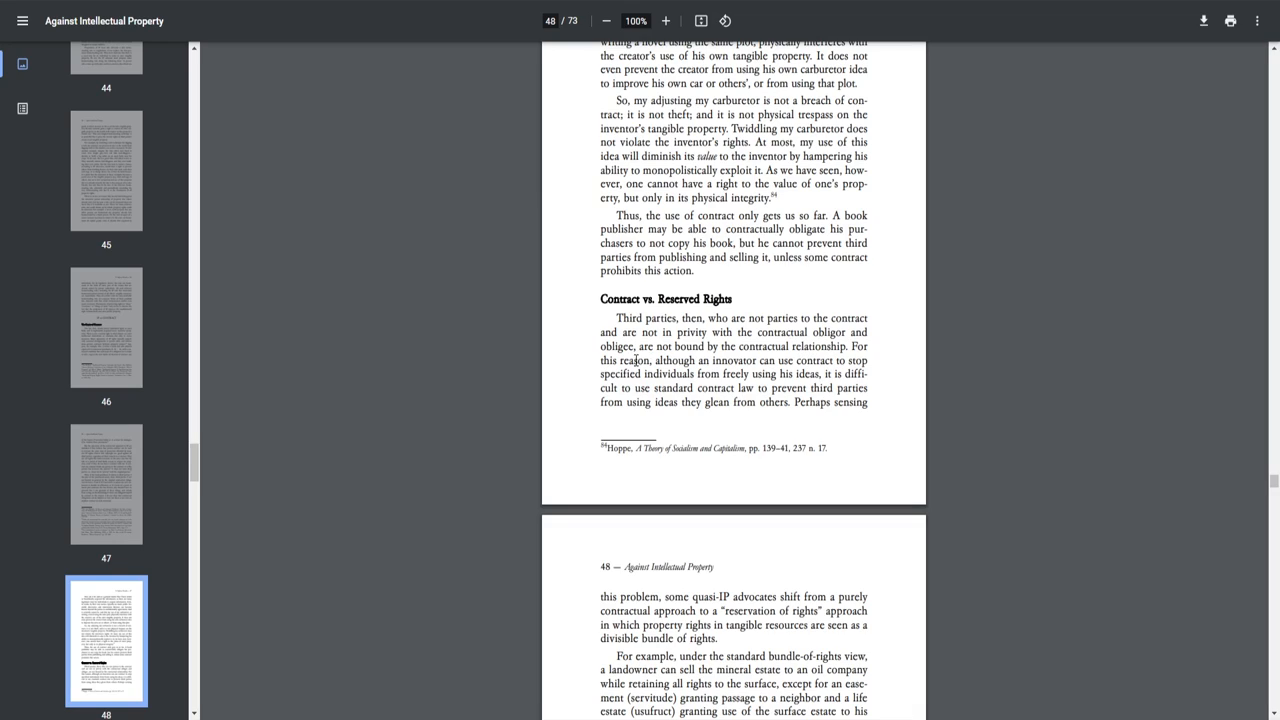
pyautogui.moveTo(765, 360)
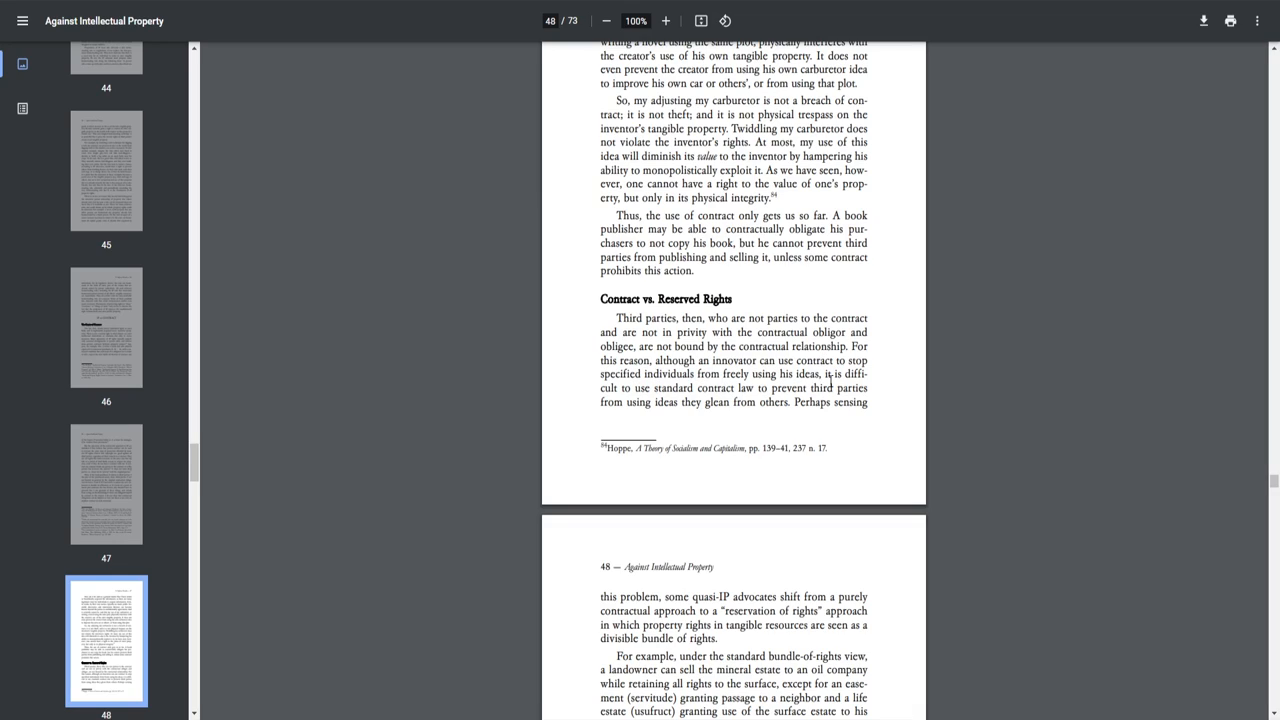
pyautogui.moveTo(718, 388)
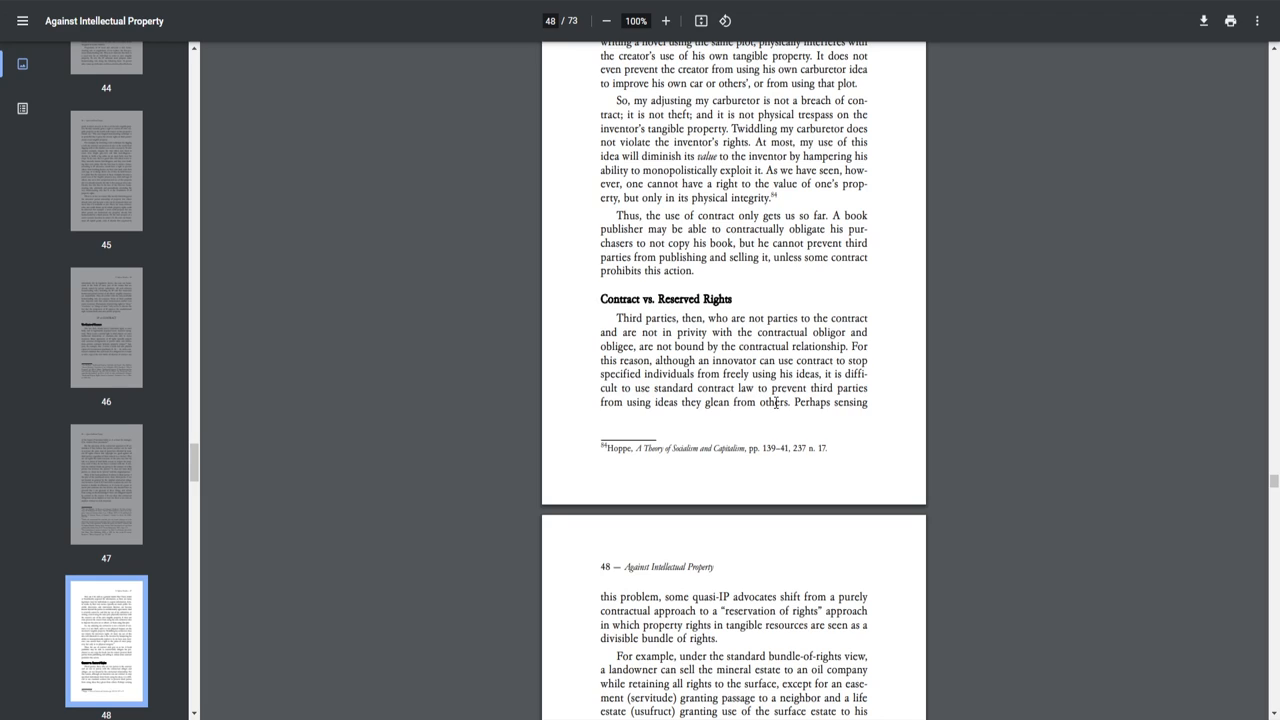
# Scroll through page 48 down to Rothbard's argument and footnote 85
pyautogui.scroll(-3)
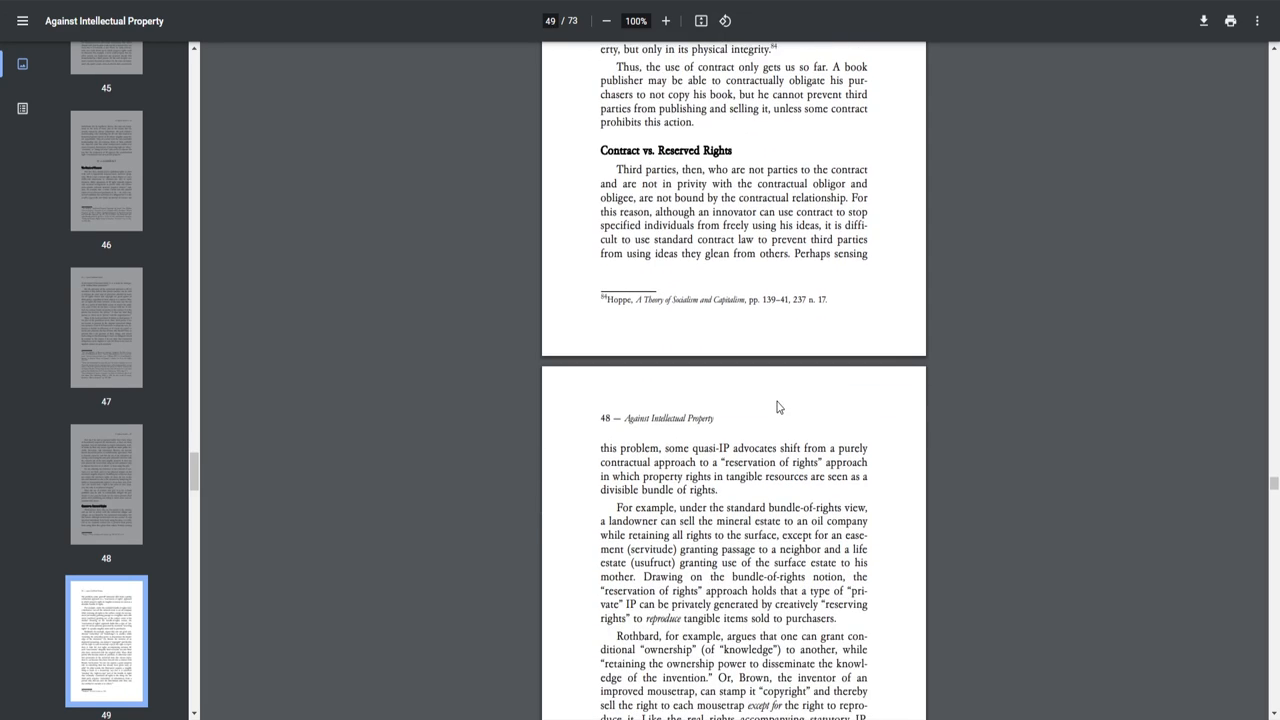
pyautogui.scroll(-3)
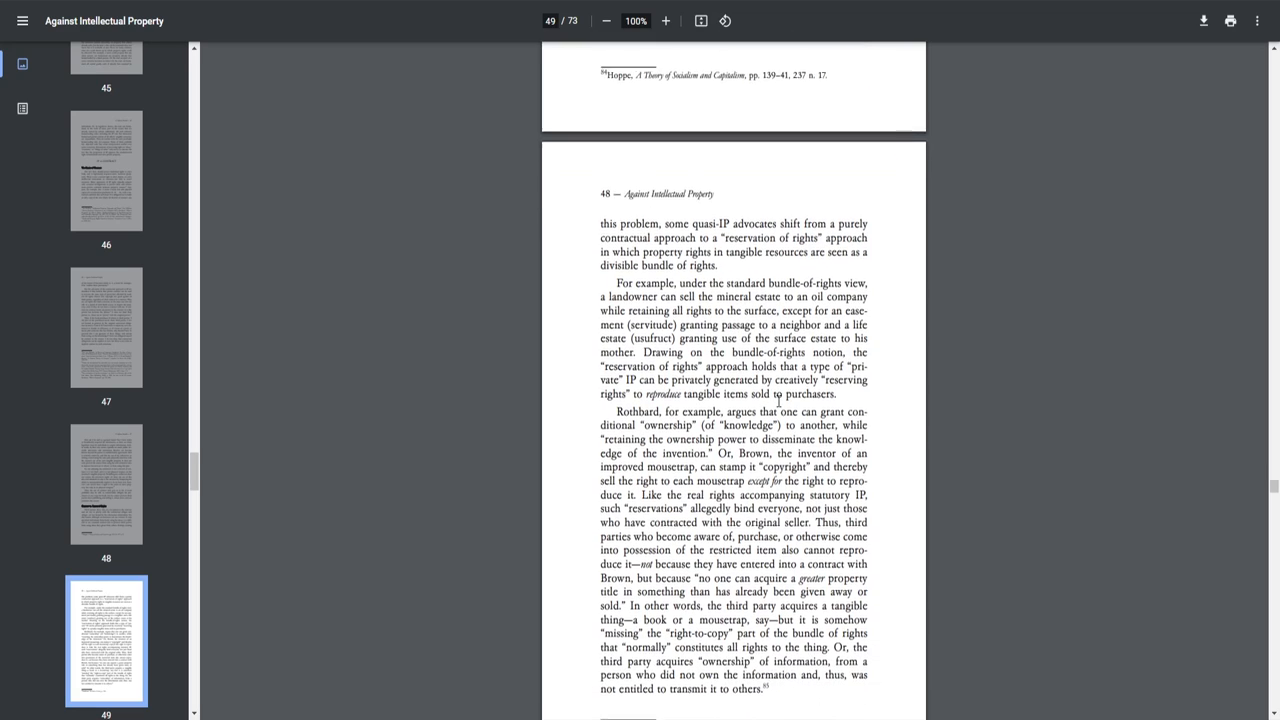
pyautogui.scroll(-3)
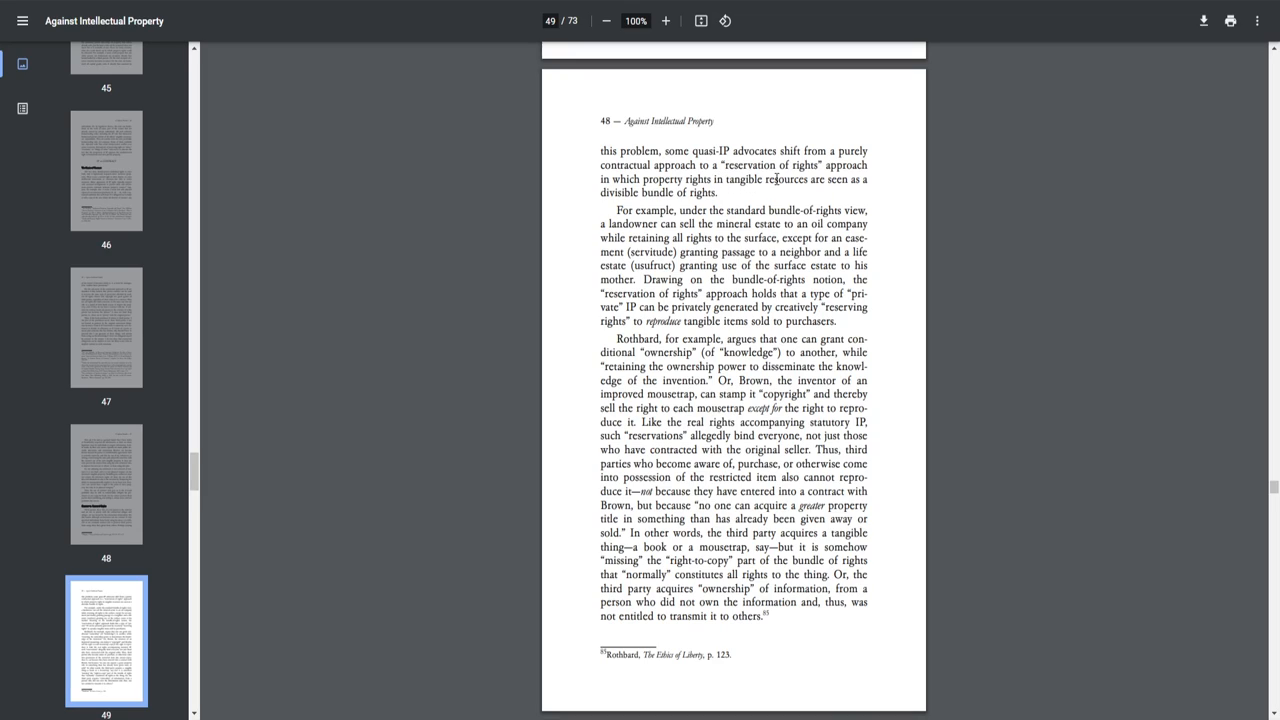
pyautogui.moveTo(810, 203)
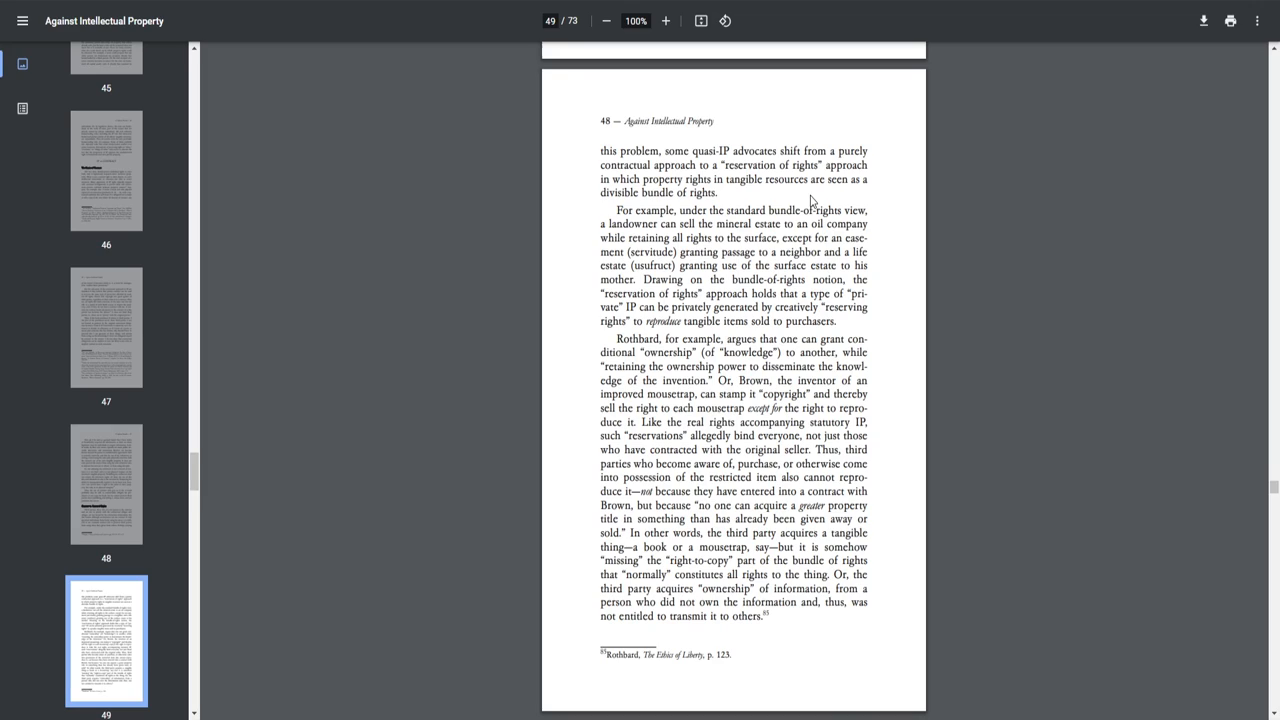
pyautogui.moveTo(816, 213)
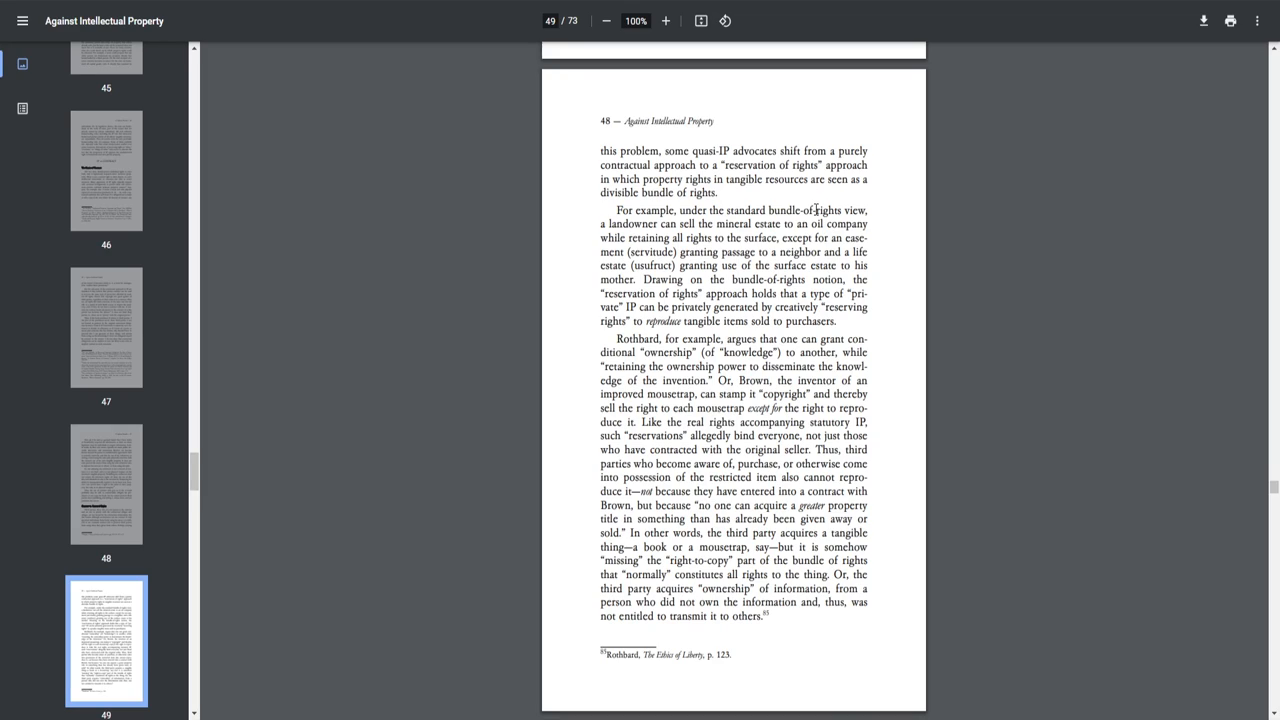
pyautogui.moveTo(693, 238)
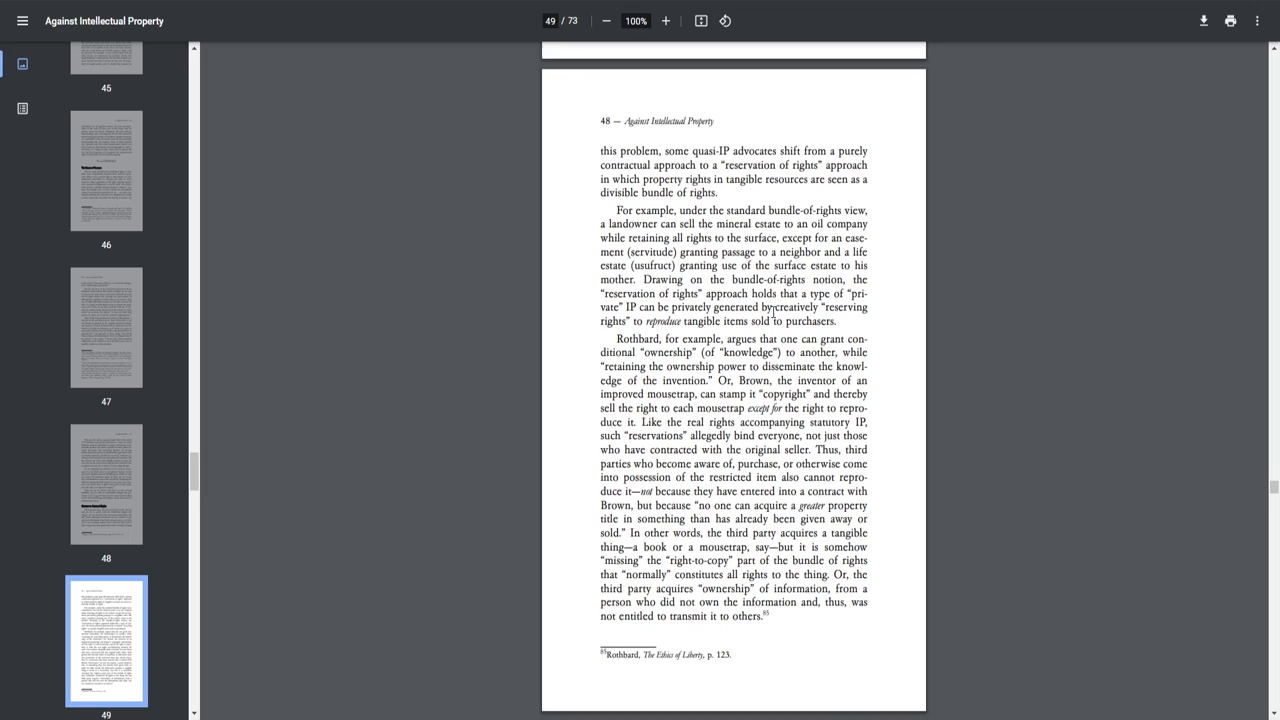
pyautogui.moveTo(801, 328)
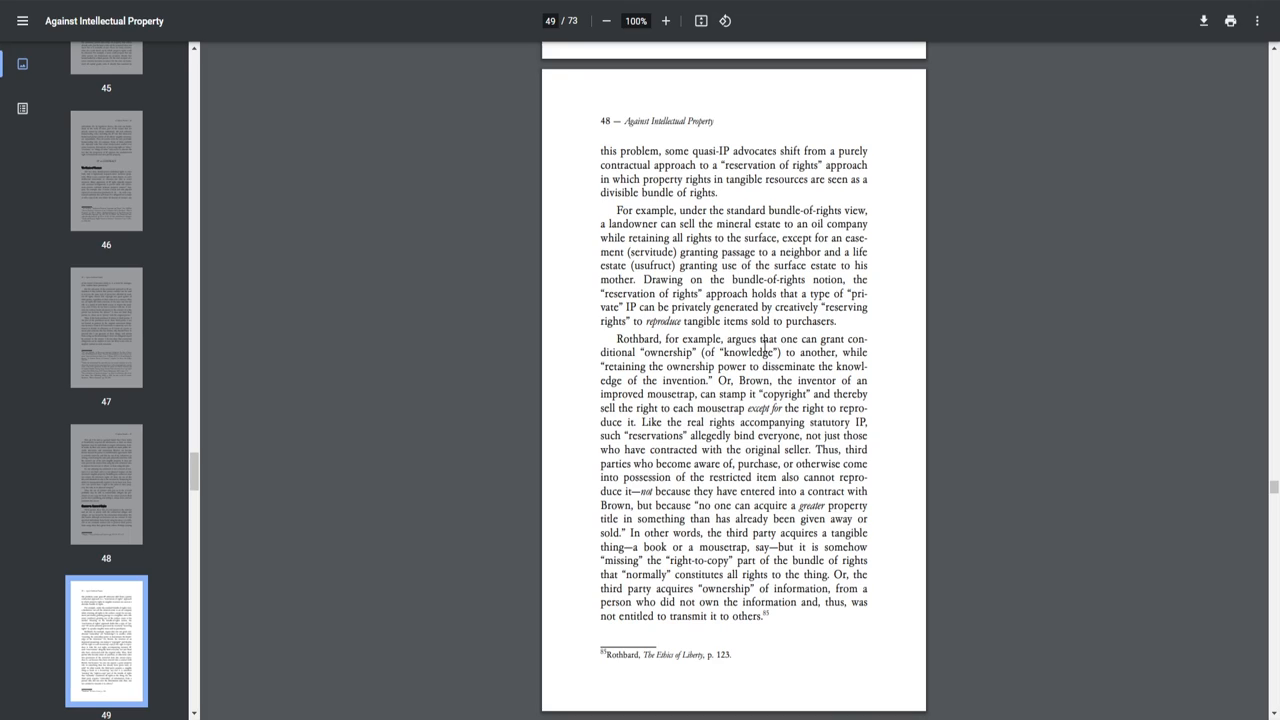
pyautogui.moveTo(657, 358)
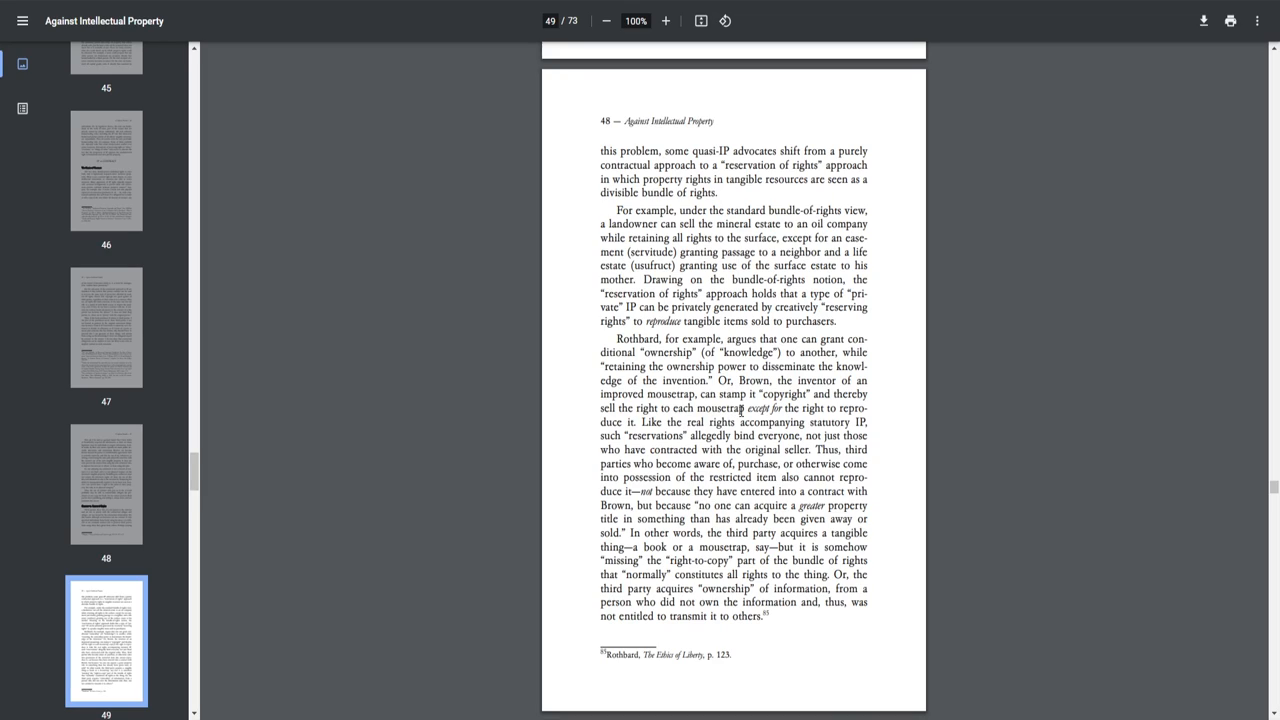
pyautogui.moveTo(732, 424)
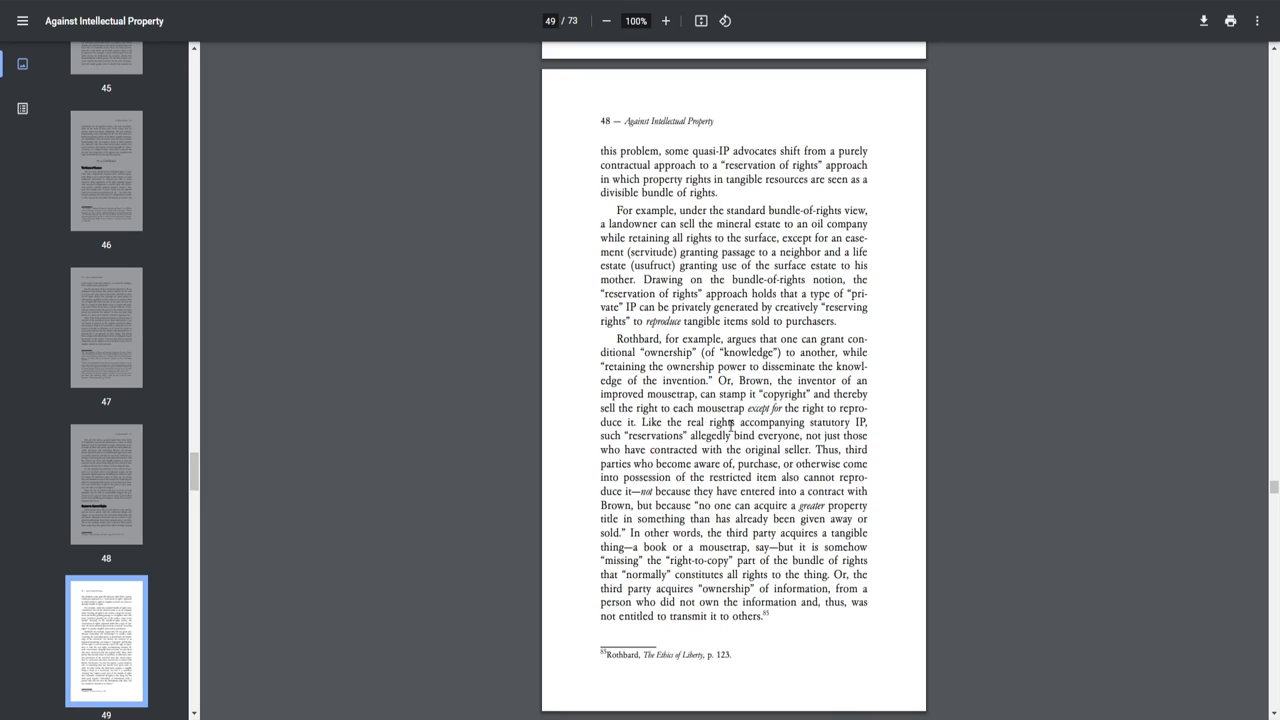
pyautogui.moveTo(708, 429)
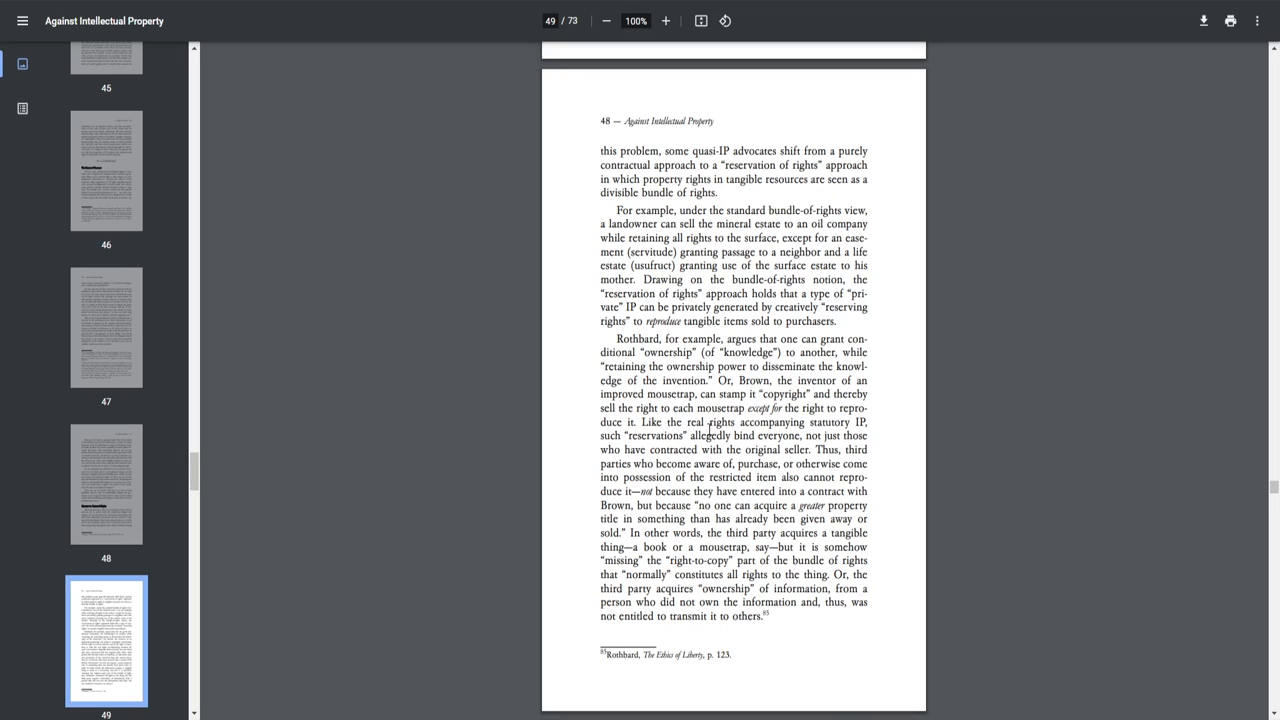
pyautogui.moveTo(725, 430)
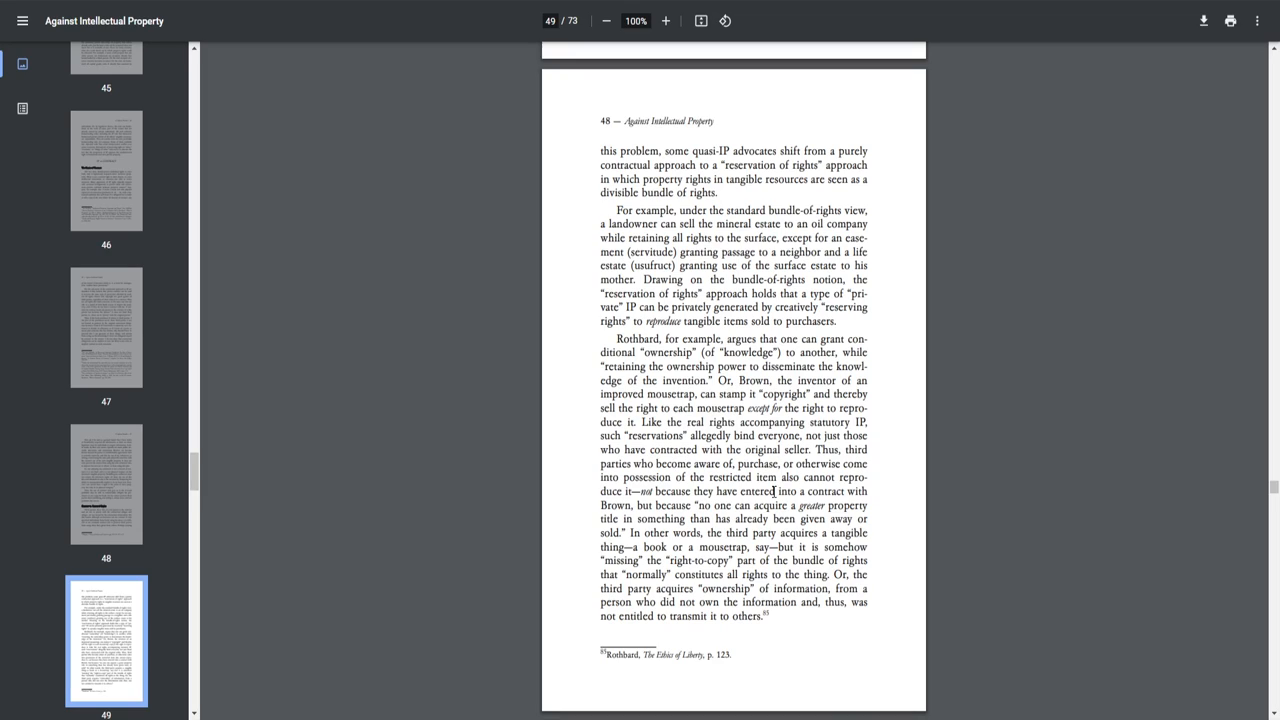
pyautogui.moveTo(825, 481)
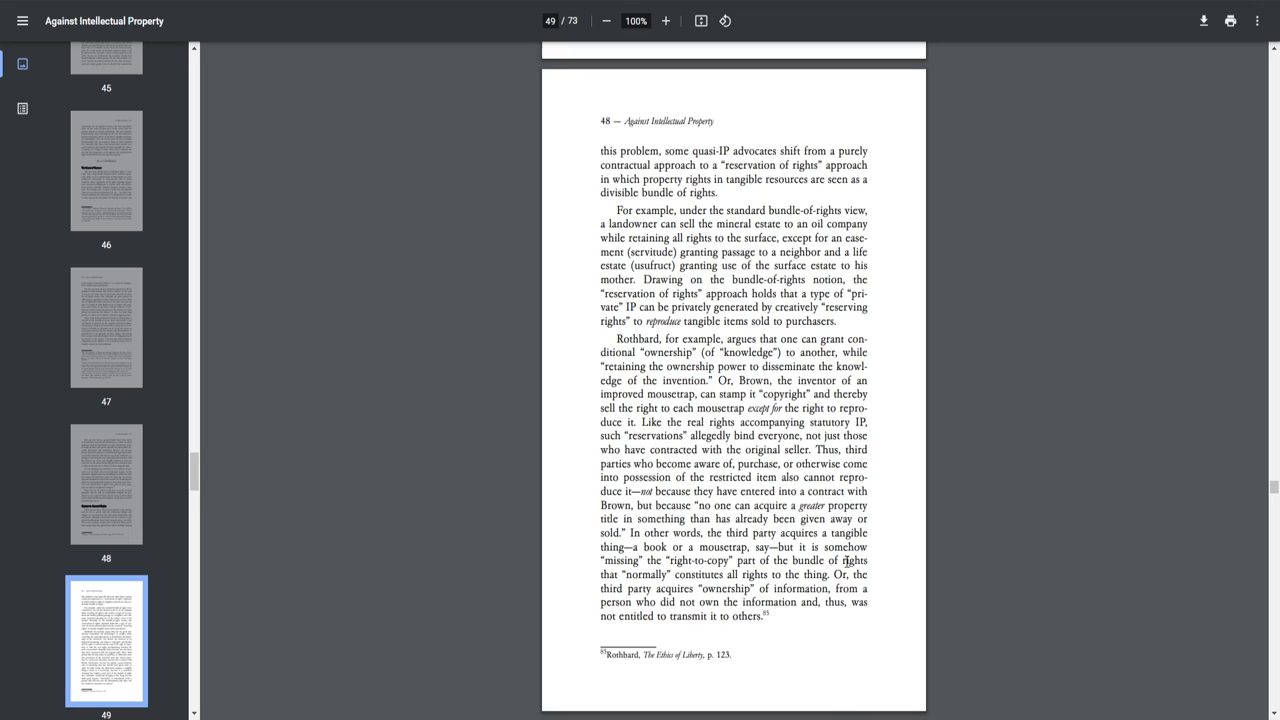
pyautogui.moveTo(716, 578)
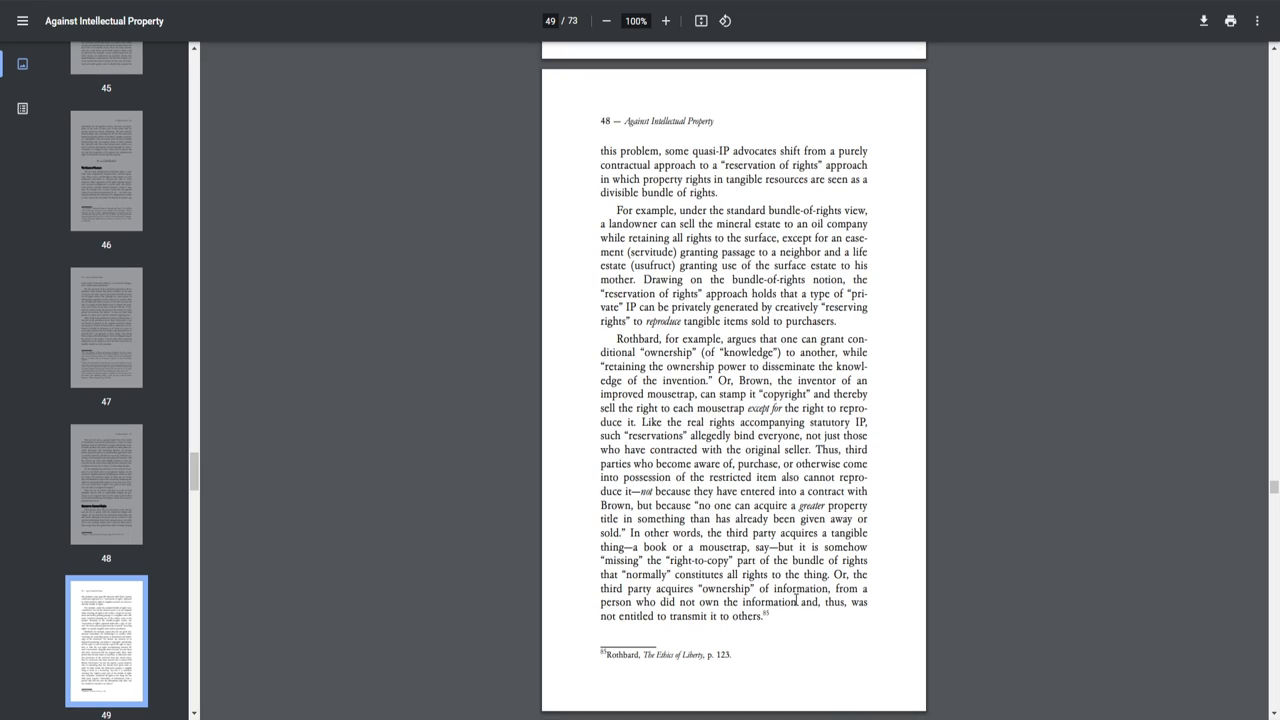
pyautogui.moveTo(675, 605)
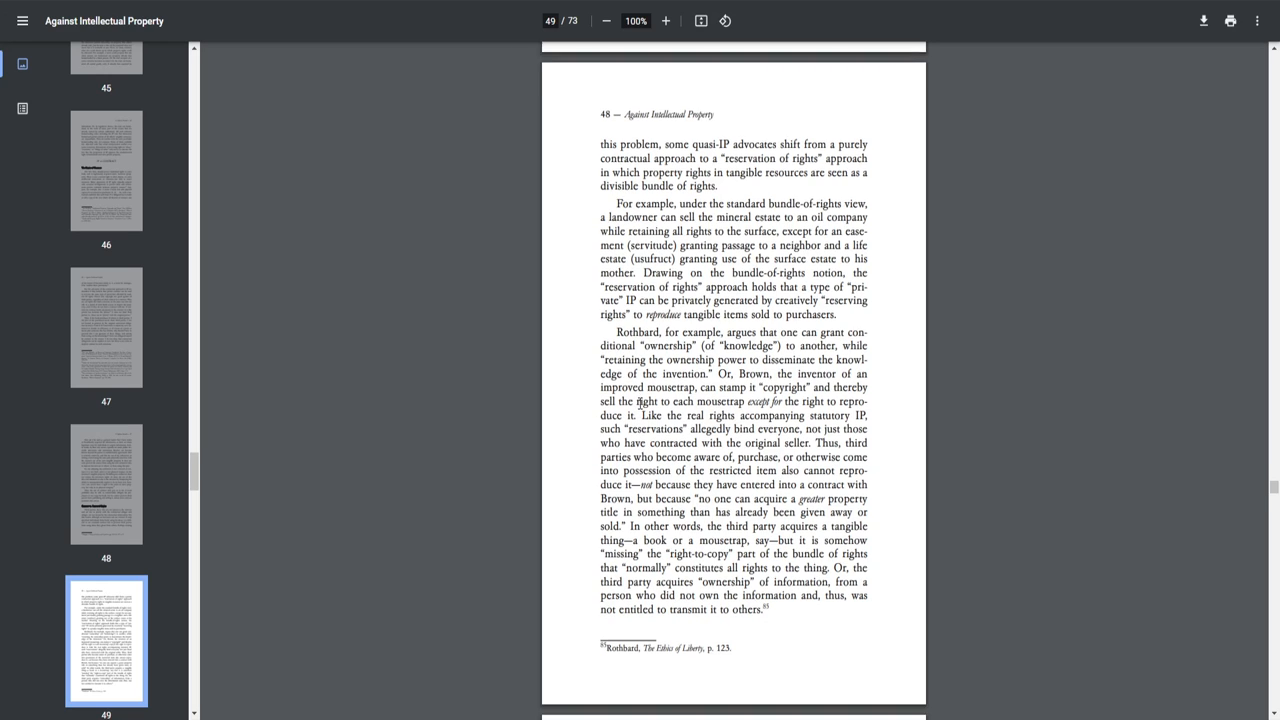
# Scroll past 'Is such a view really tenable?' to the BOOK₁/BOOK₂ thought experiment
pyautogui.scroll(-3)
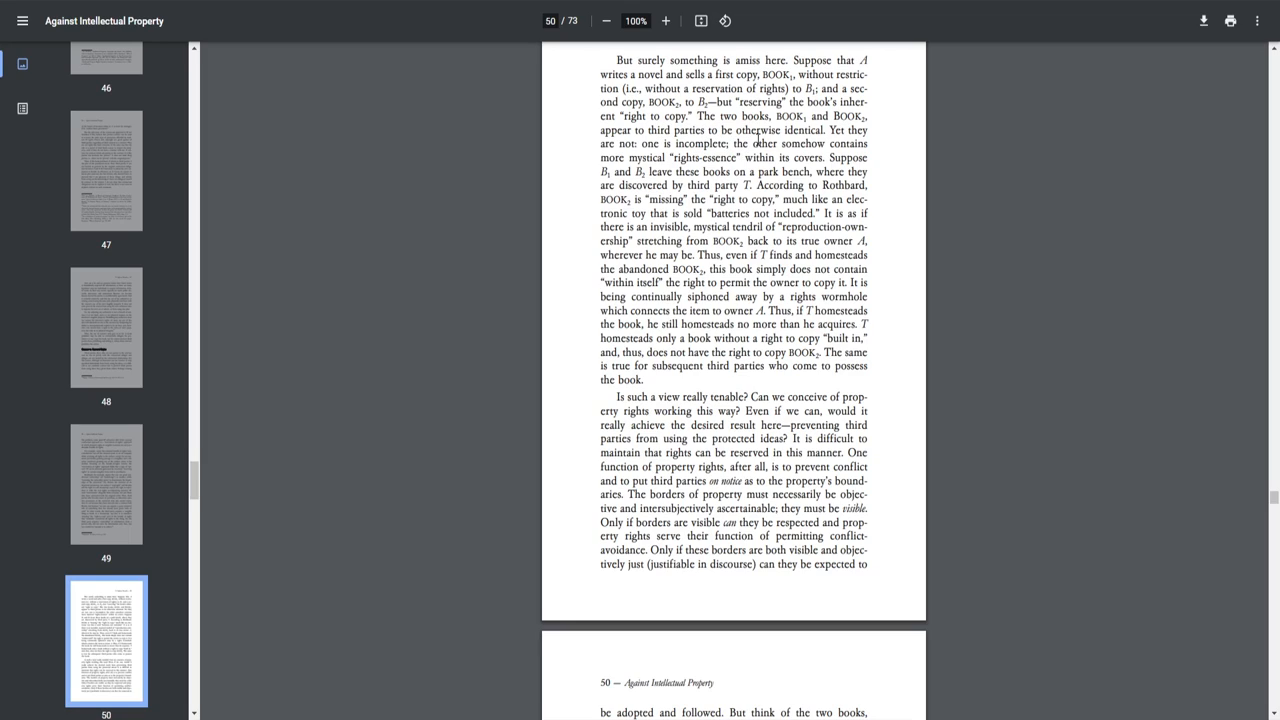
pyautogui.moveTo(750, 144)
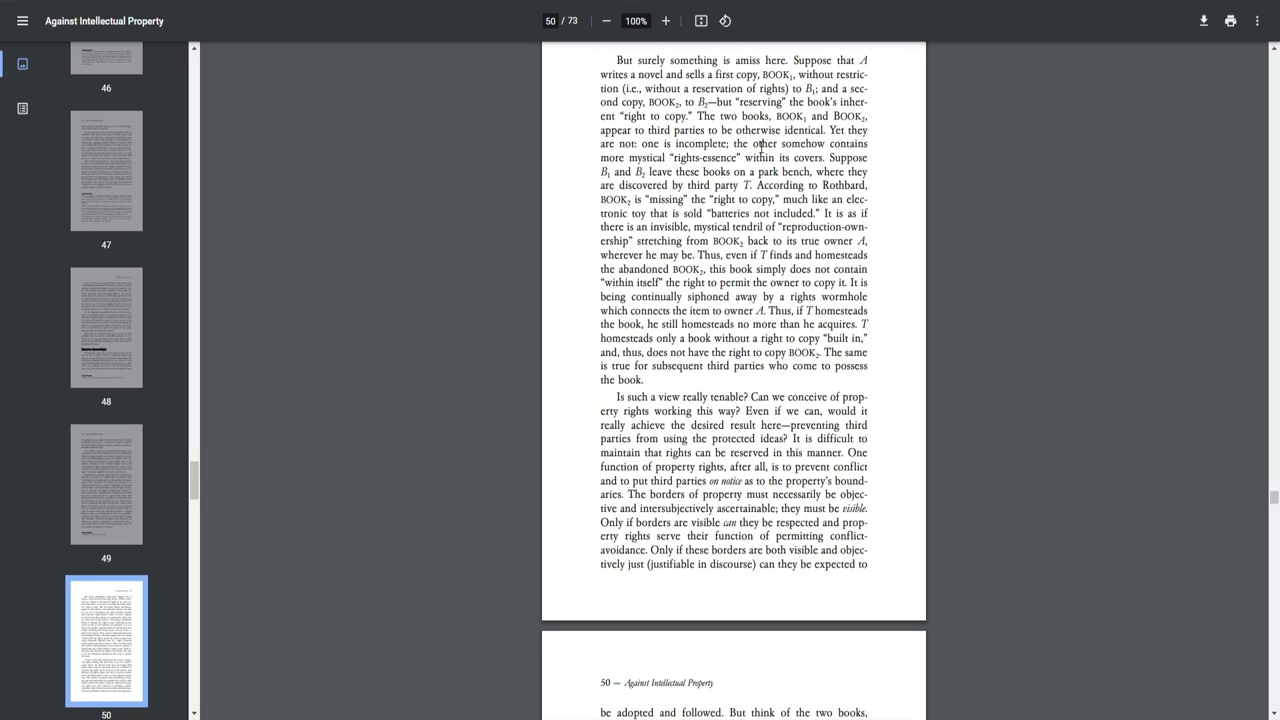
pyautogui.moveTo(628, 171)
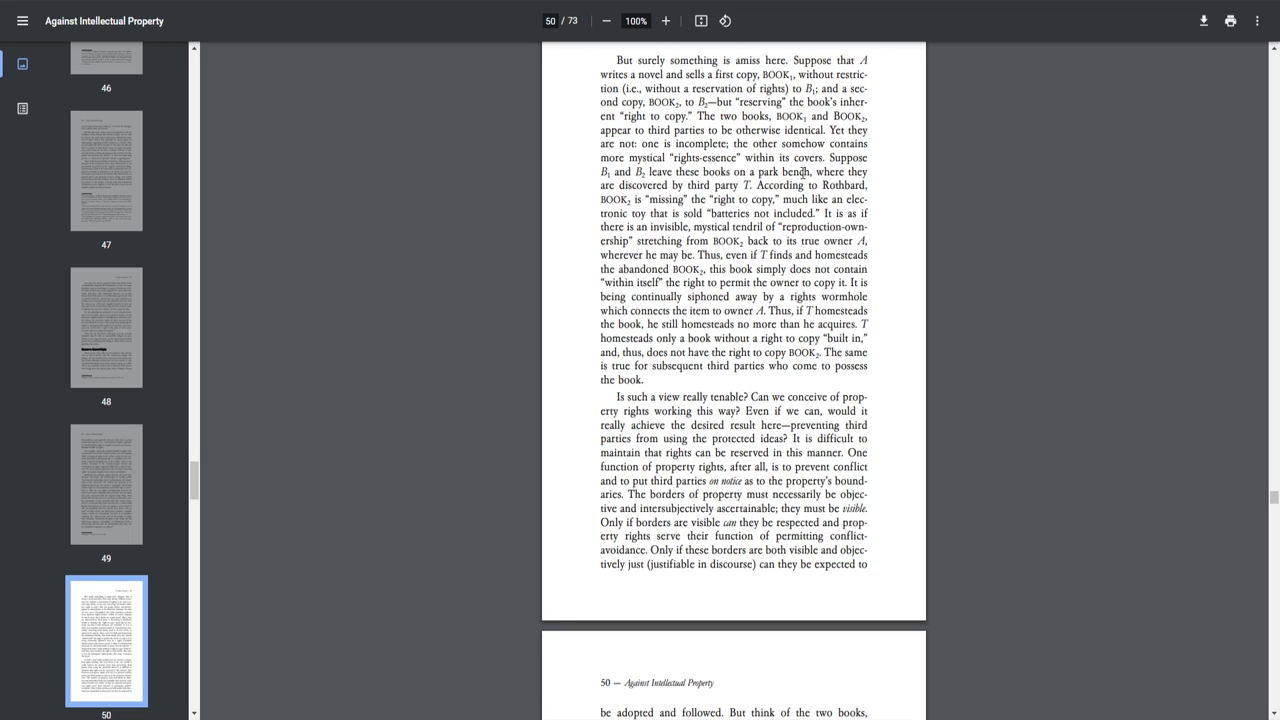
pyautogui.moveTo(730, 186)
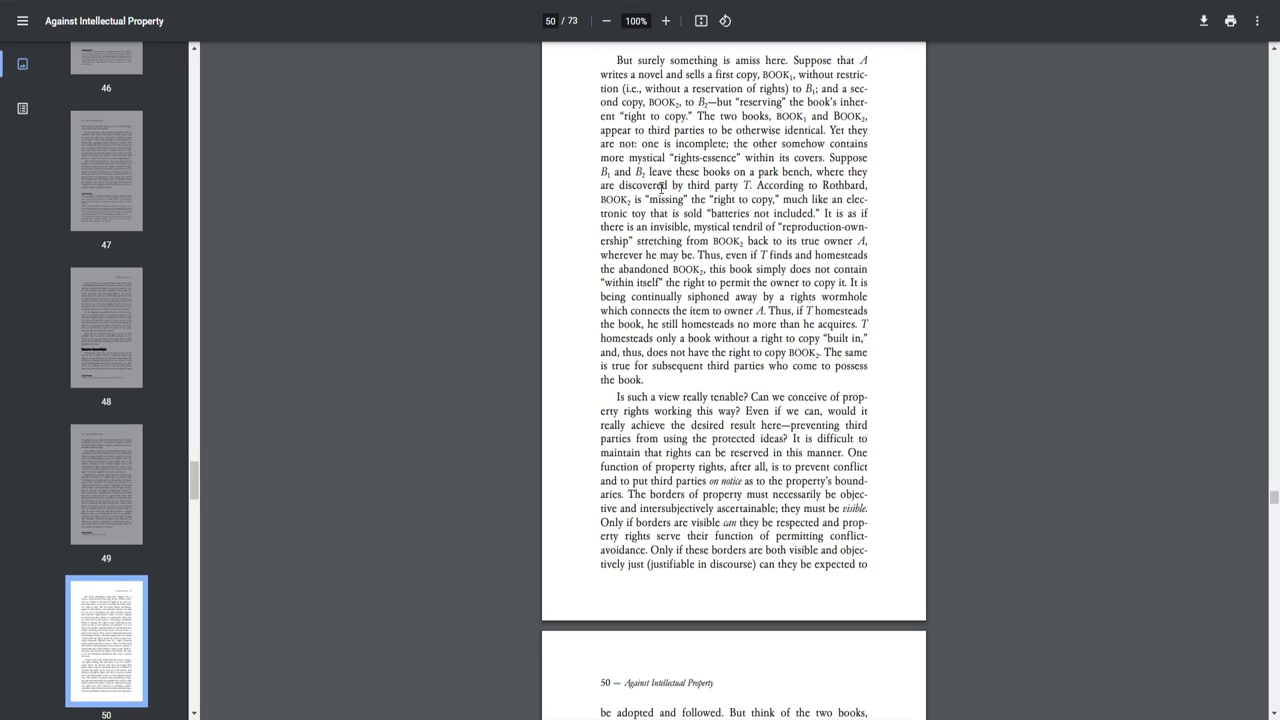
pyautogui.moveTo(647, 198)
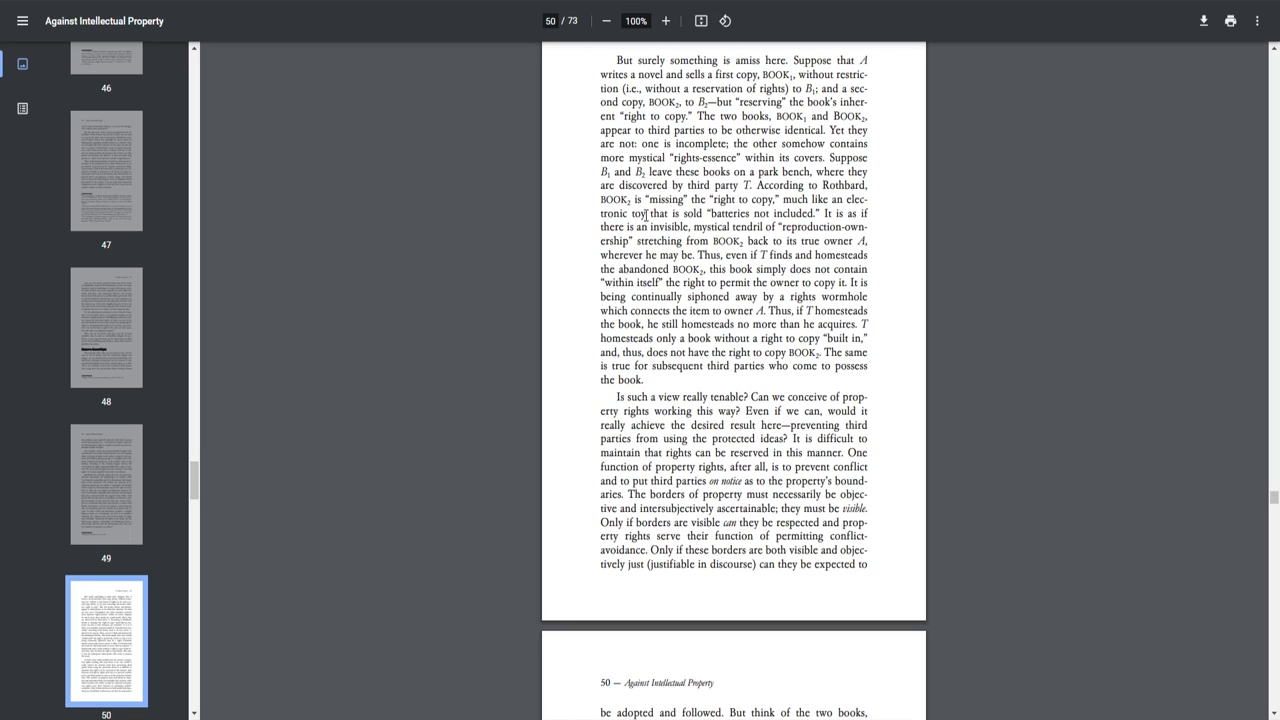
pyautogui.moveTo(713, 214)
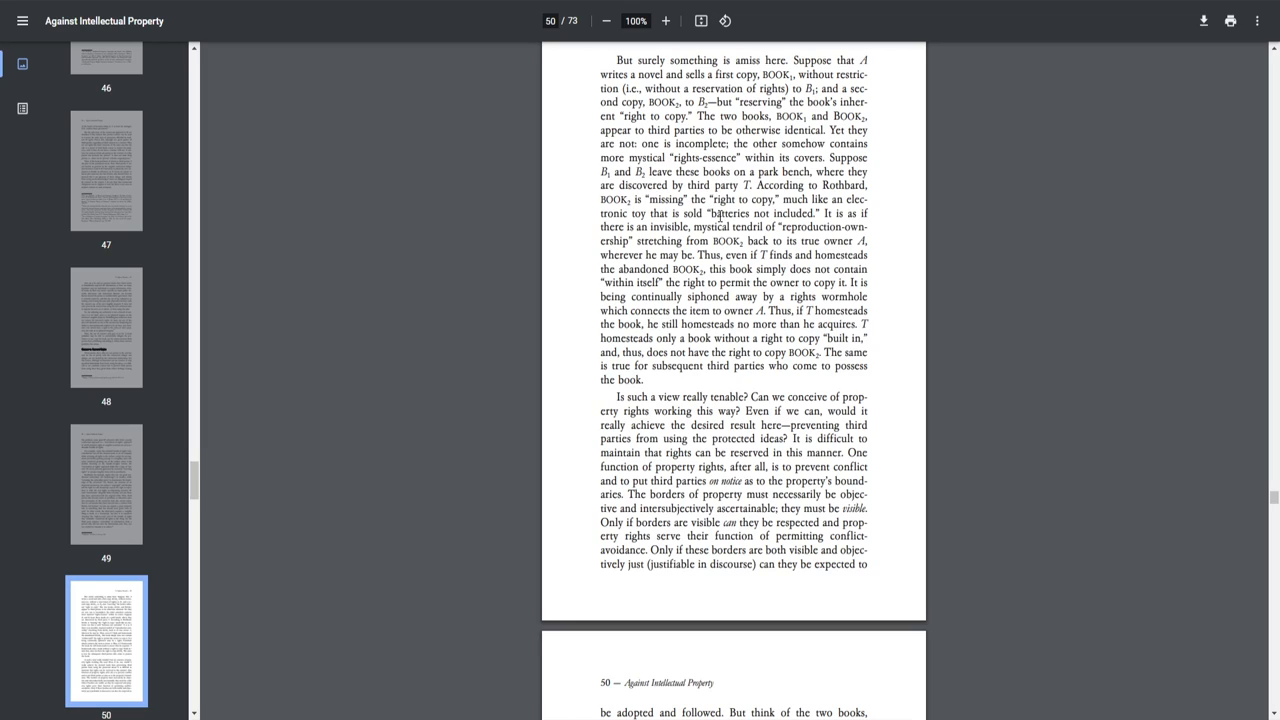
pyautogui.moveTo(691, 226)
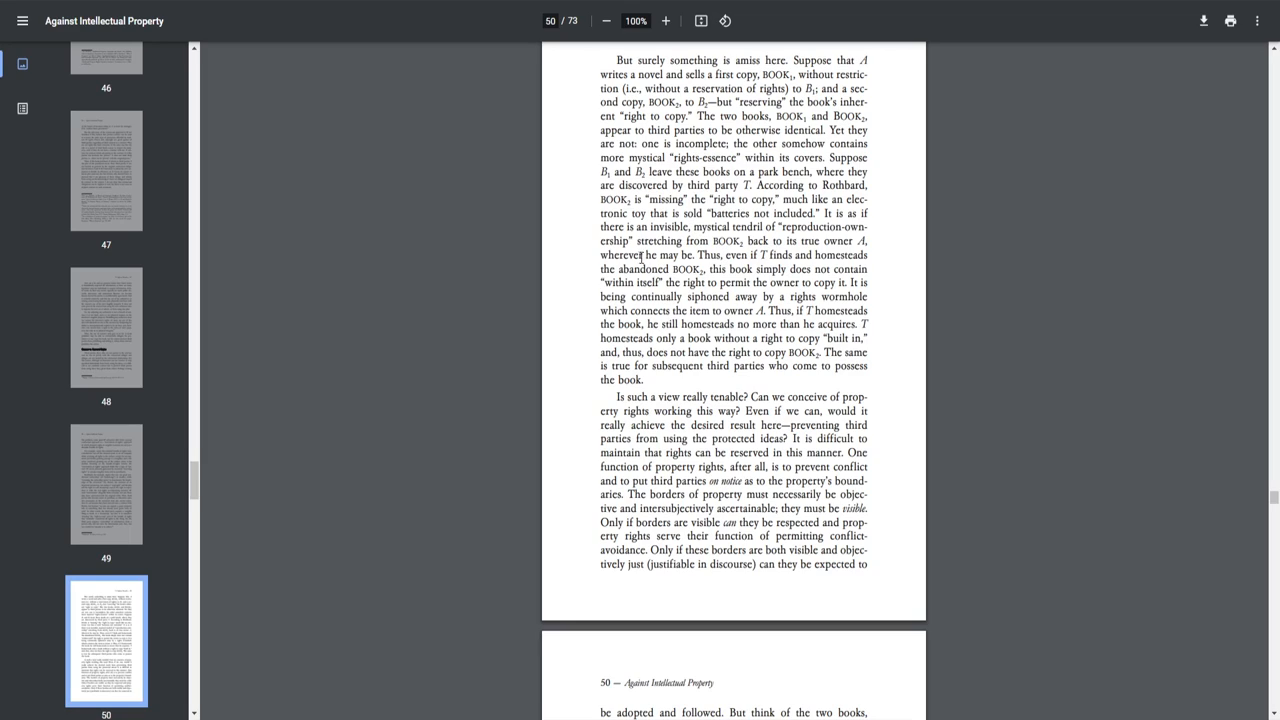
pyautogui.moveTo(728, 257)
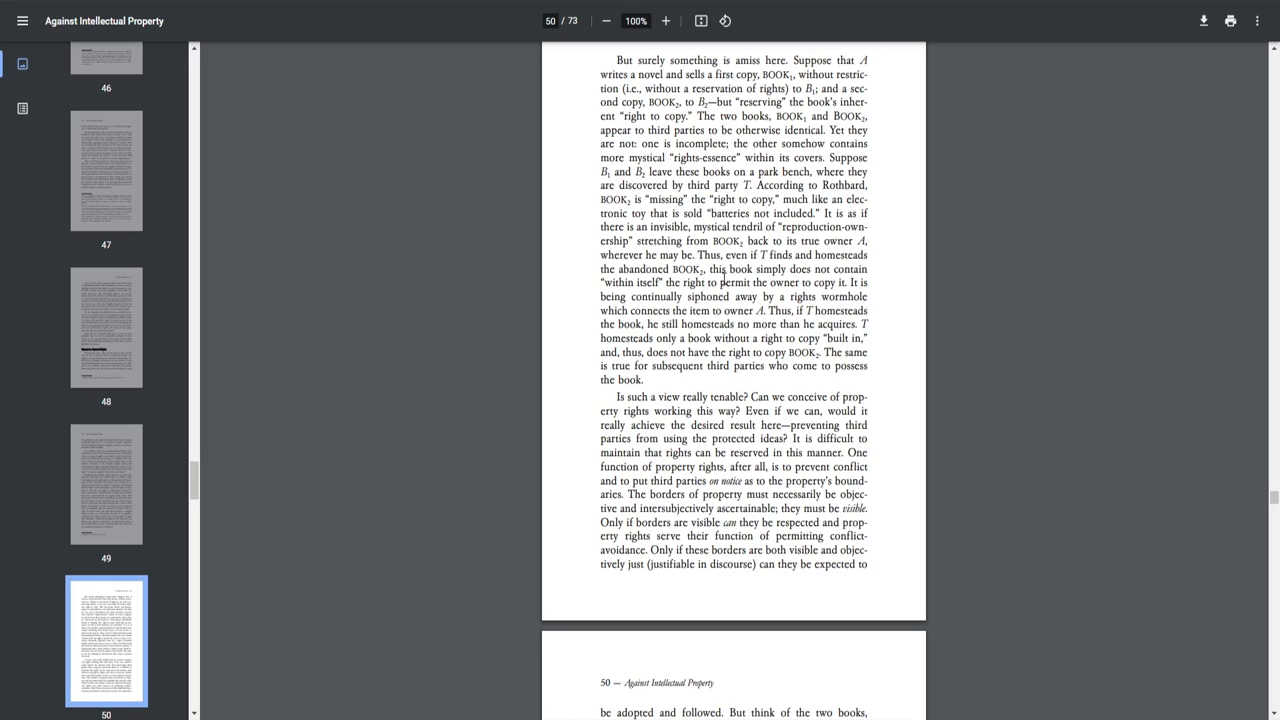
pyautogui.moveTo(822, 300)
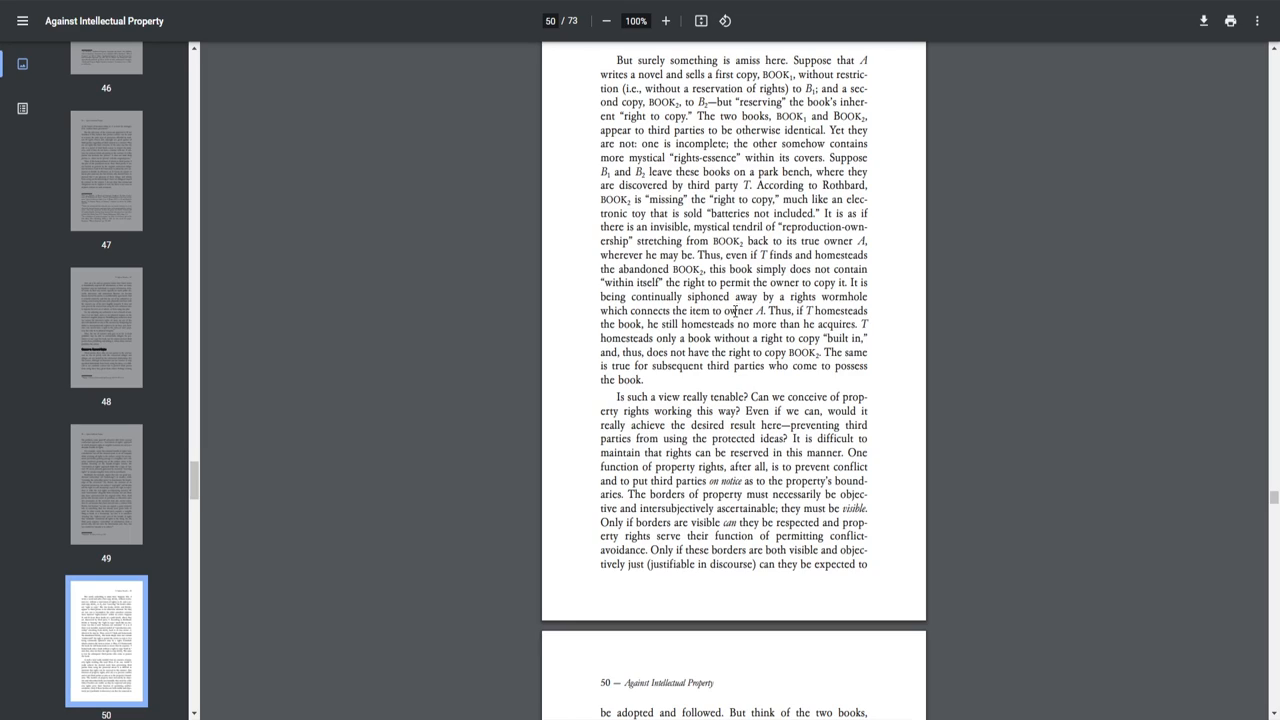
pyautogui.moveTo(795, 318)
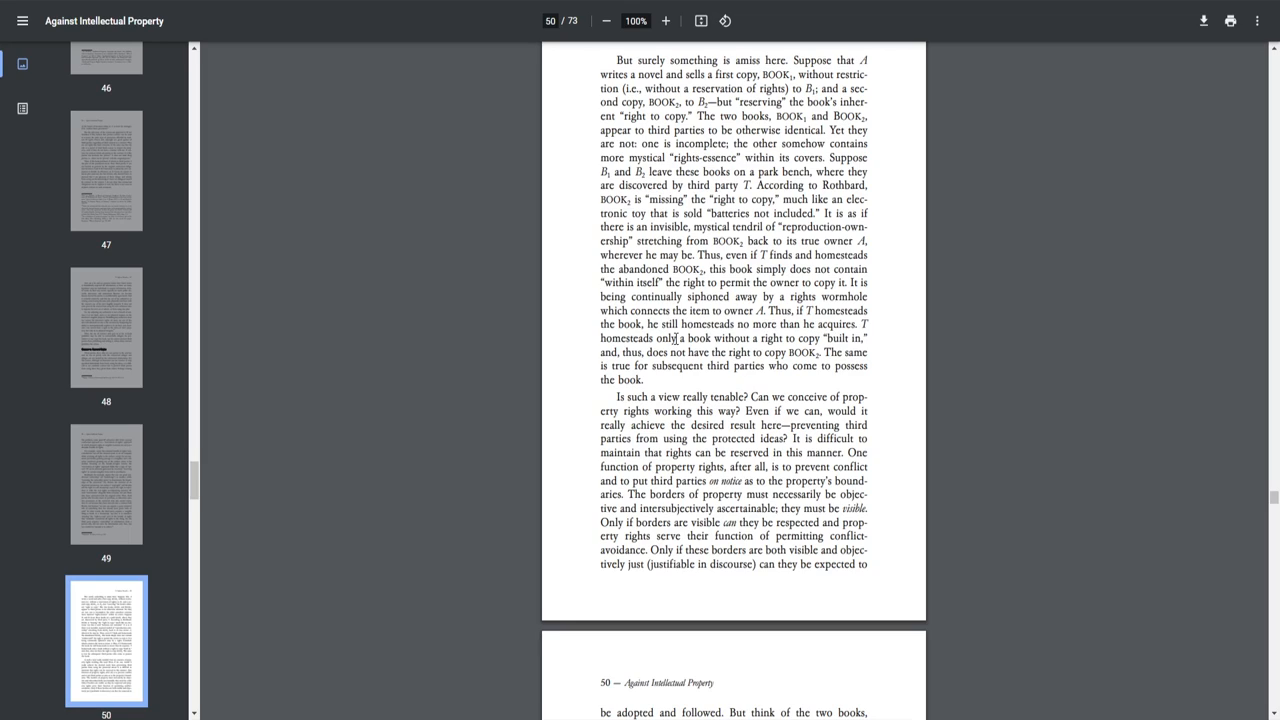
pyautogui.moveTo(678, 341)
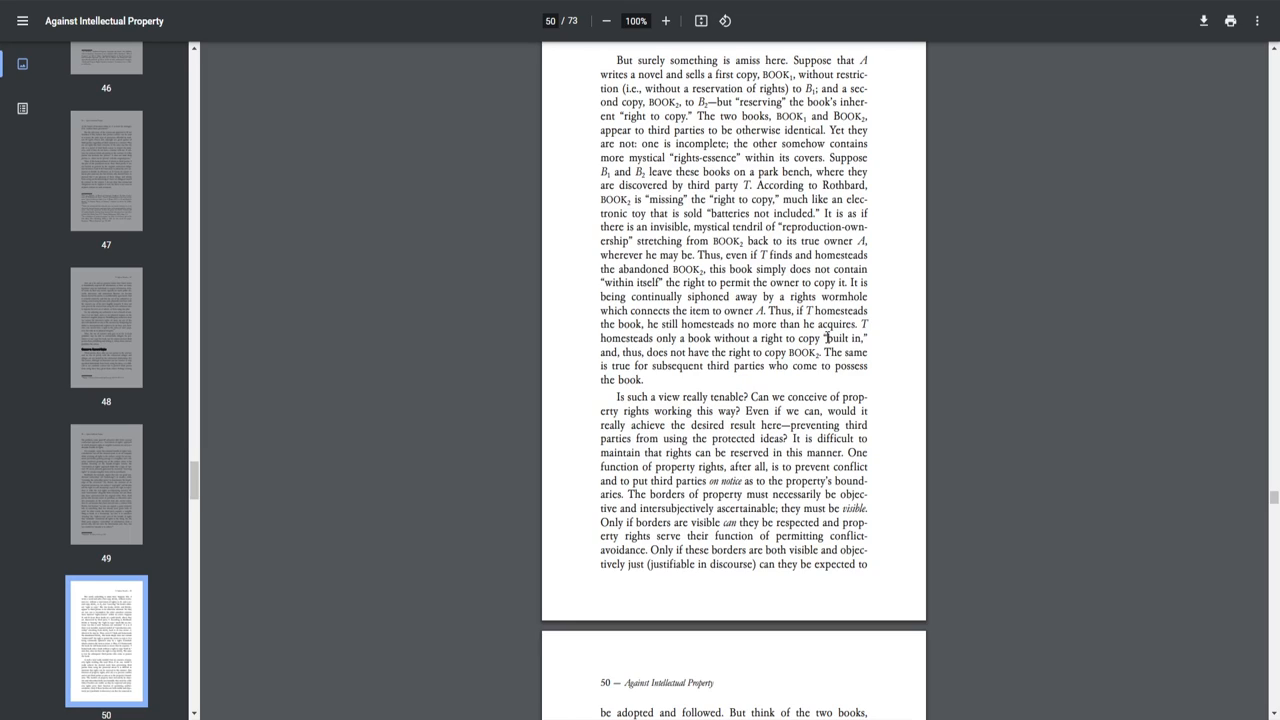
pyautogui.moveTo(781, 358)
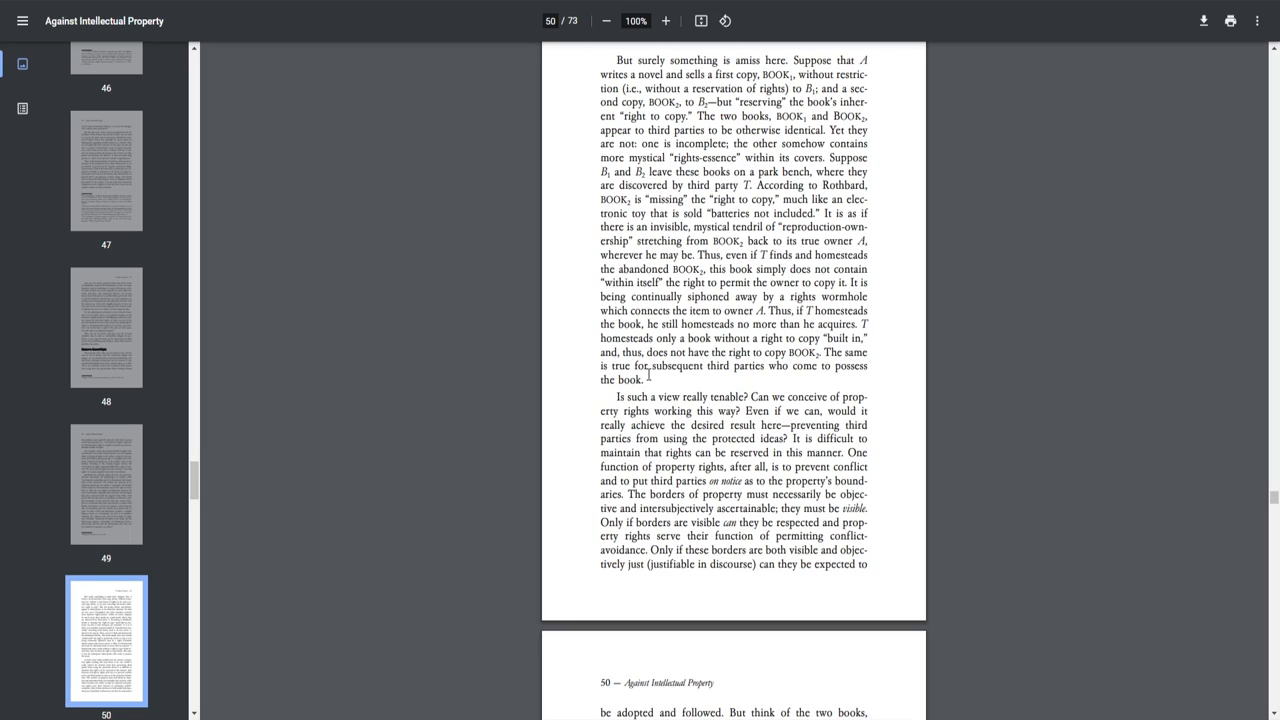
pyautogui.moveTo(802, 372)
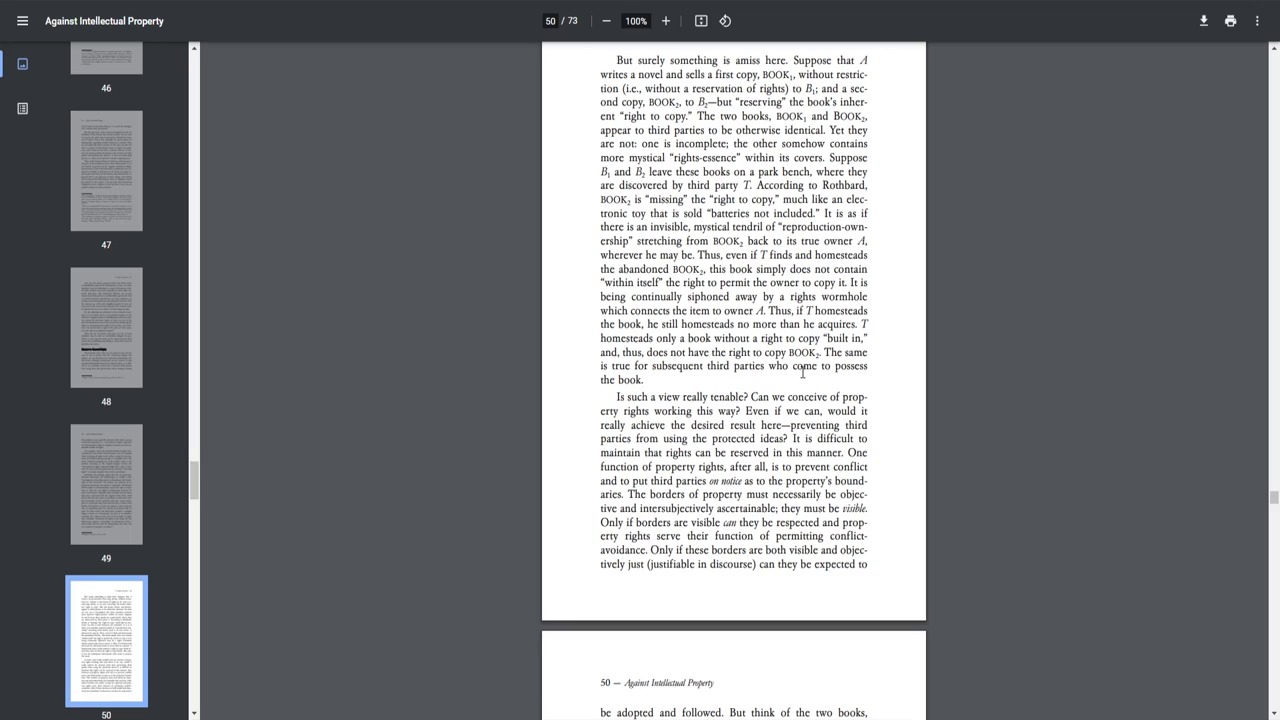
pyautogui.moveTo(834, 401)
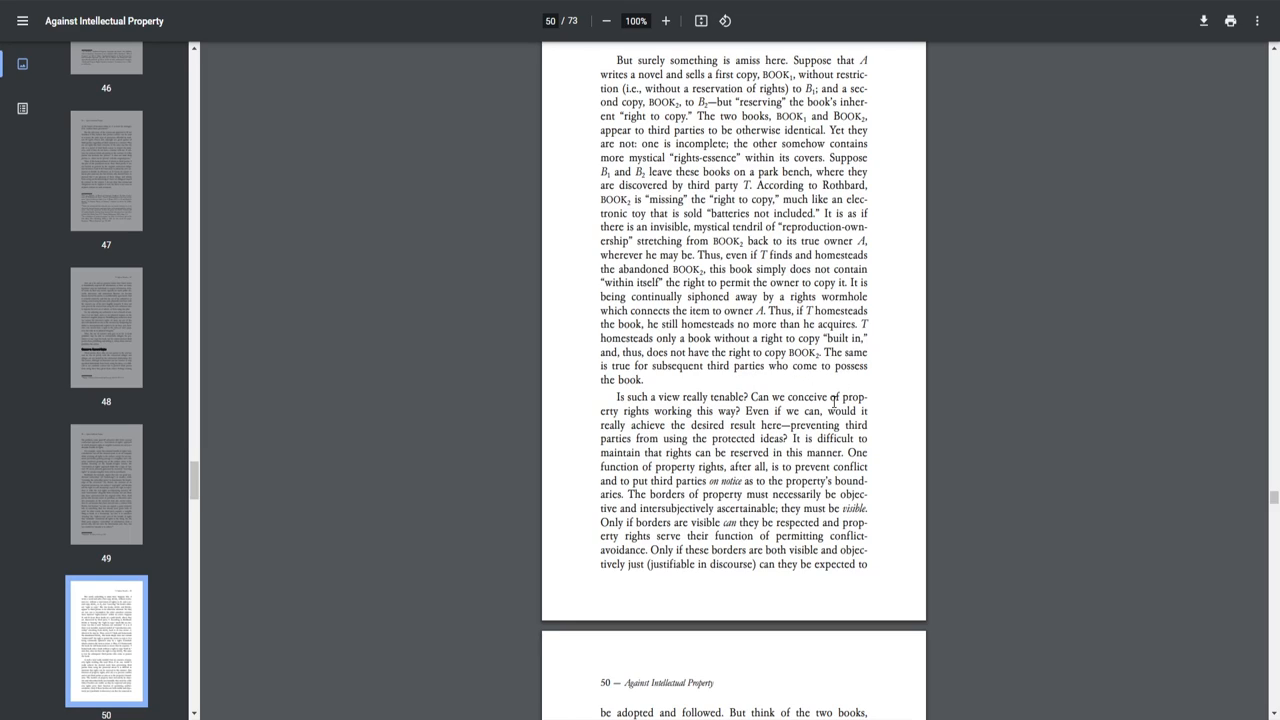
pyautogui.moveTo(789, 505)
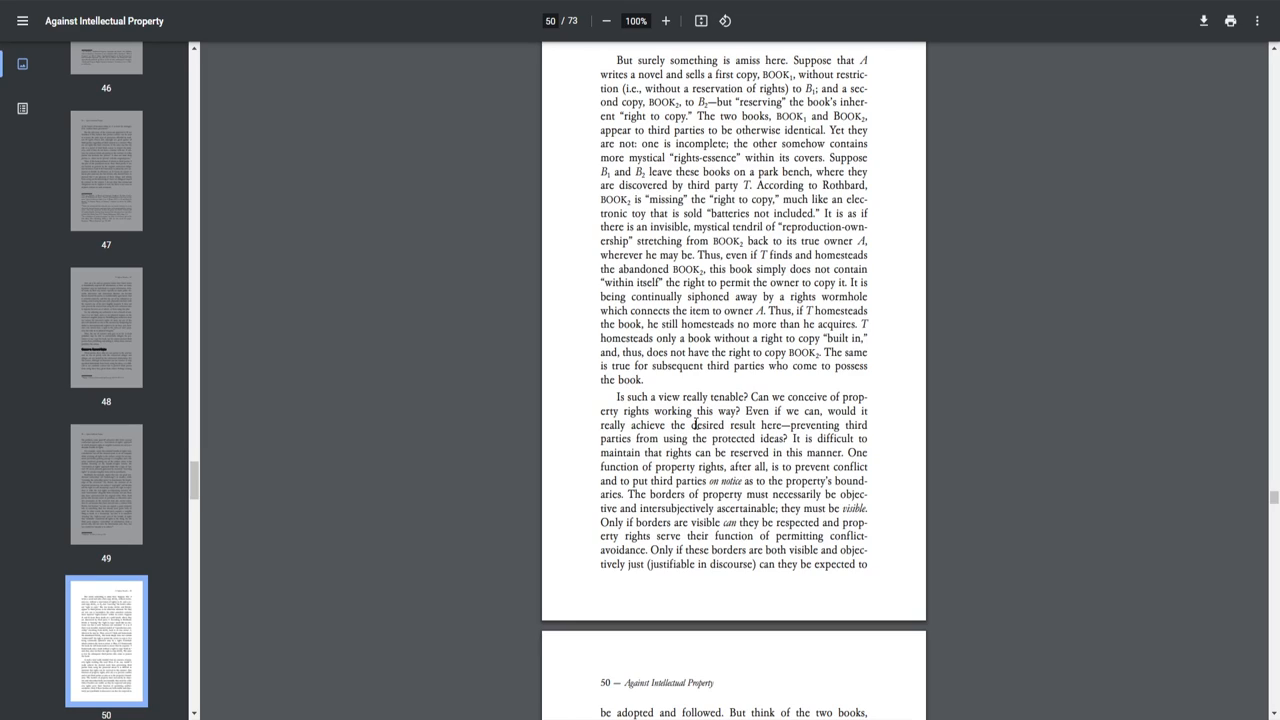
pyautogui.moveTo(710, 430)
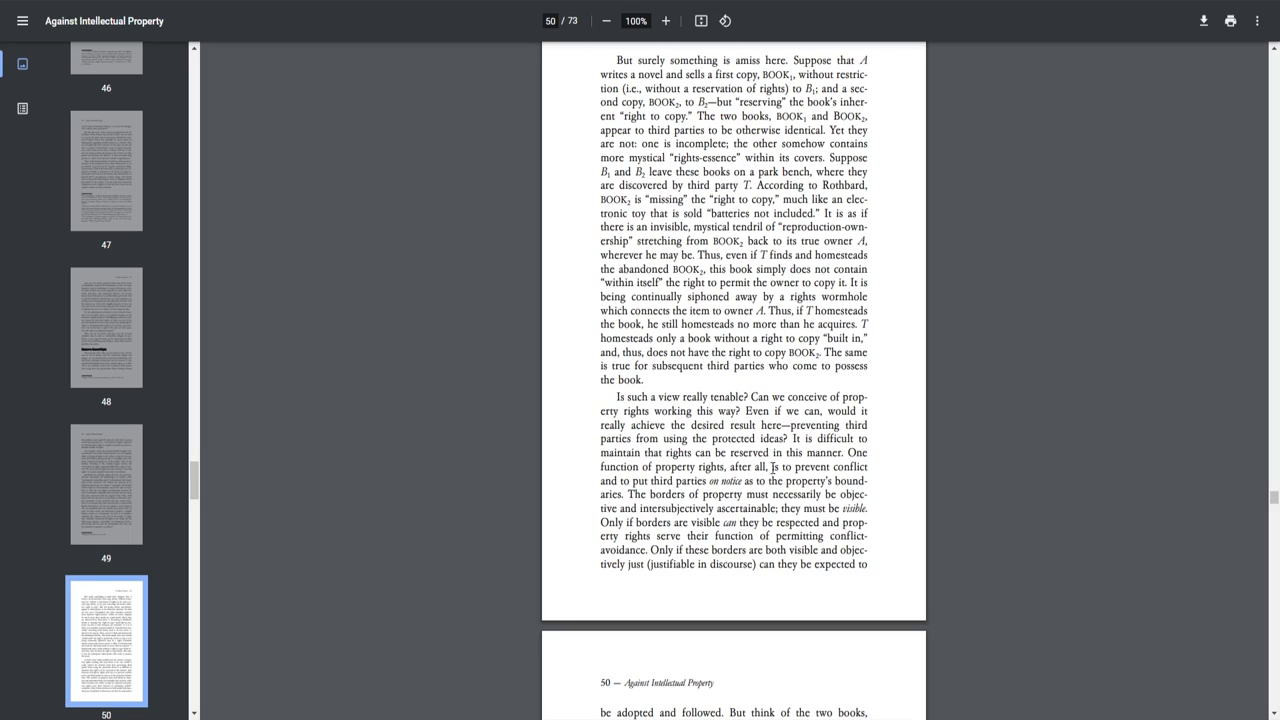
pyautogui.moveTo(732, 482)
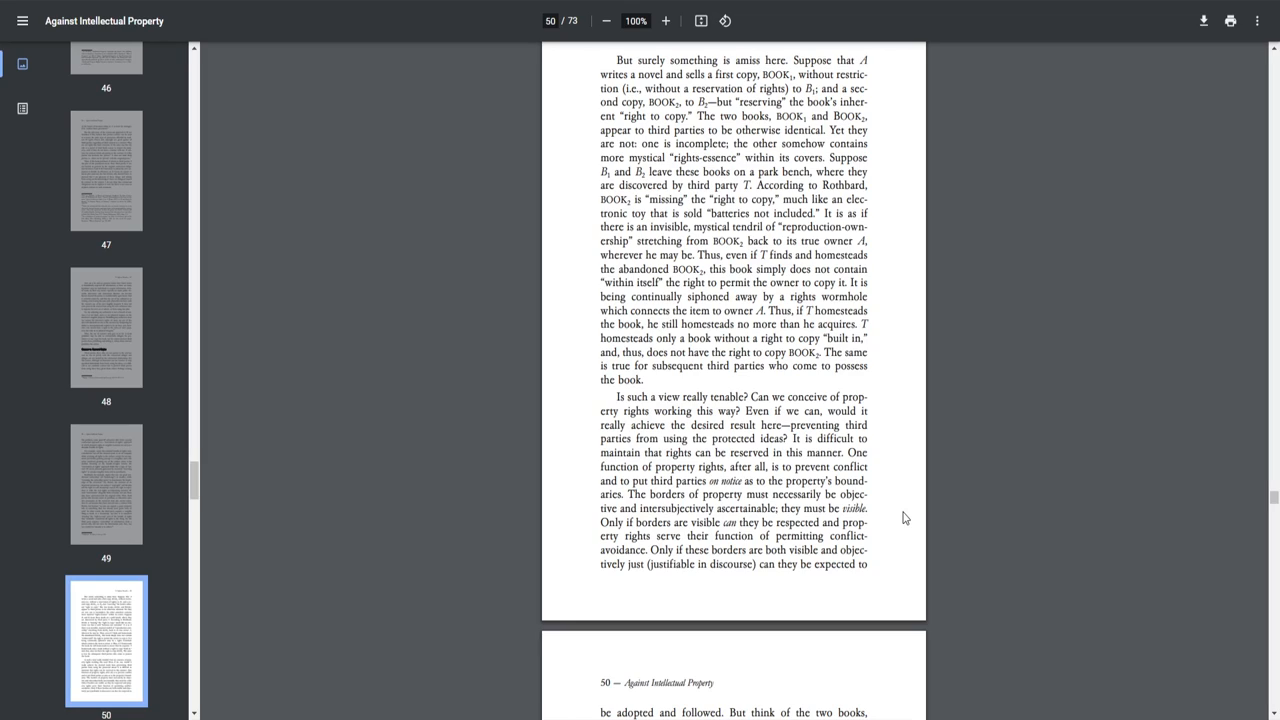
pyautogui.moveTo(819, 521)
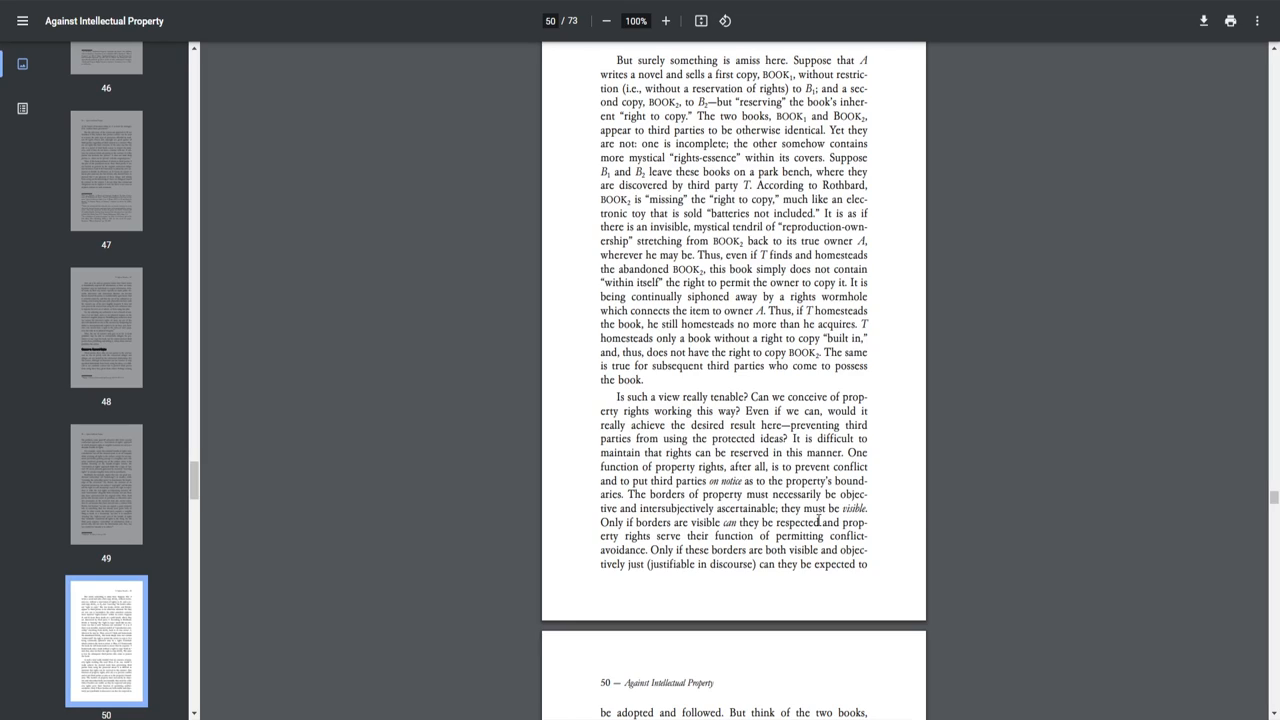
pyautogui.moveTo(818, 521)
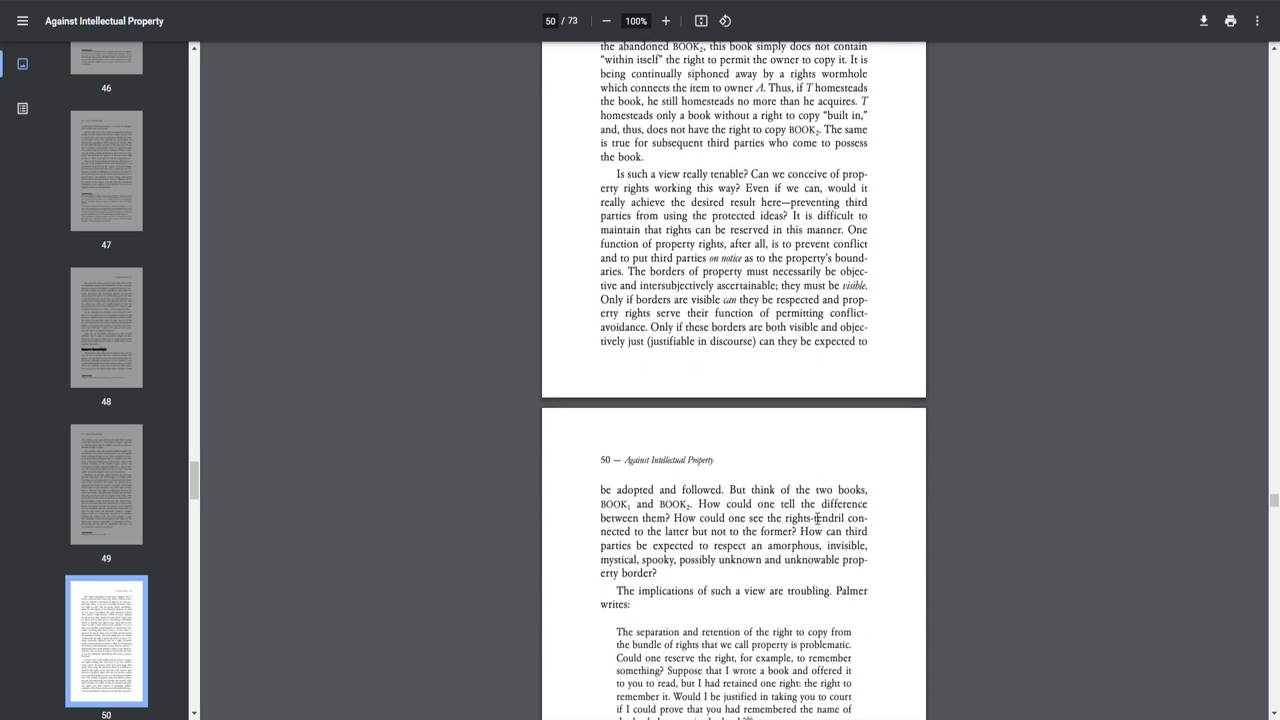
# Scroll to Palmer's quote on reserving the right to remember and the Hegel footnote
pyautogui.scroll(-3)
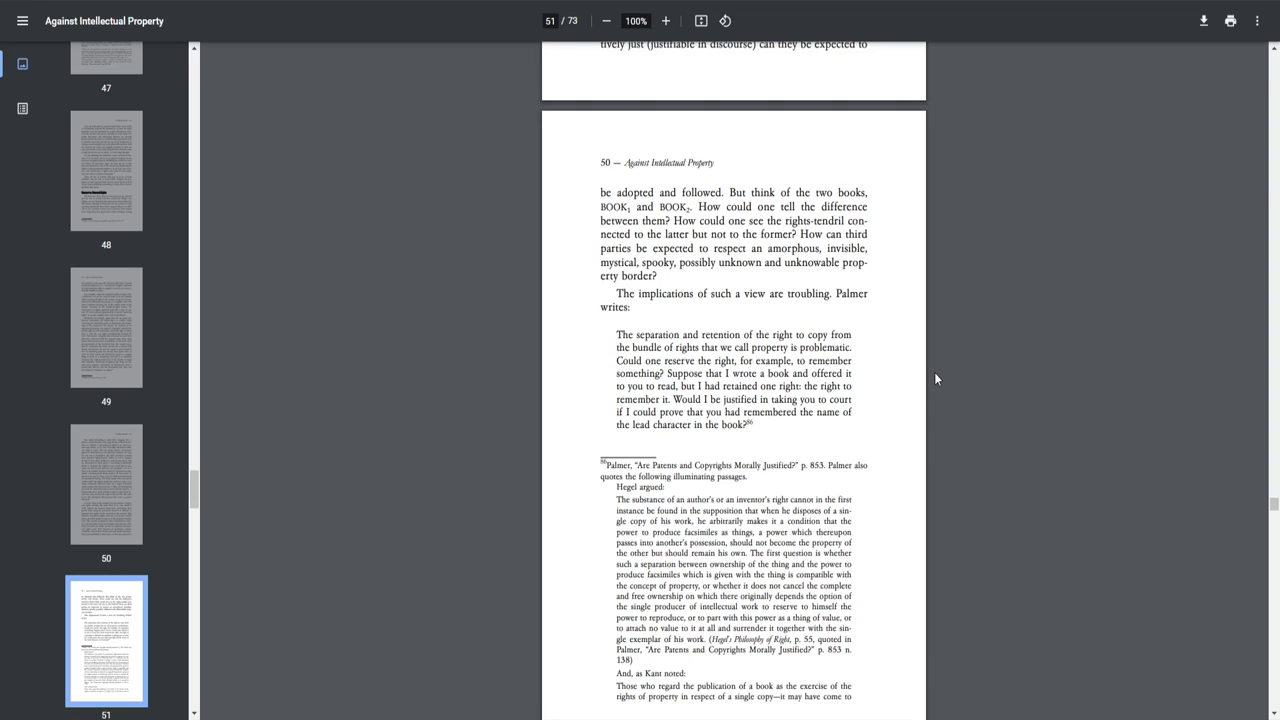
pyautogui.moveTo(913, 382)
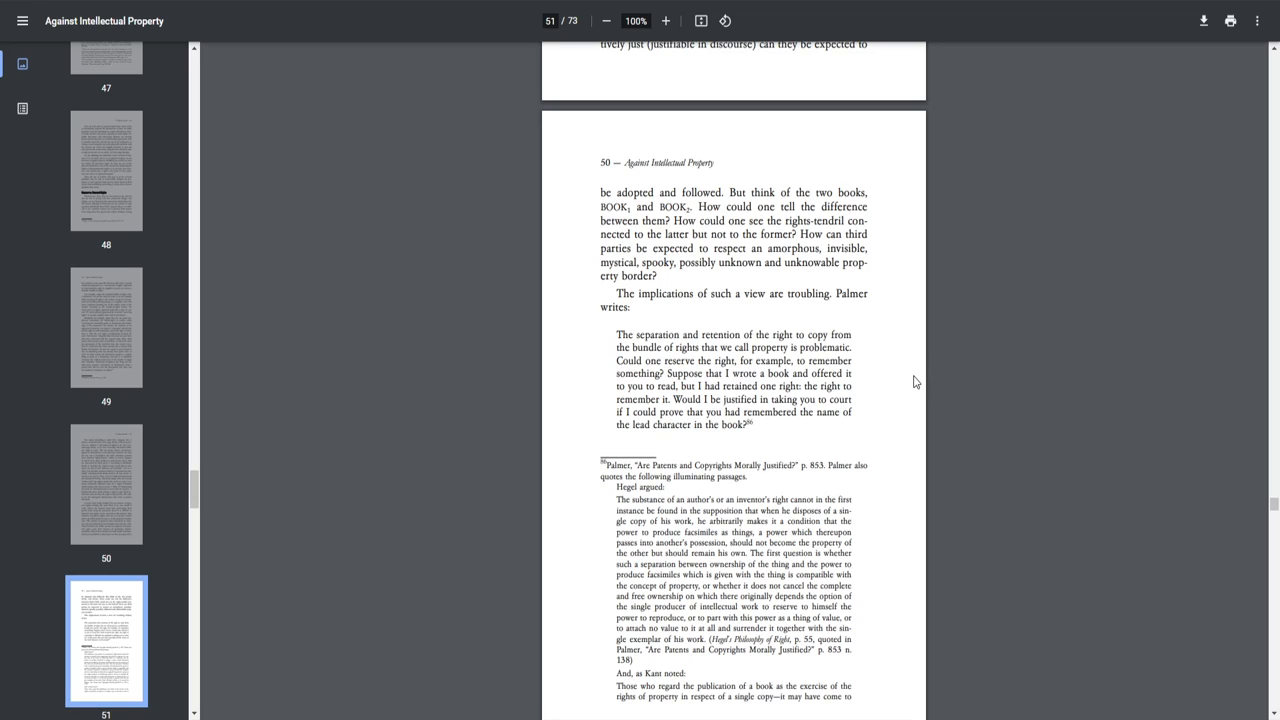
pyautogui.moveTo(909, 381)
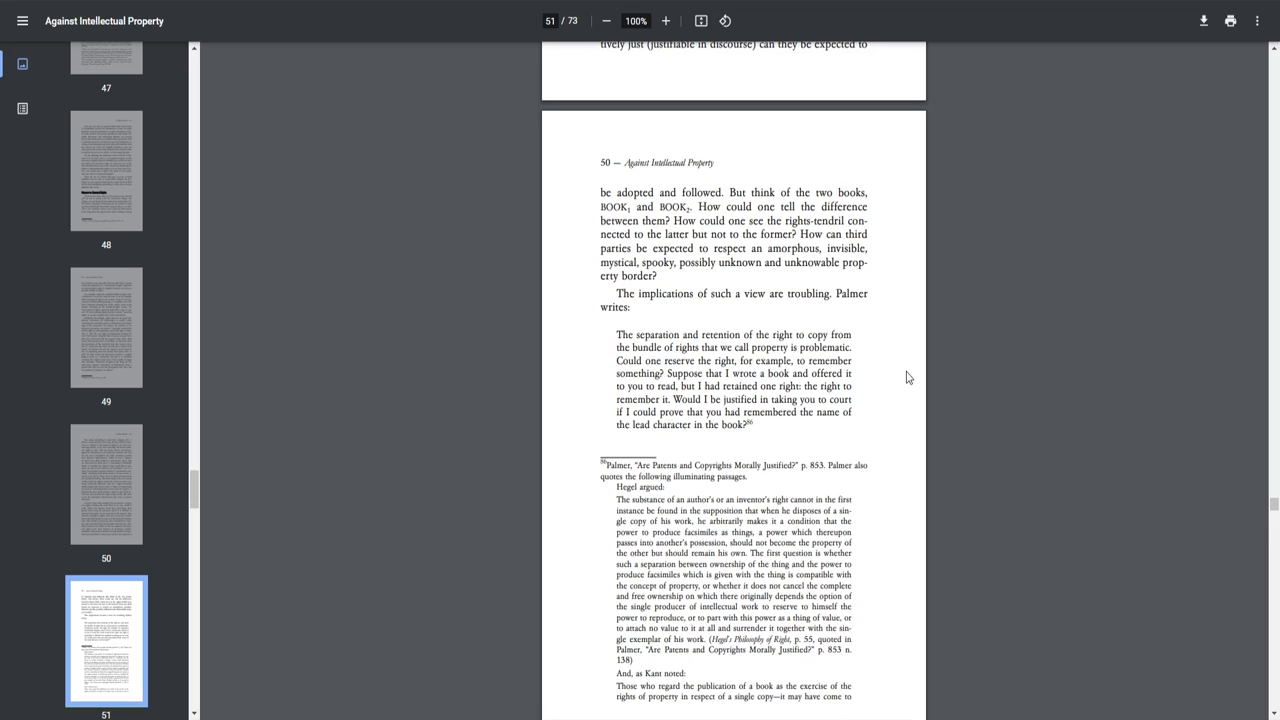
pyautogui.moveTo(906, 380)
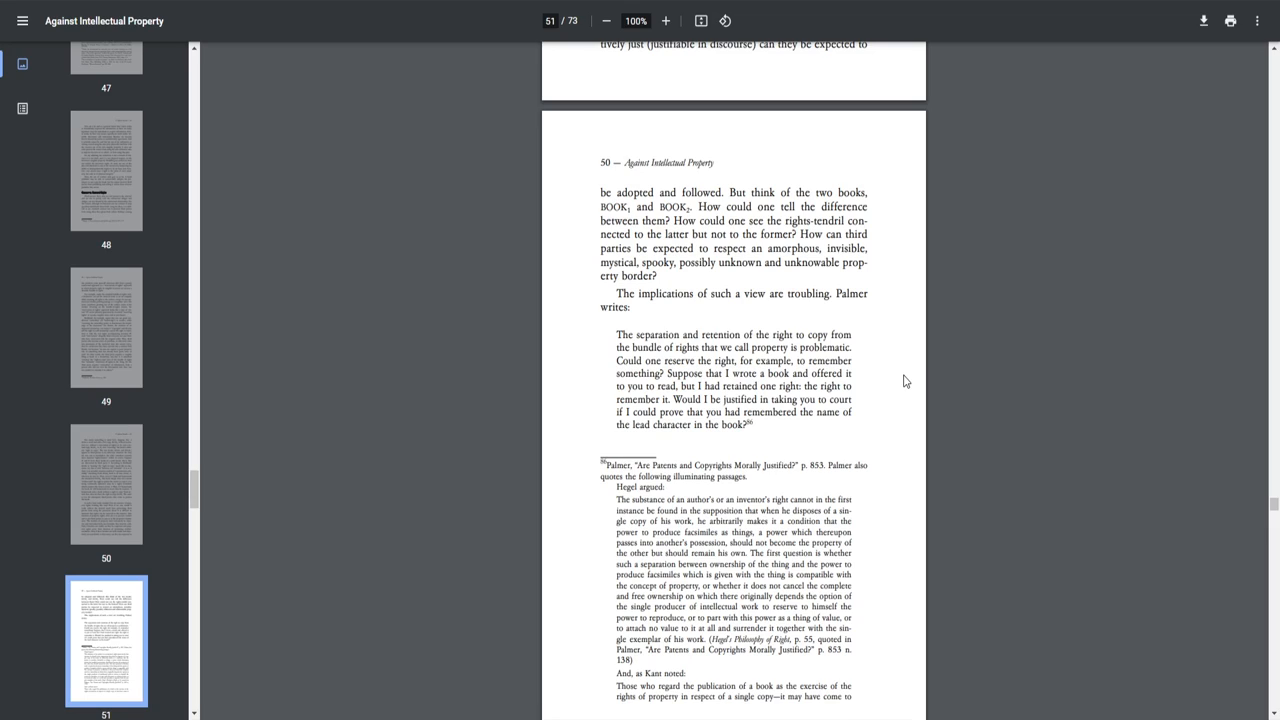
pyautogui.moveTo(886, 383)
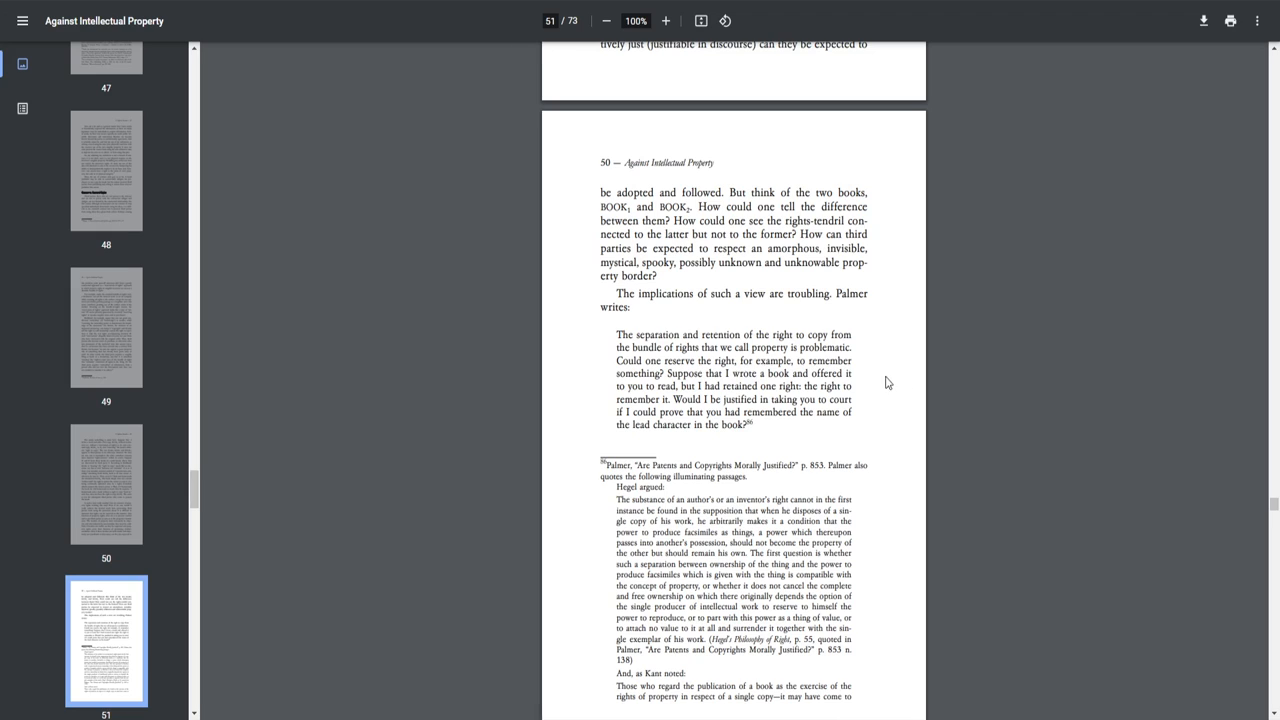
# Scroll to the page on how third parties are bound, with the Kant footnote
pyautogui.scroll(-3)
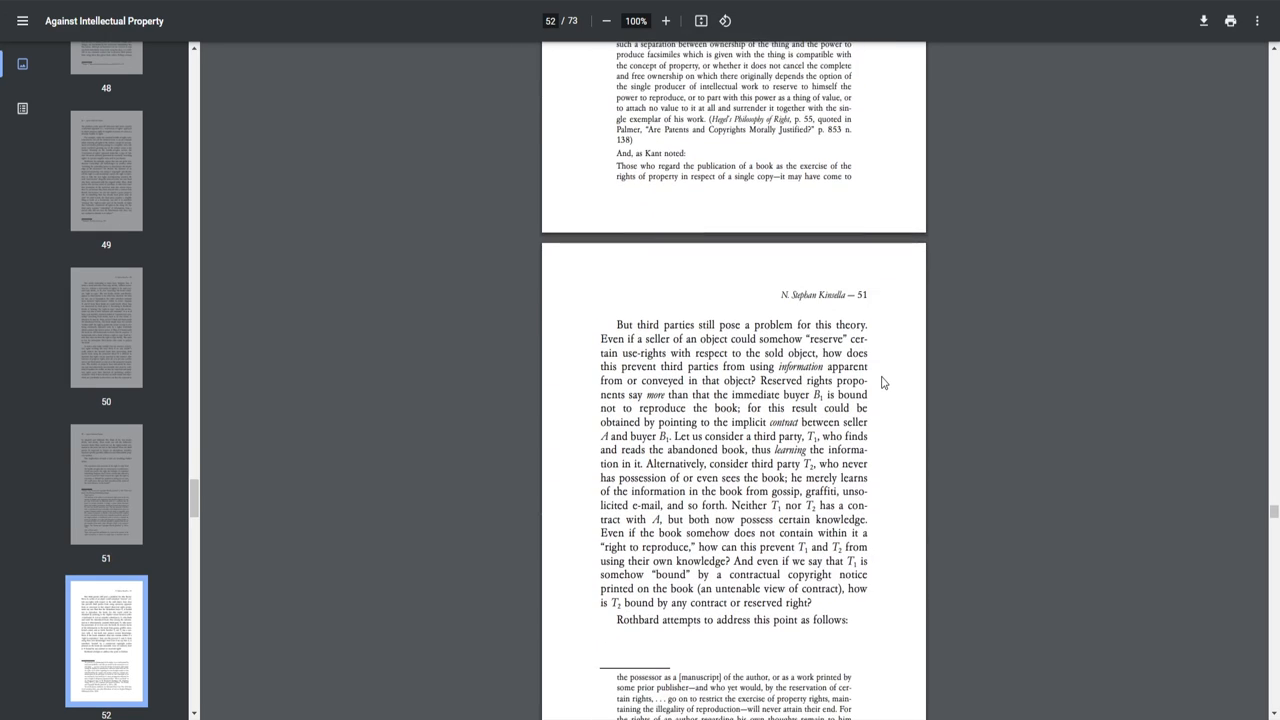
pyautogui.scroll(-3)
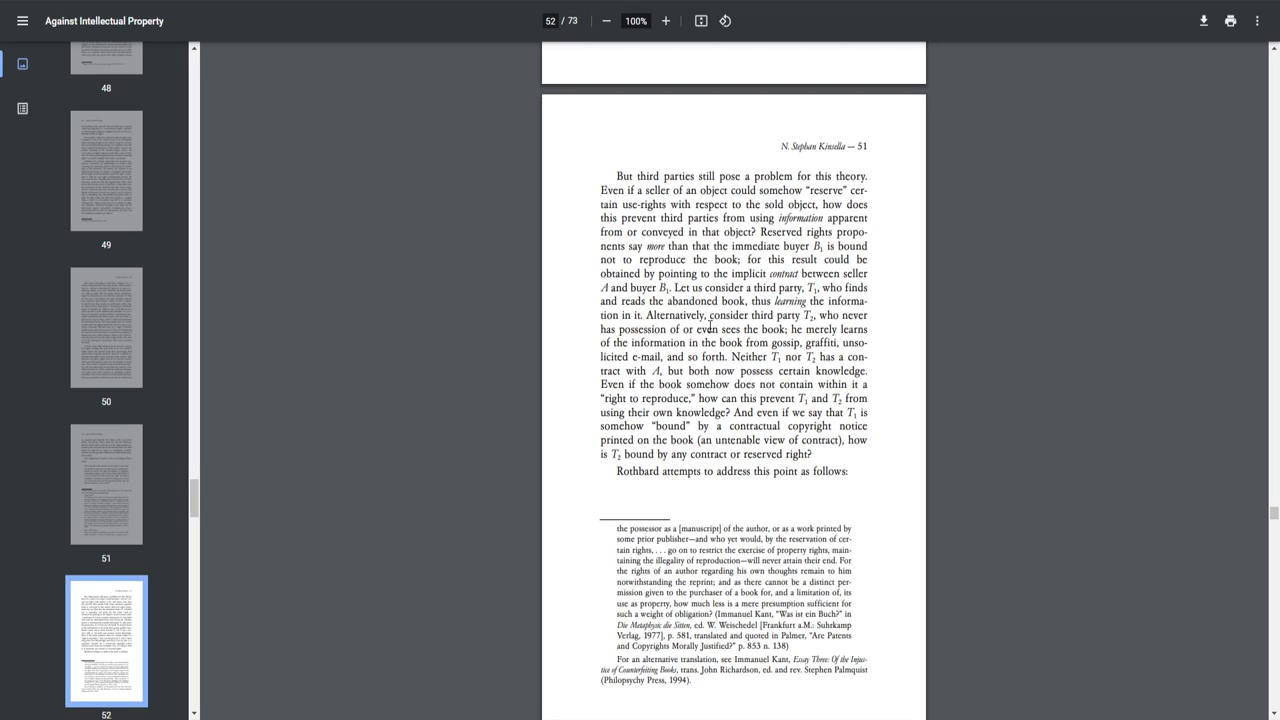
pyautogui.moveTo(710, 342)
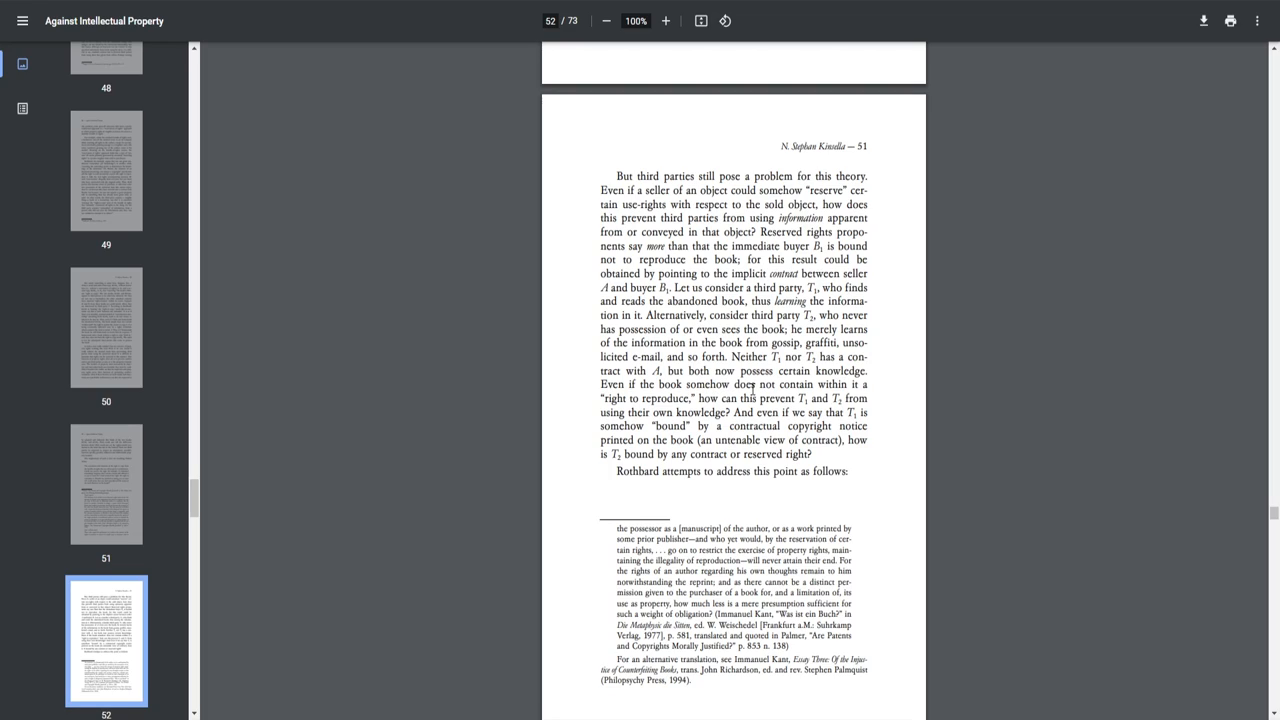
pyautogui.moveTo(757, 397)
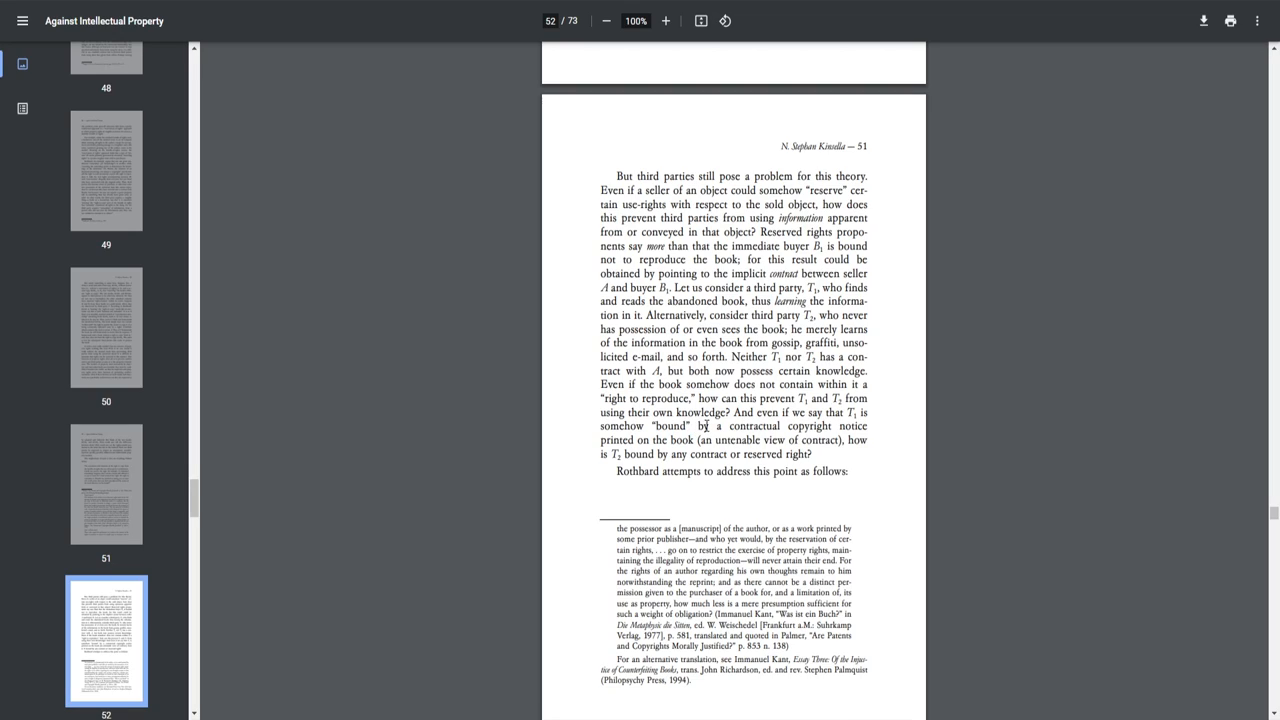
pyautogui.moveTo(708, 422)
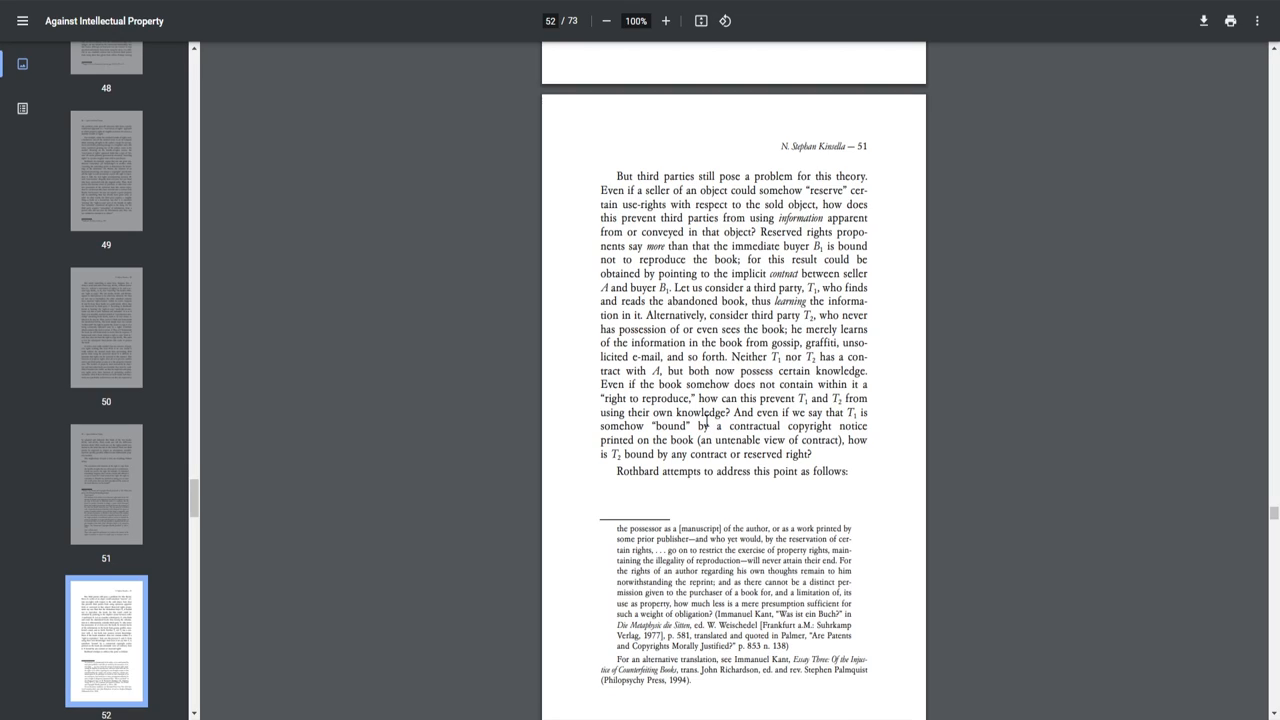
pyautogui.scroll(-3)
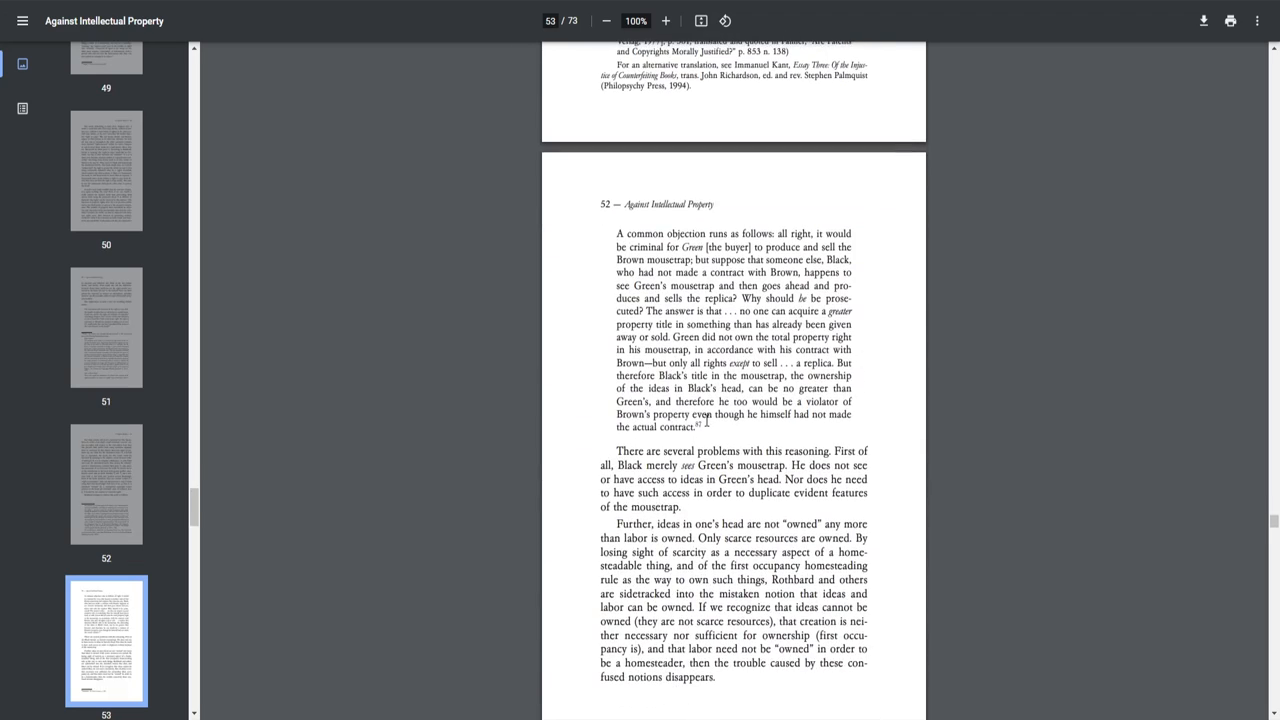
pyautogui.moveTo(644, 270)
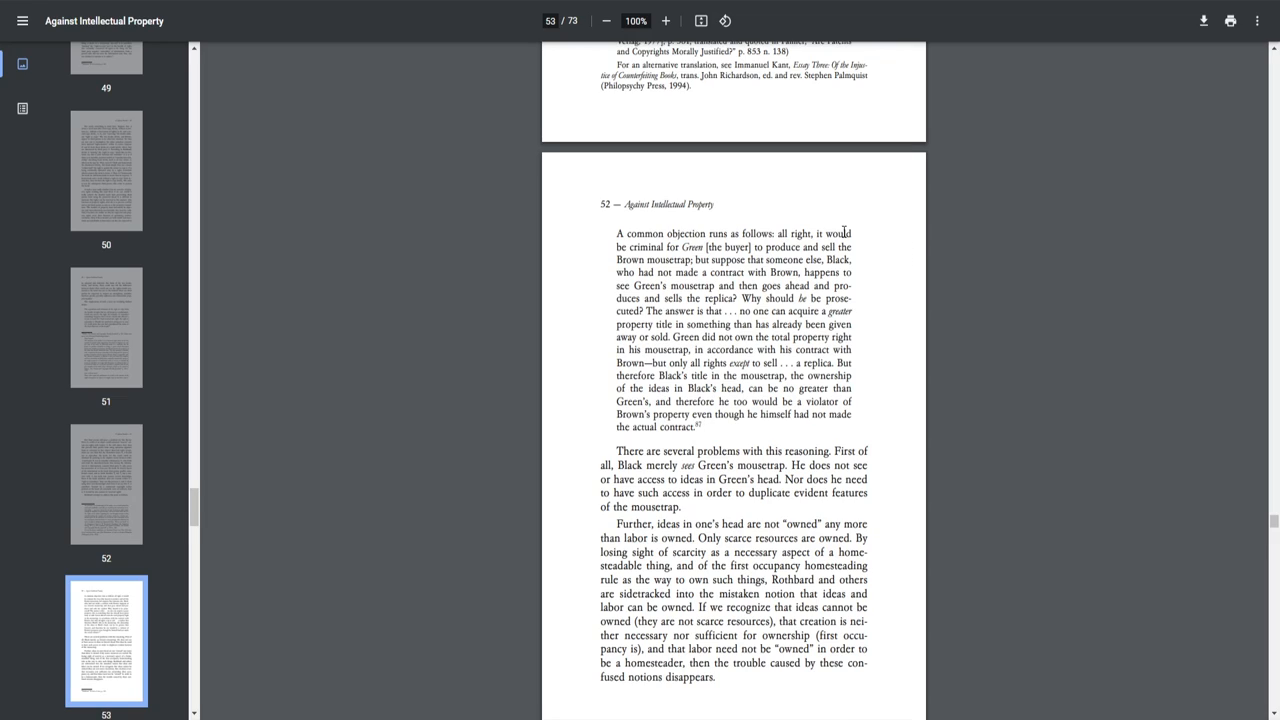
pyautogui.moveTo(903, 230)
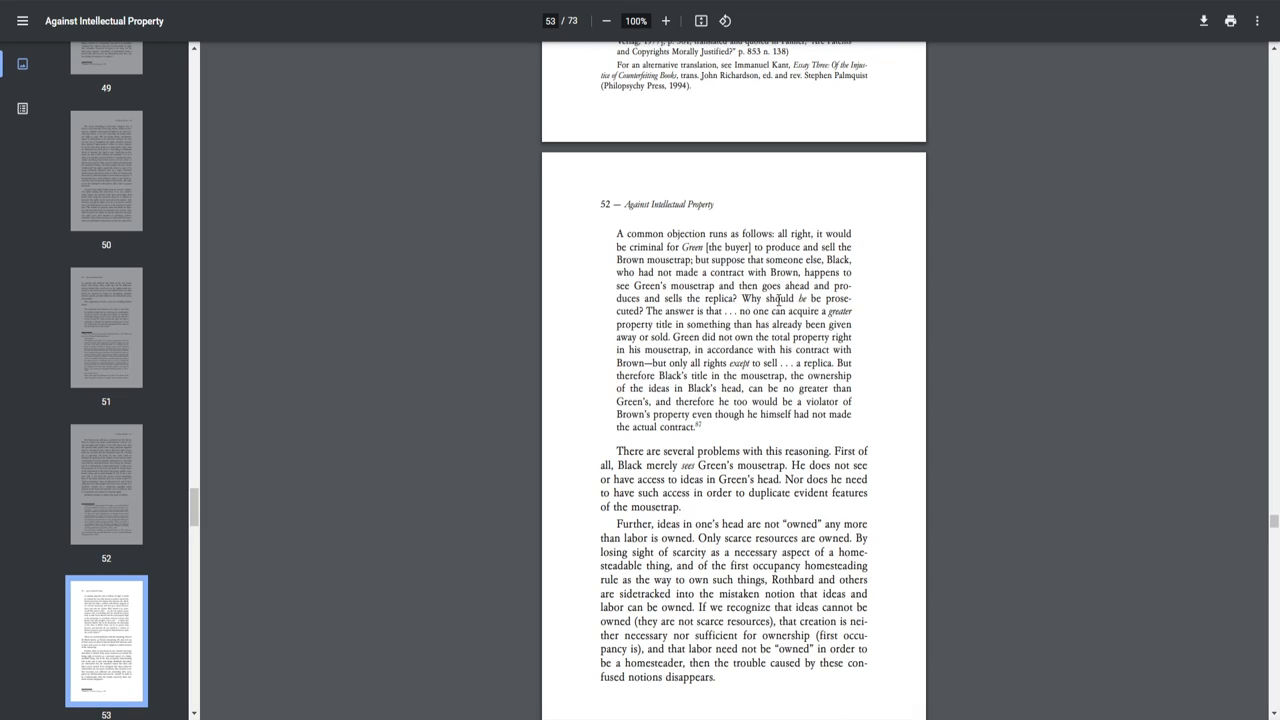
pyautogui.moveTo(718, 309)
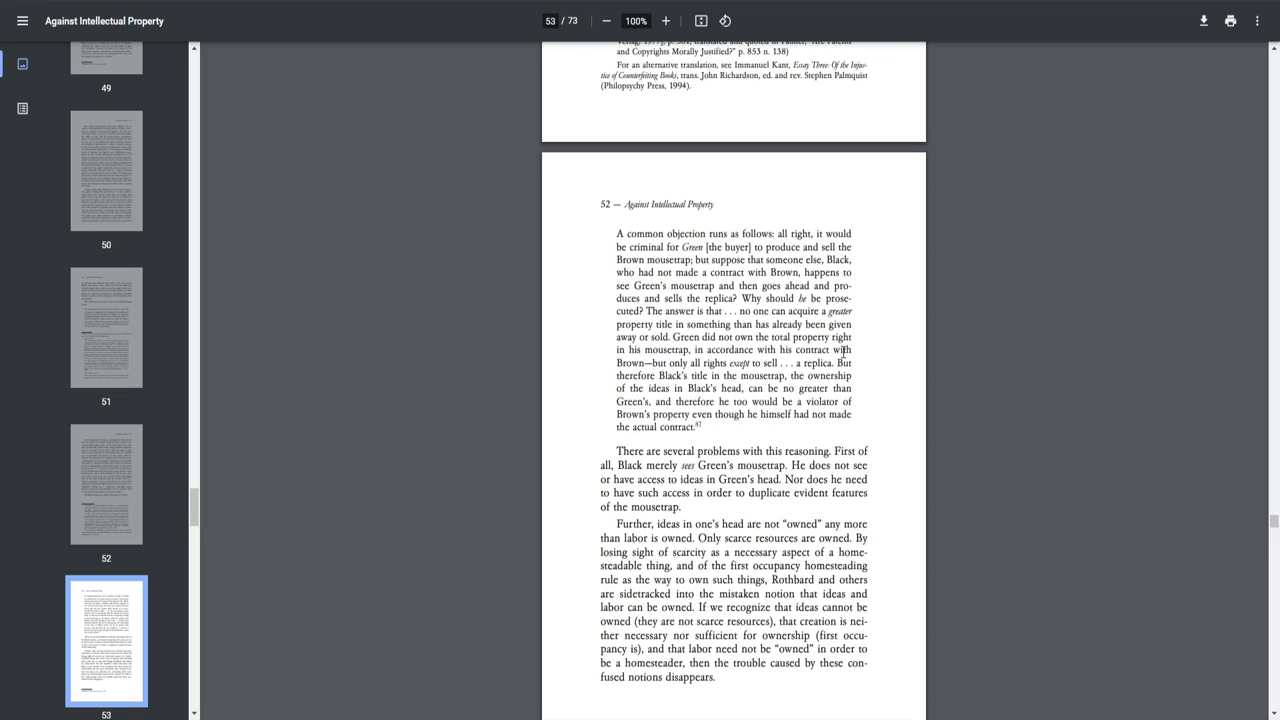
pyautogui.moveTo(711, 361)
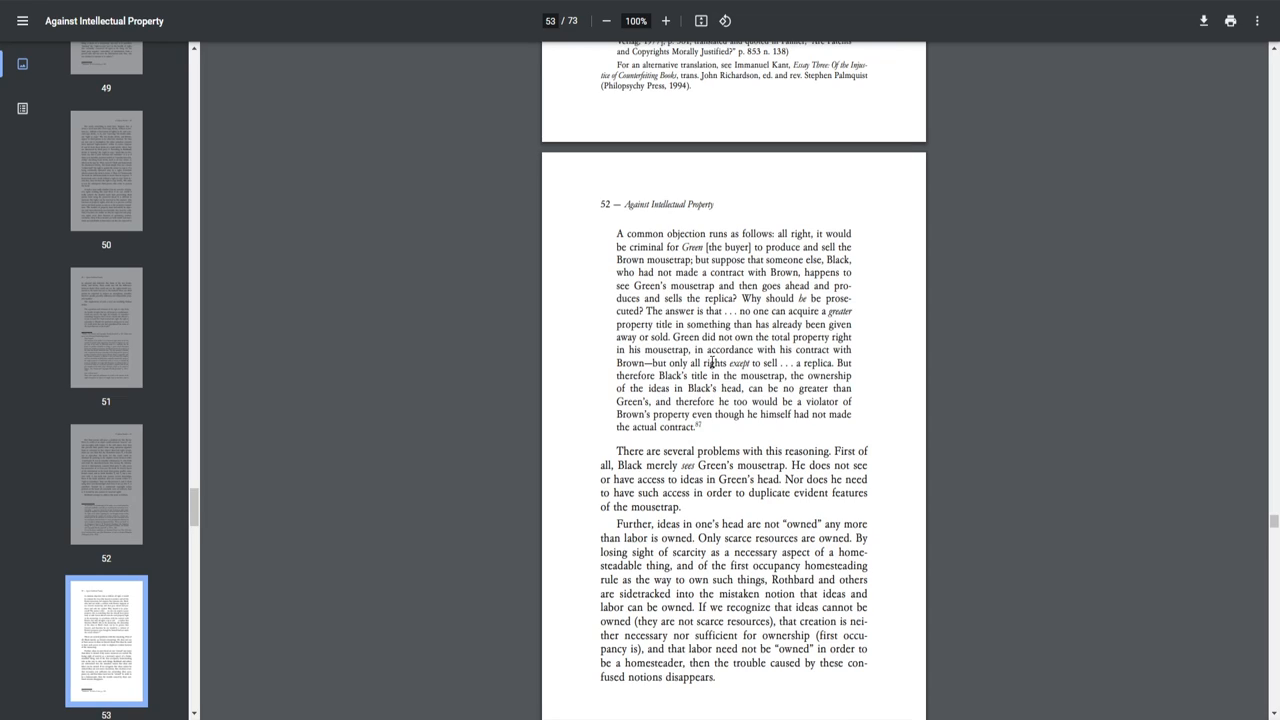
pyautogui.moveTo(846, 363)
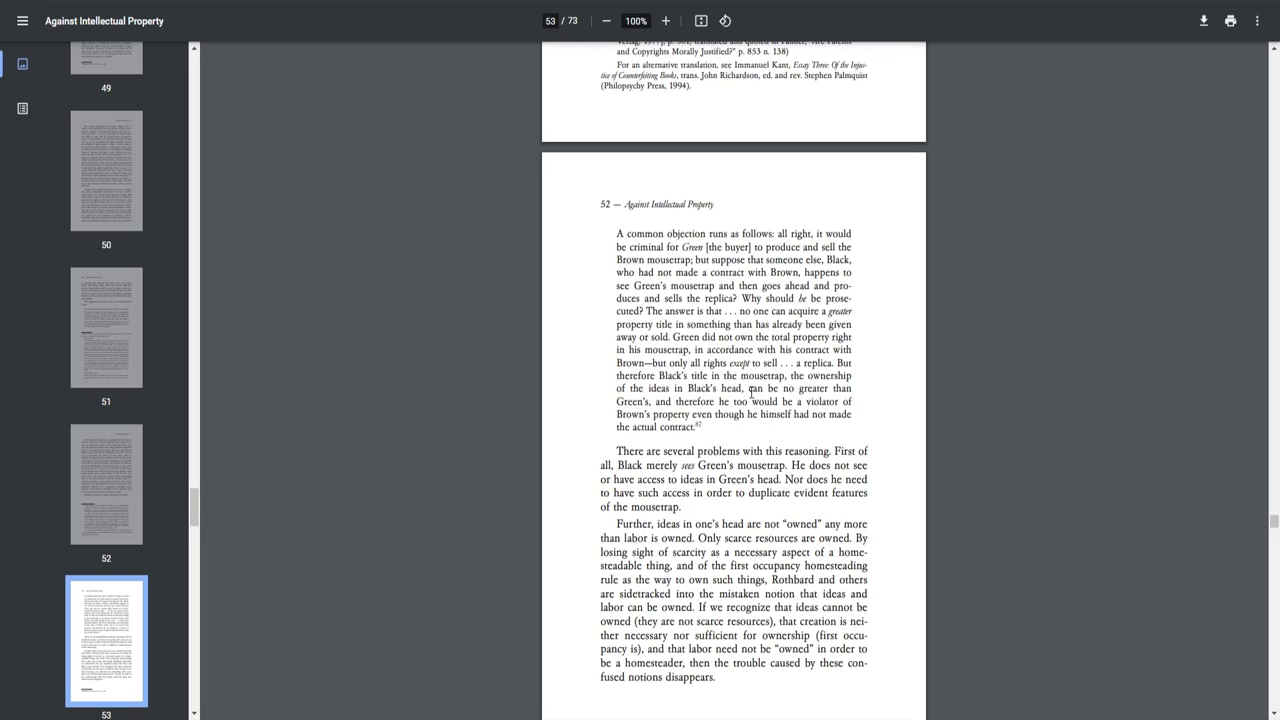
pyautogui.moveTo(740, 389)
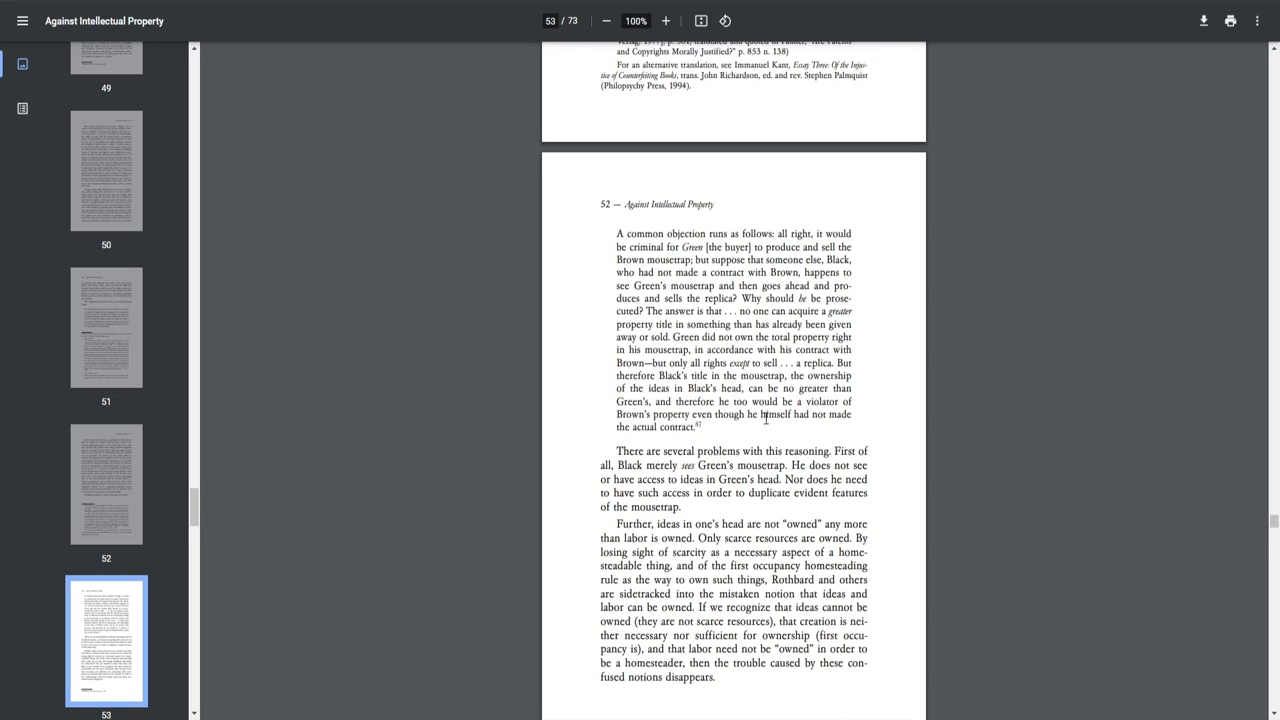
pyautogui.moveTo(750, 422)
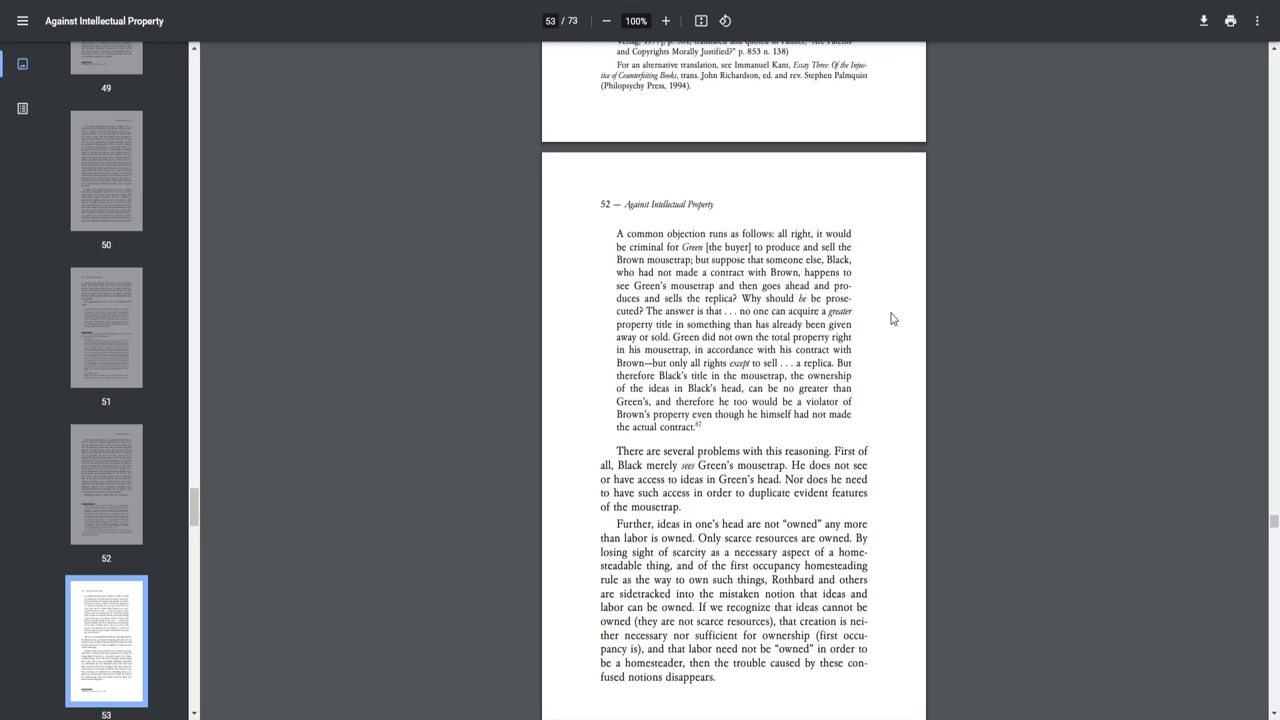
pyautogui.moveTo(894, 340)
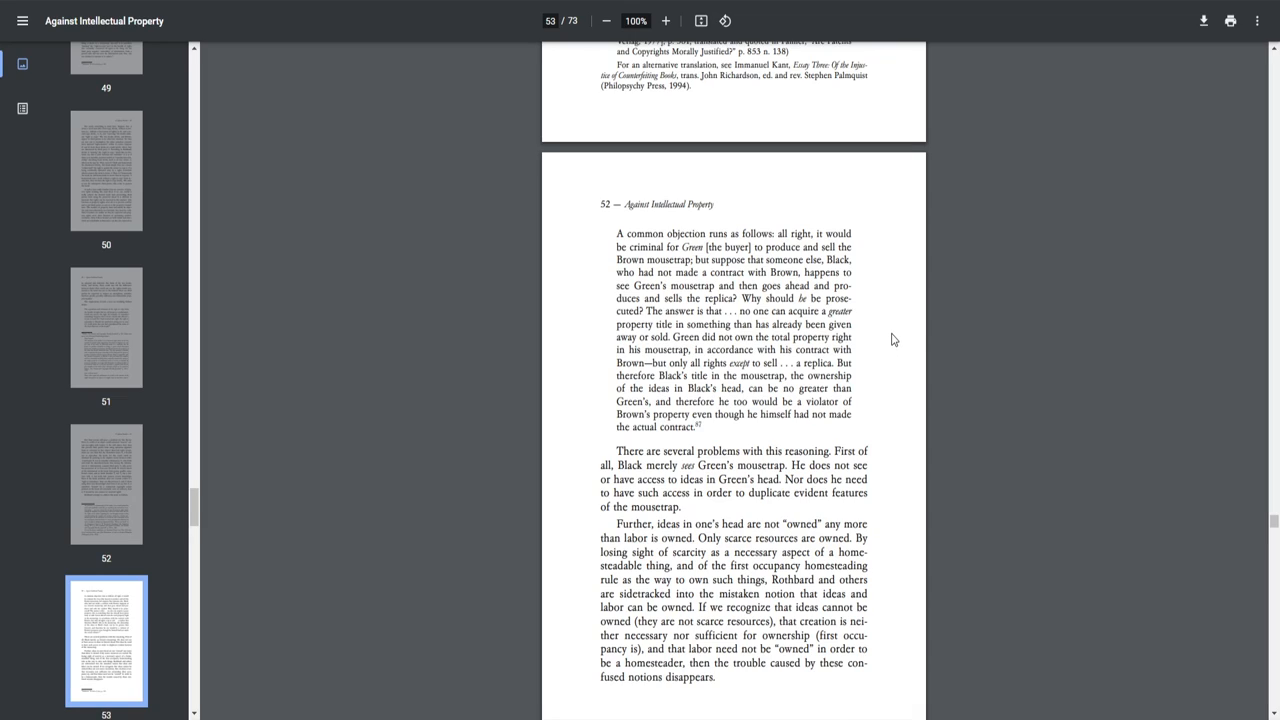
pyautogui.moveTo(897, 353)
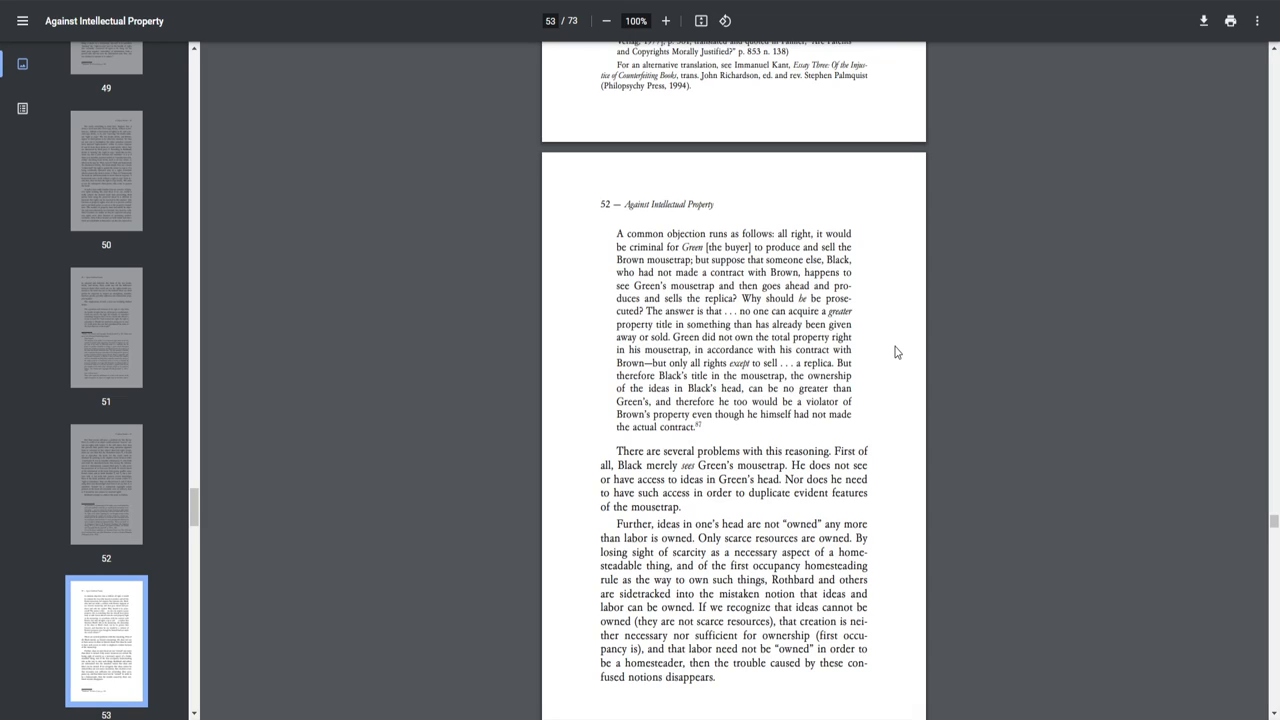
pyautogui.moveTo(899, 345)
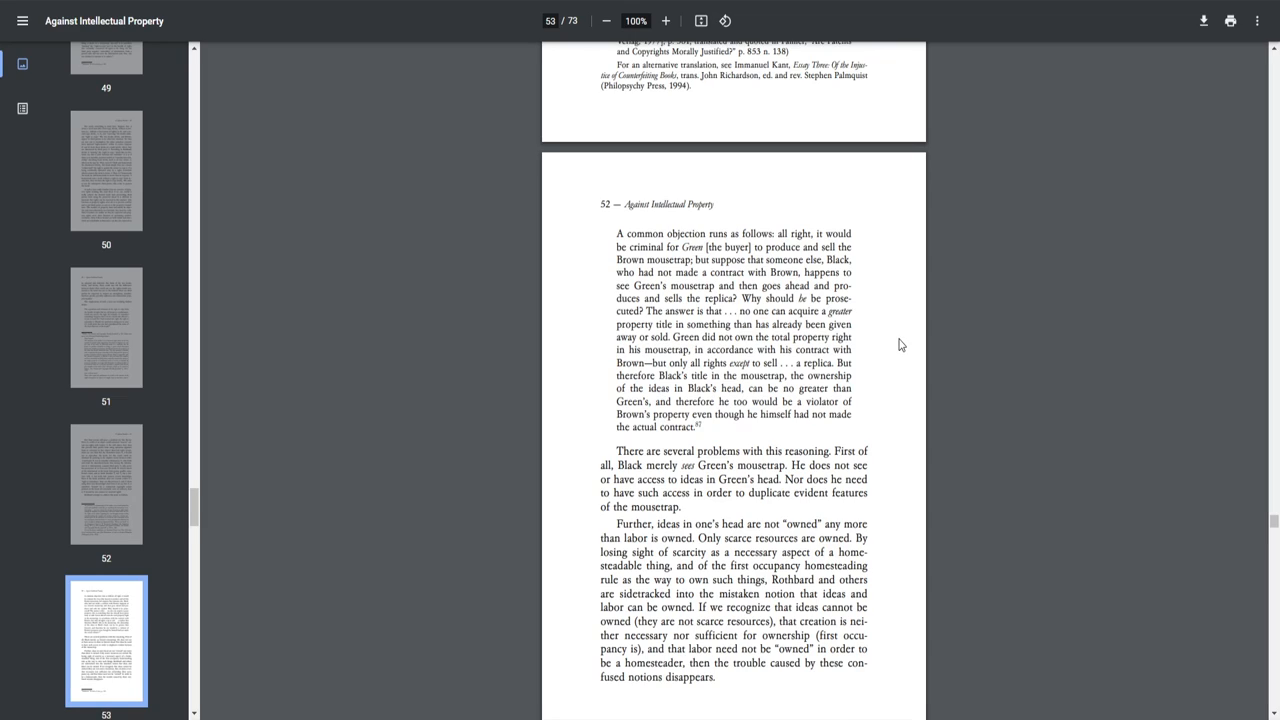
pyautogui.moveTo(903, 359)
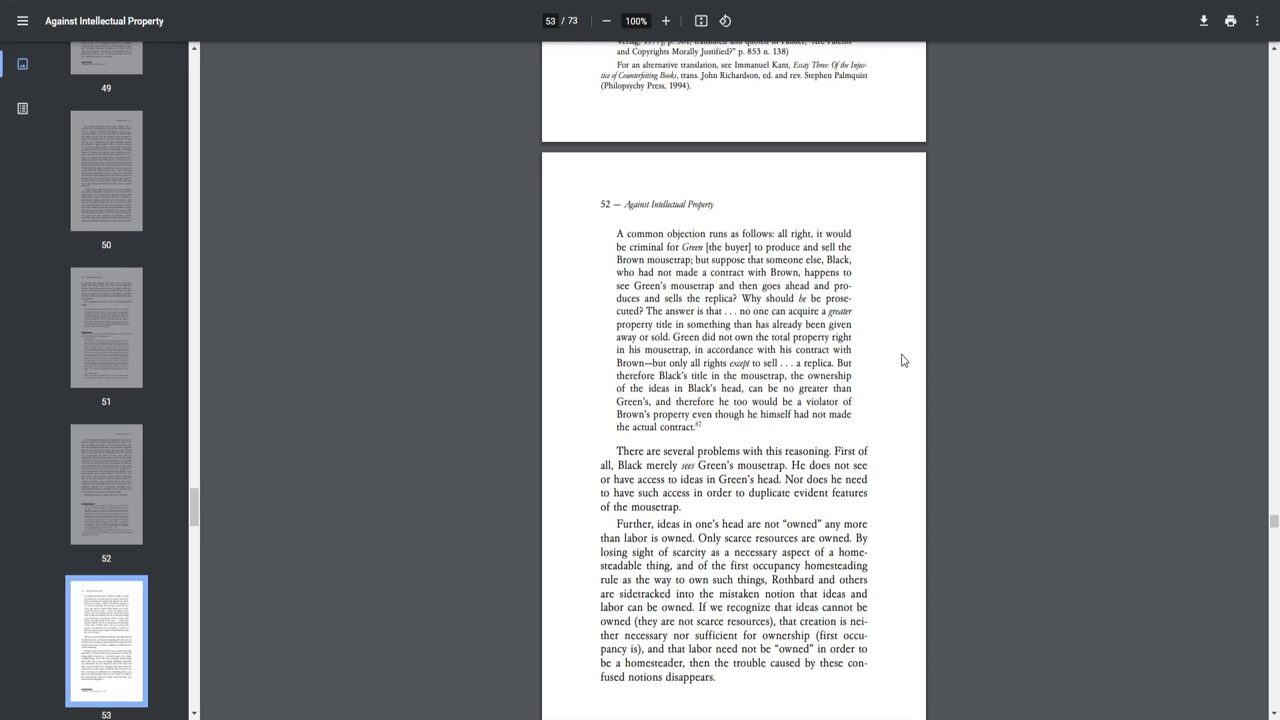
# Scroll to page 53, where using one's own property needs no 'right to copy'
pyautogui.scroll(-3)
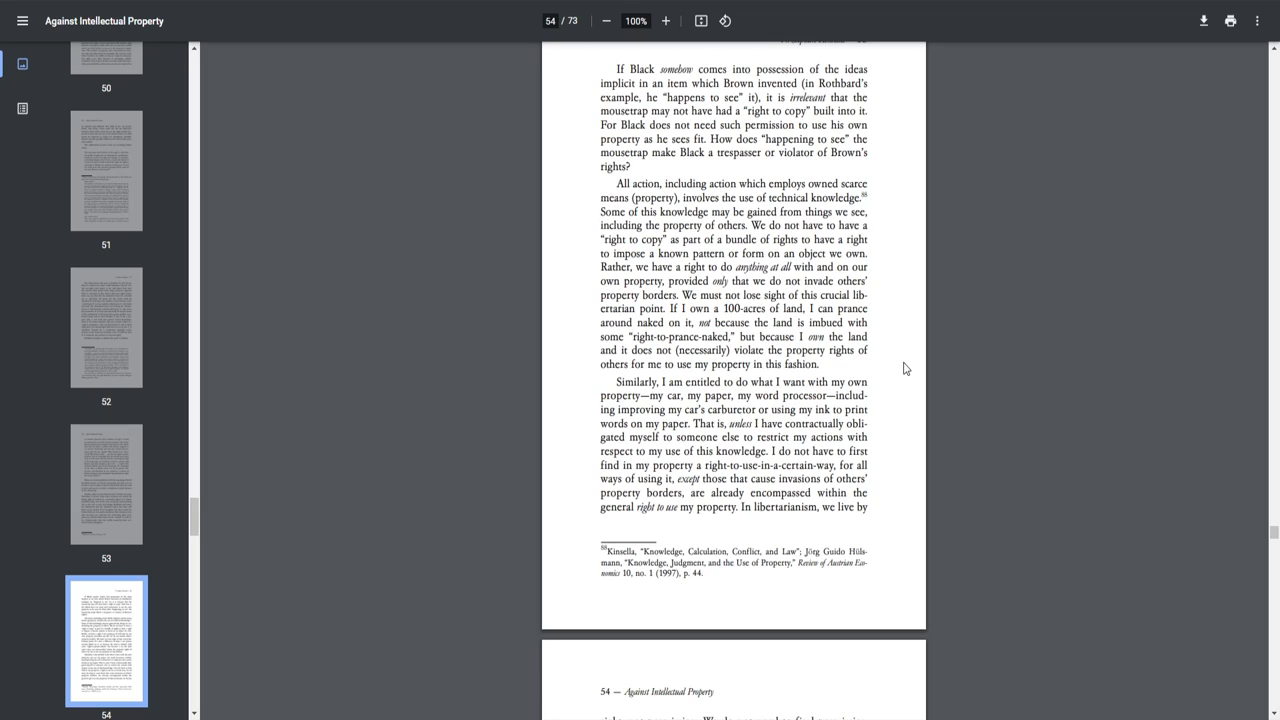
pyautogui.moveTo(906, 353)
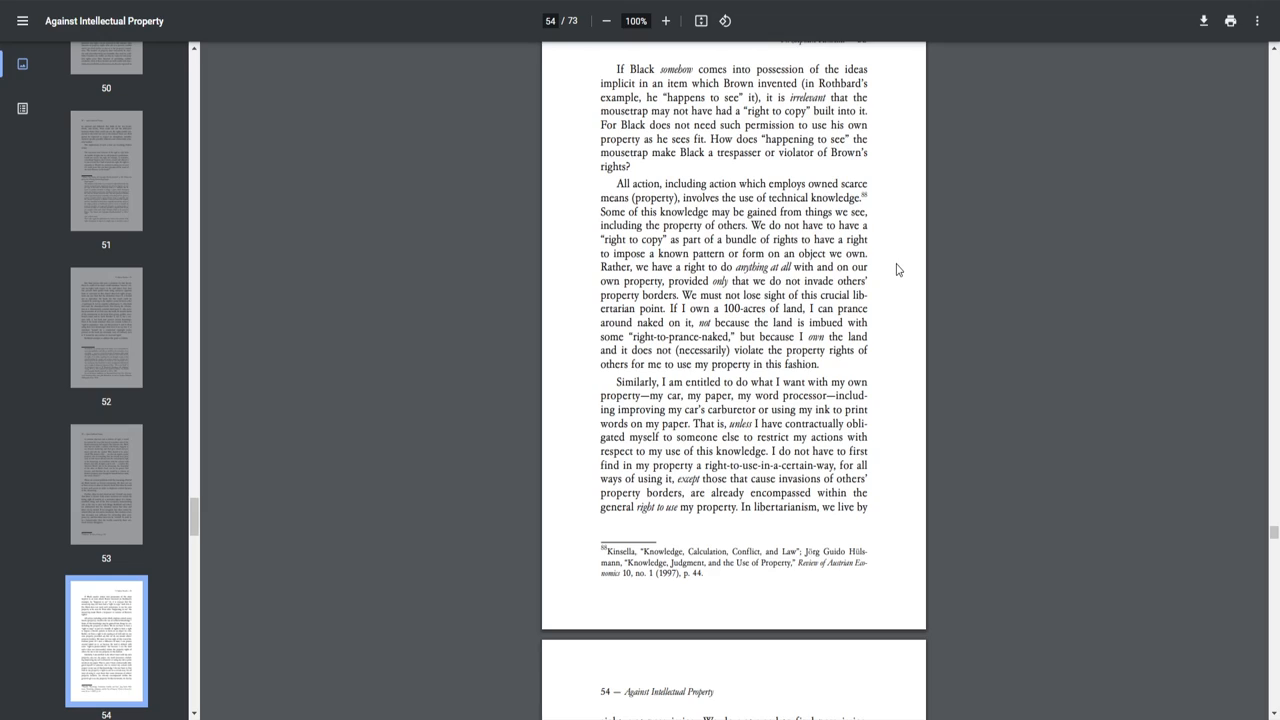
pyautogui.moveTo(903, 240)
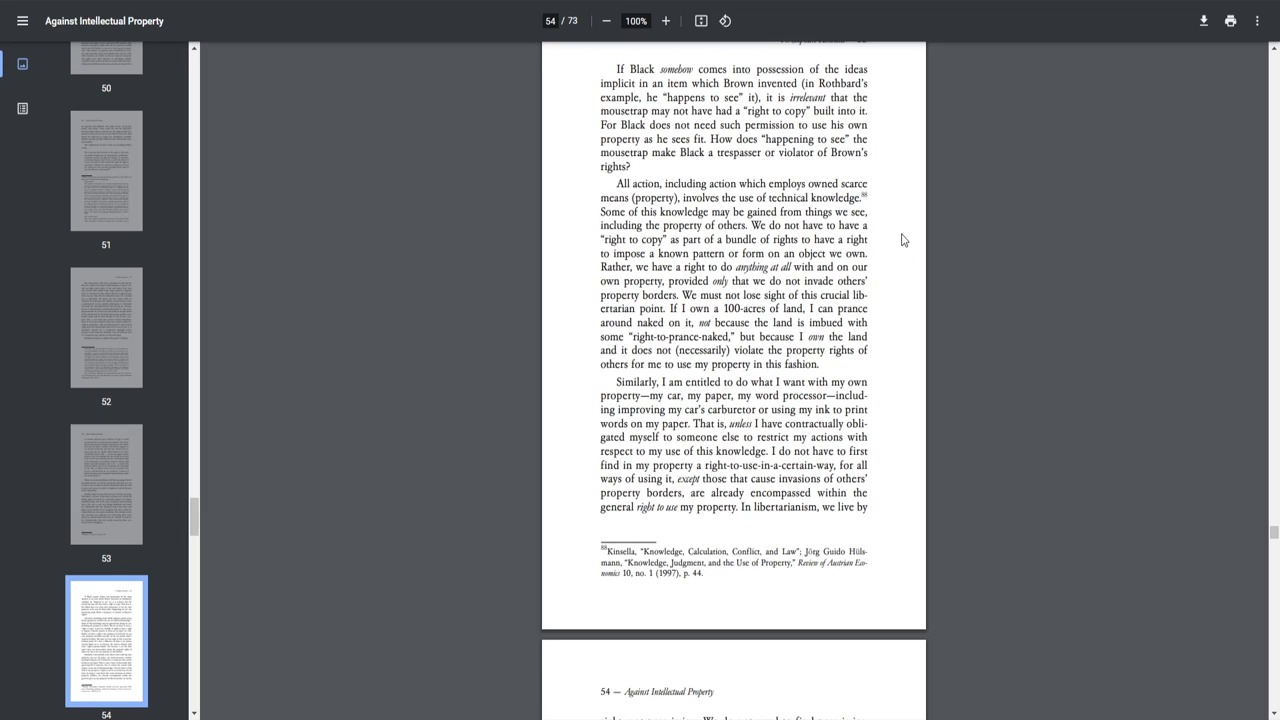
pyautogui.moveTo(899, 253)
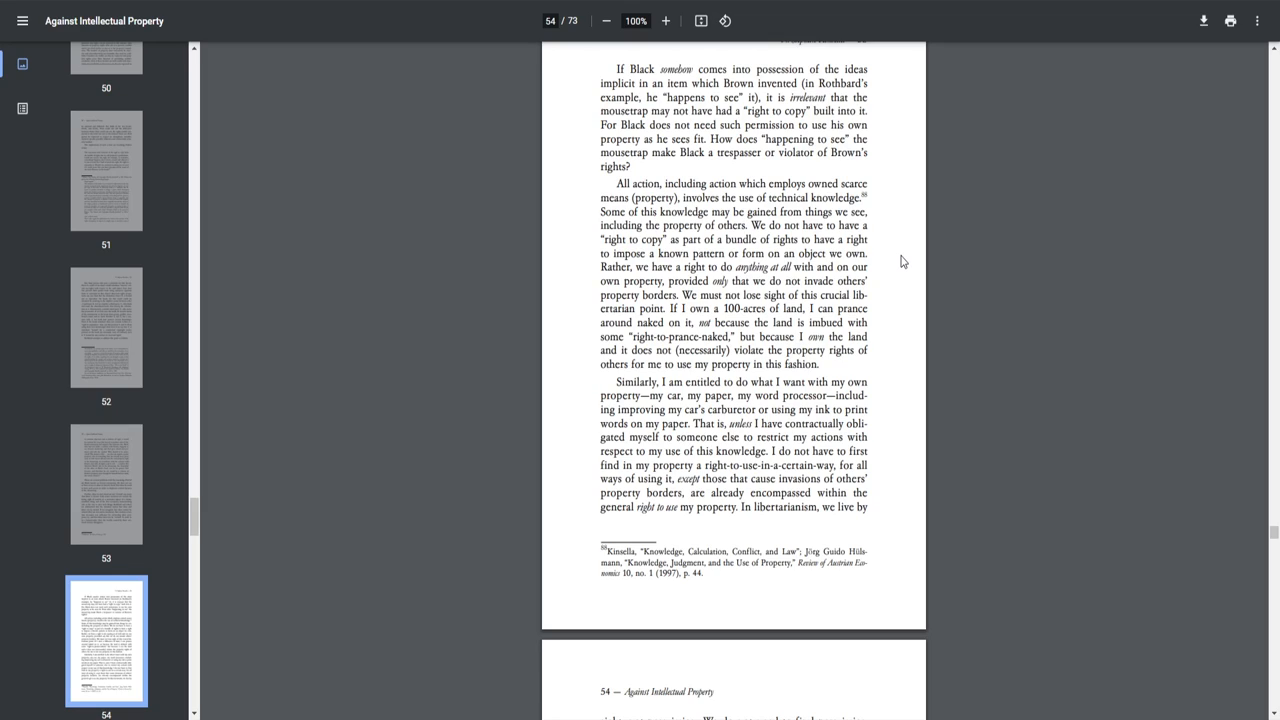
pyautogui.moveTo(706, 459)
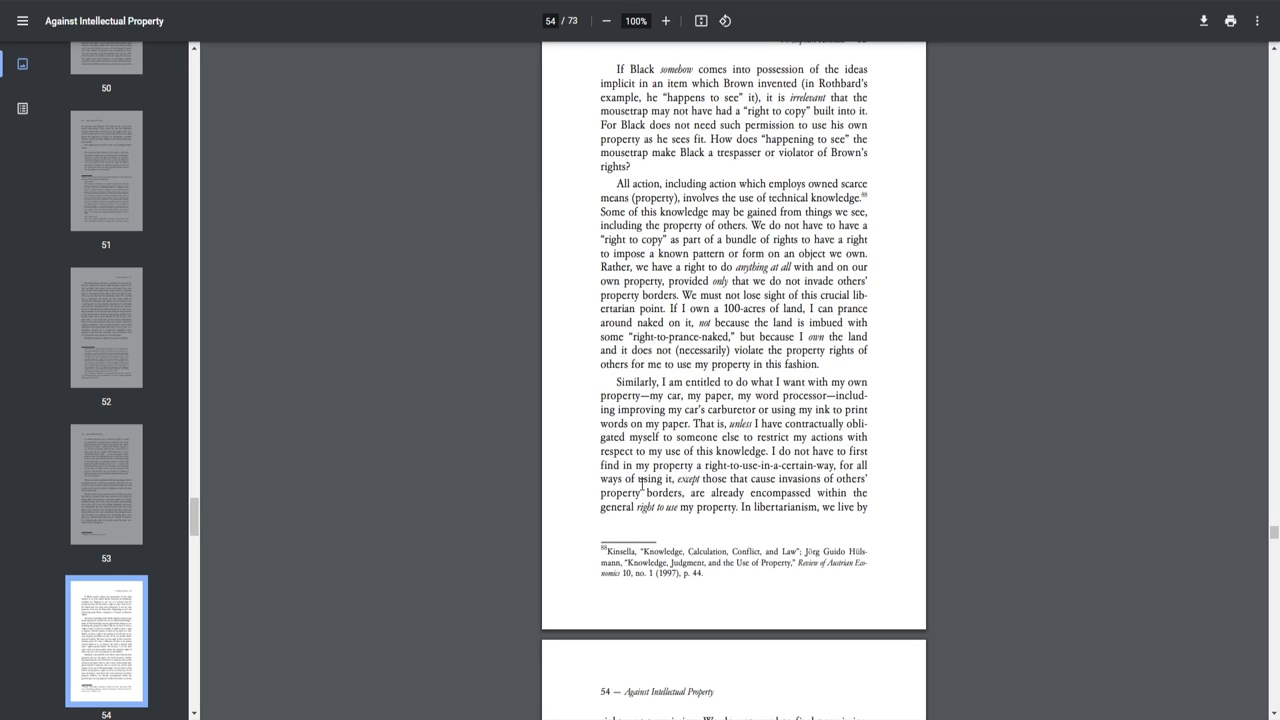
pyautogui.moveTo(758, 481)
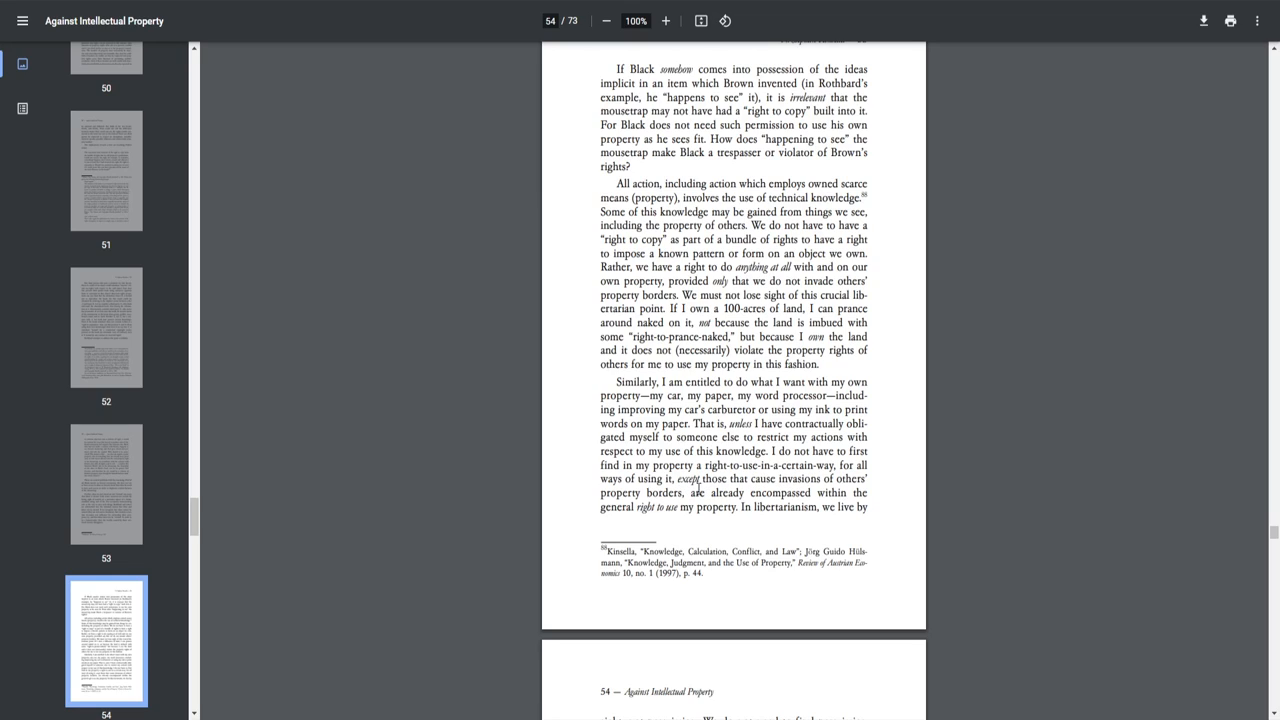
pyautogui.moveTo(849, 495)
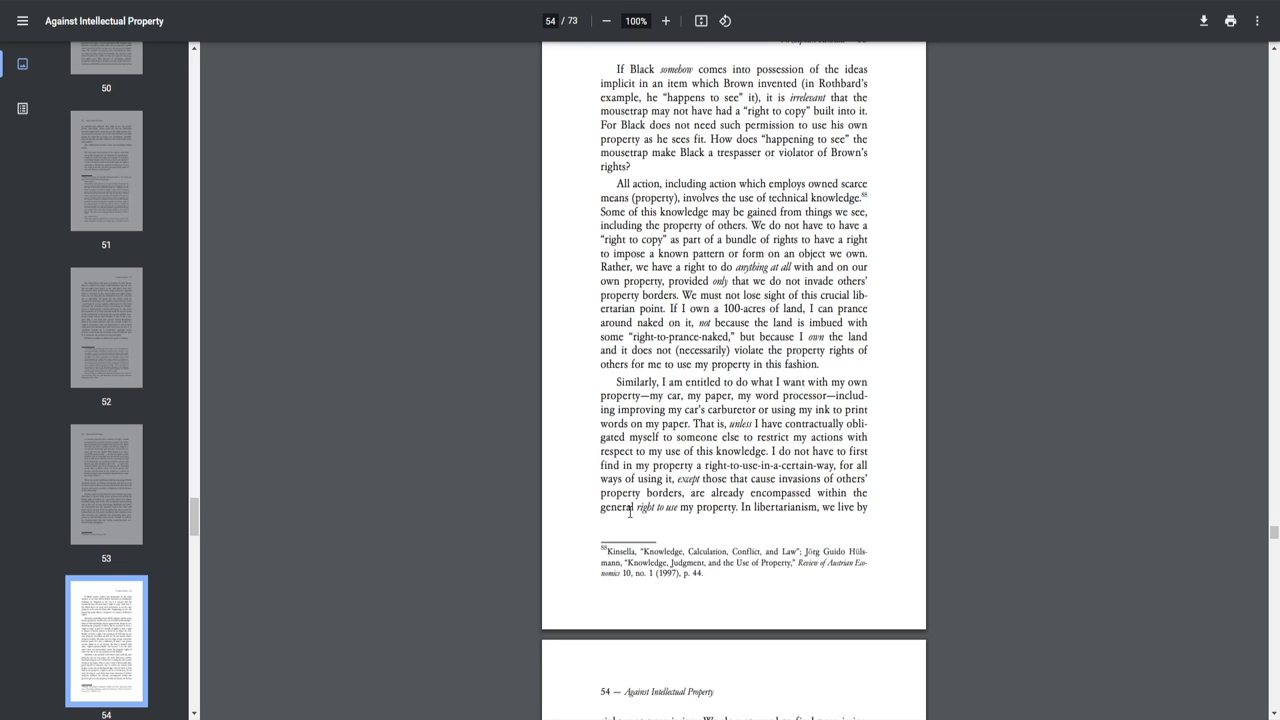
pyautogui.moveTo(657, 412)
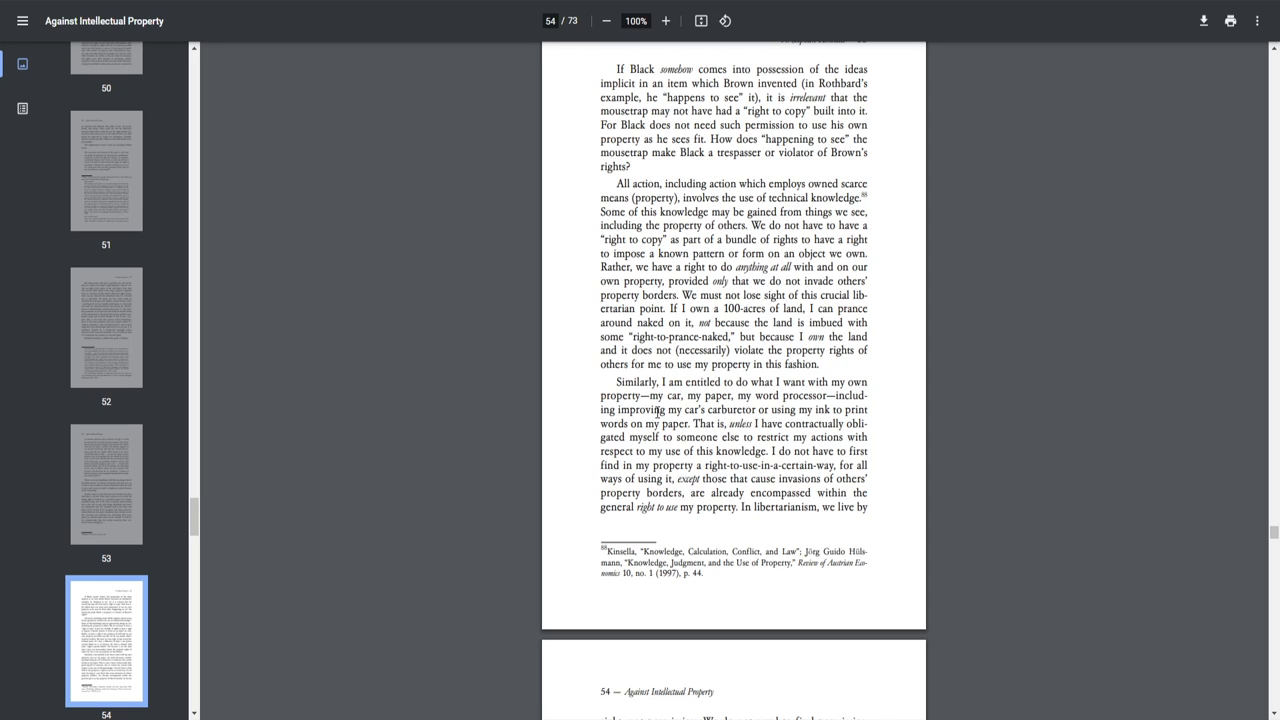
# Scroll through page 54's Farmer Jed oil analogy to the opening of page 55
pyautogui.scroll(-3)
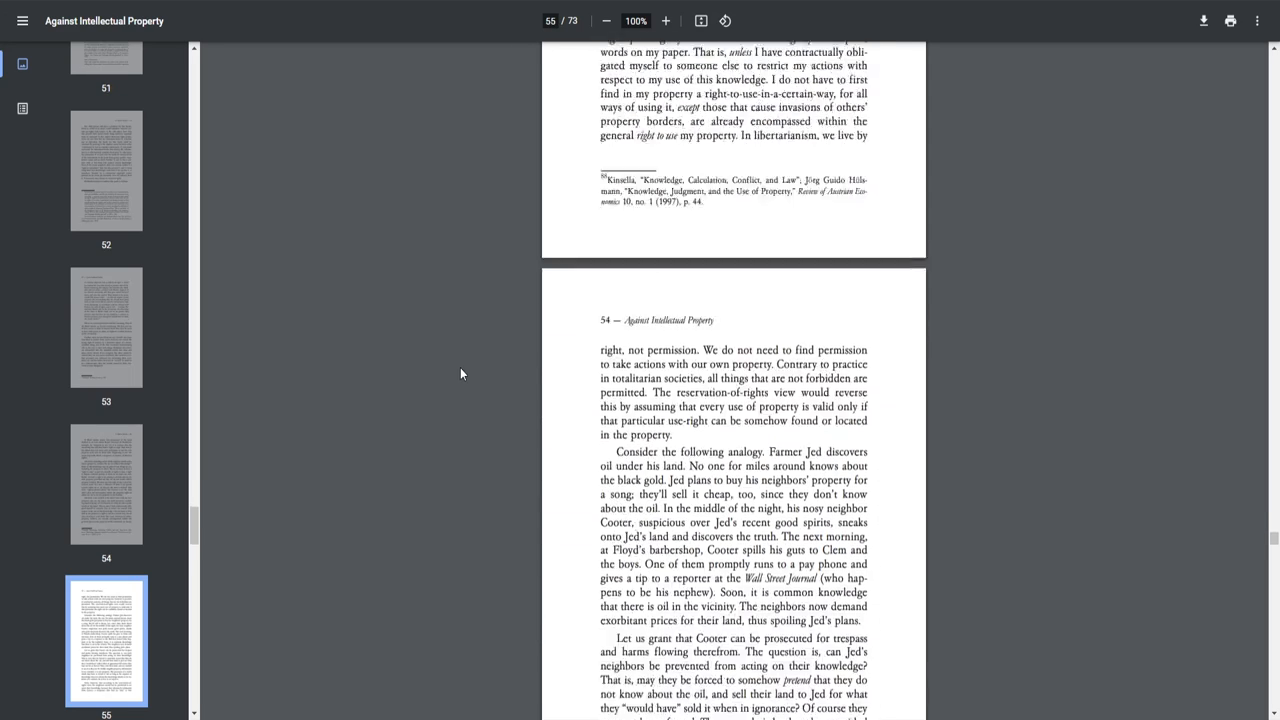
pyautogui.scroll(-3)
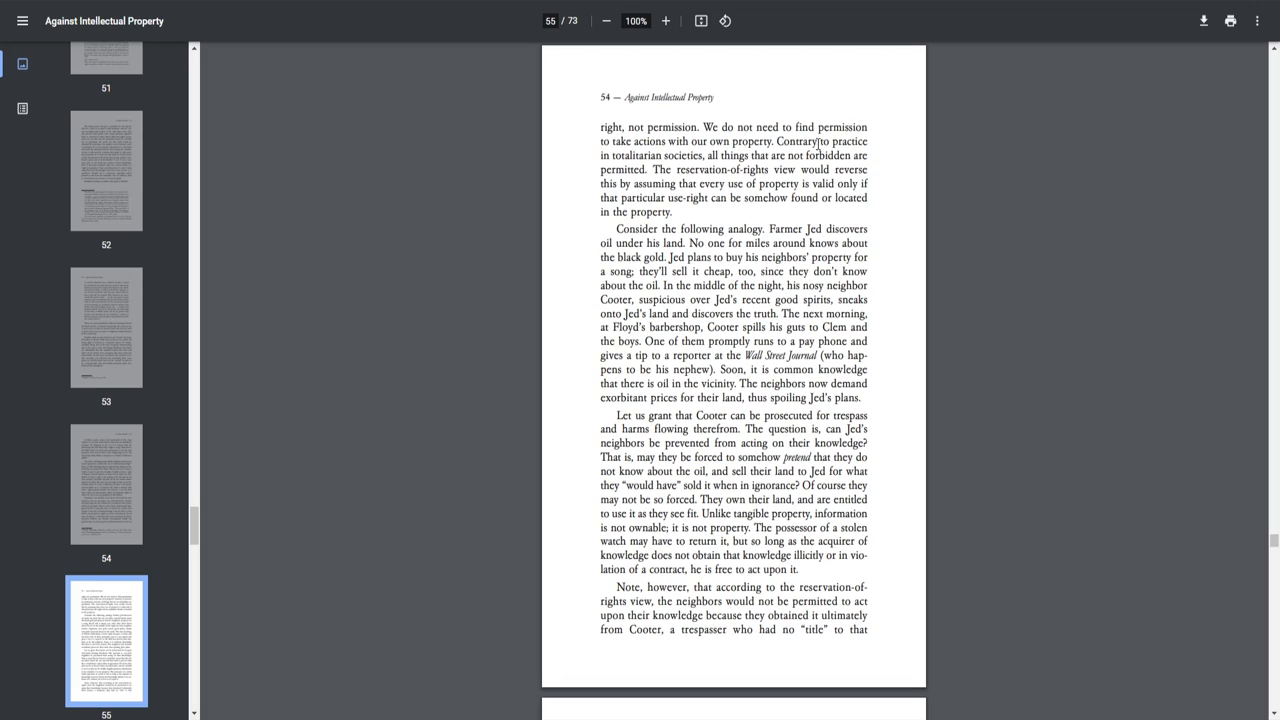
pyautogui.moveTo(688, 158)
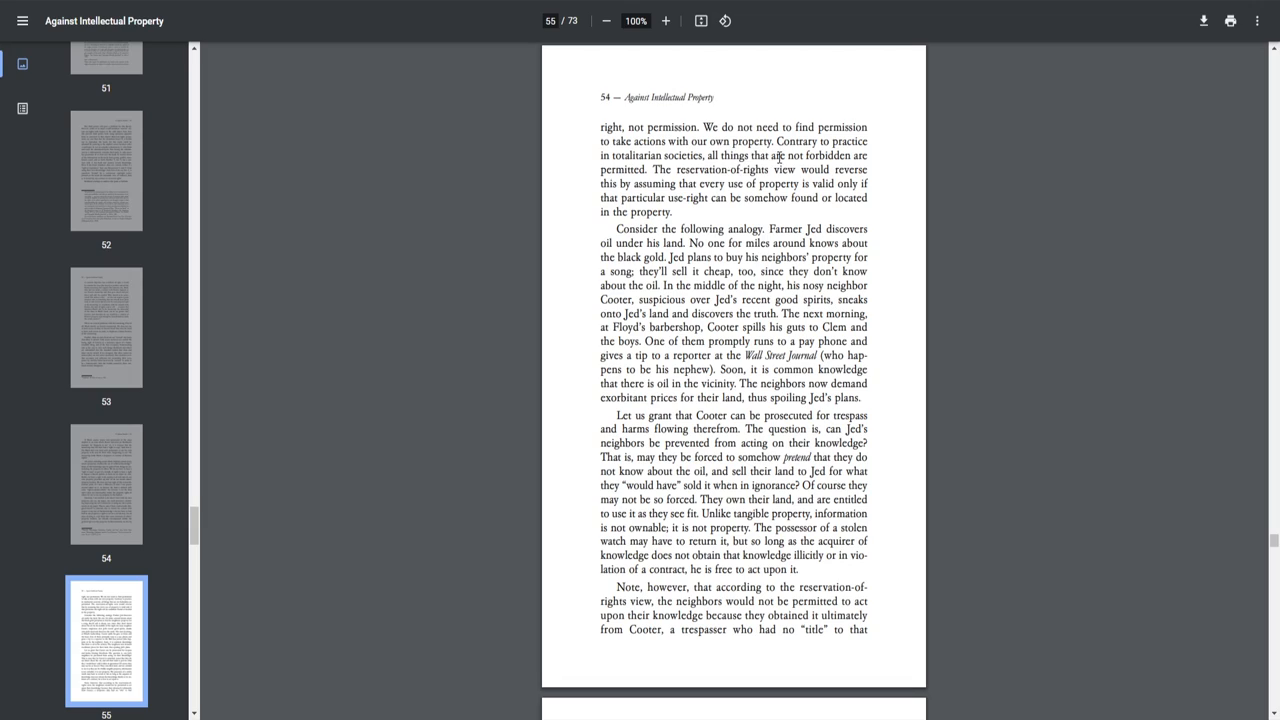
pyautogui.moveTo(779, 161)
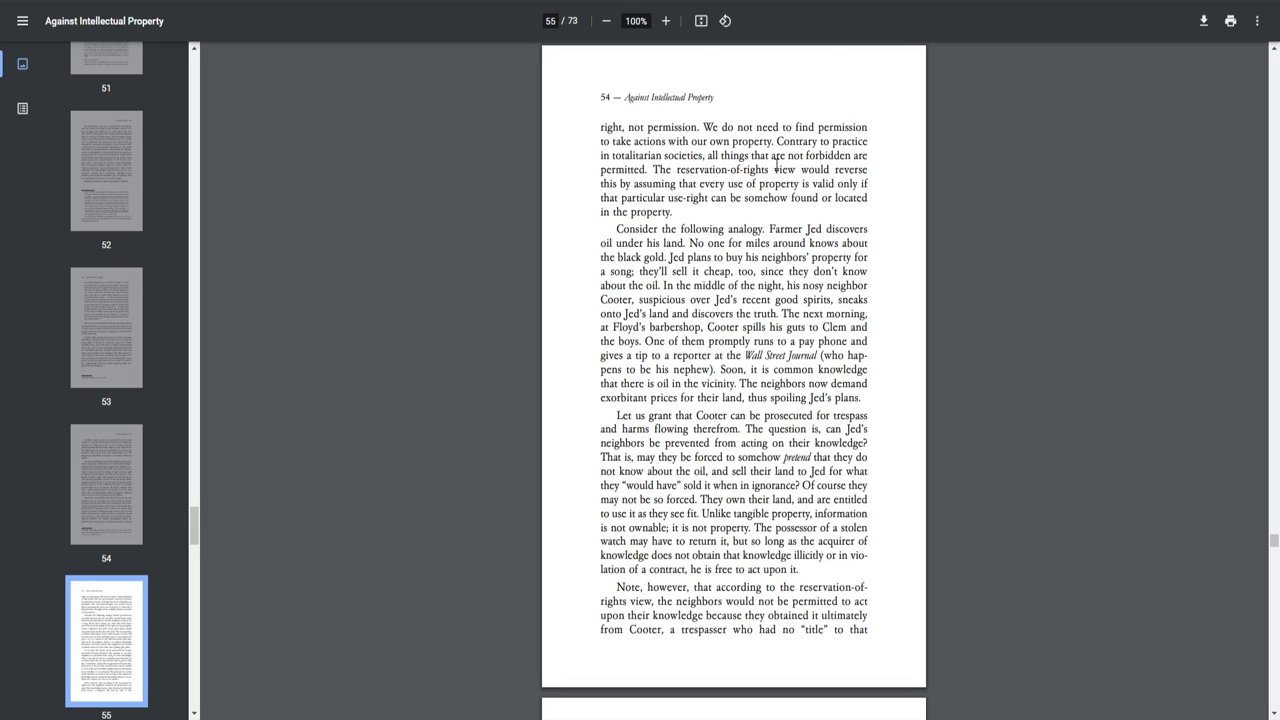
pyautogui.moveTo(687, 197)
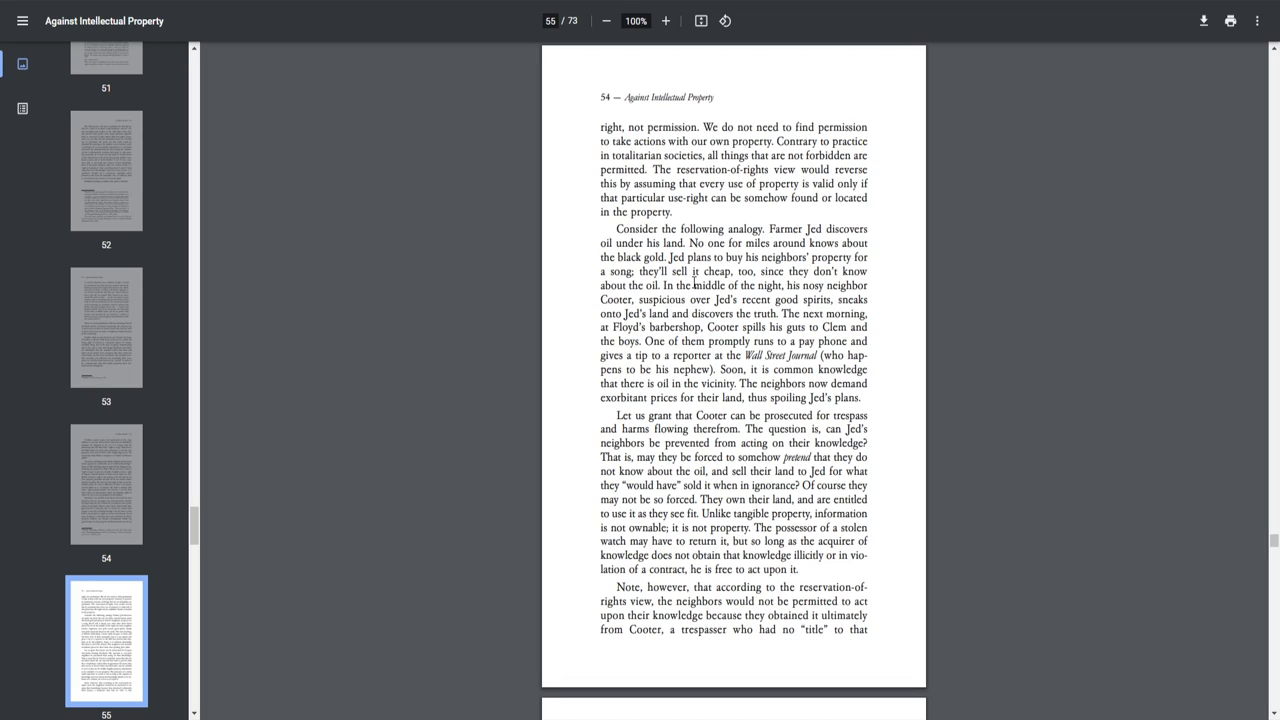
pyautogui.moveTo(697, 298)
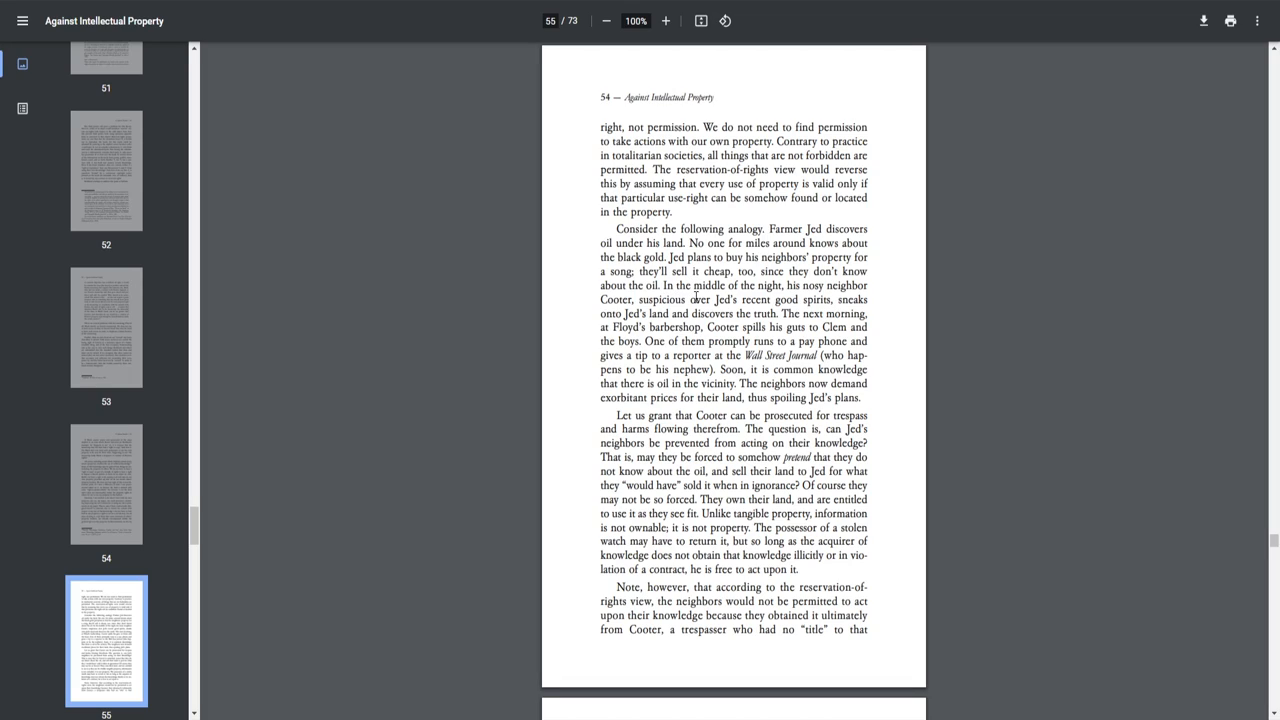
pyautogui.moveTo(831, 306)
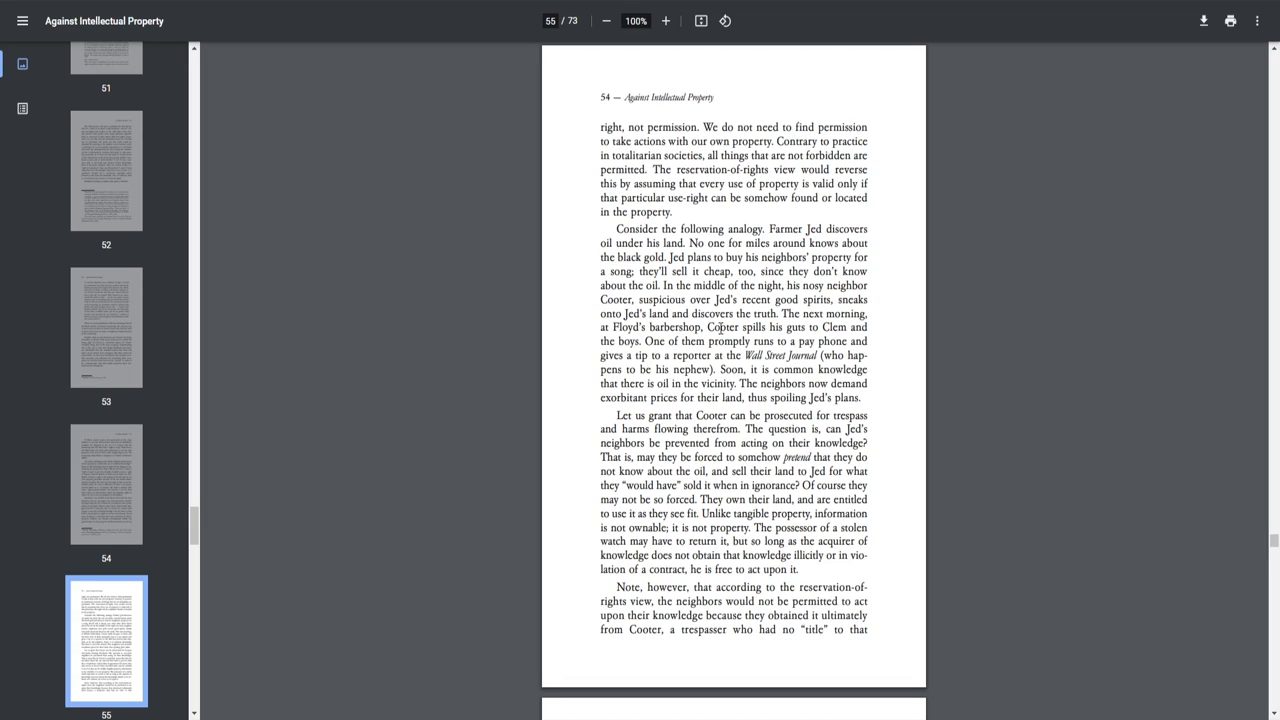
pyautogui.moveTo(667, 355)
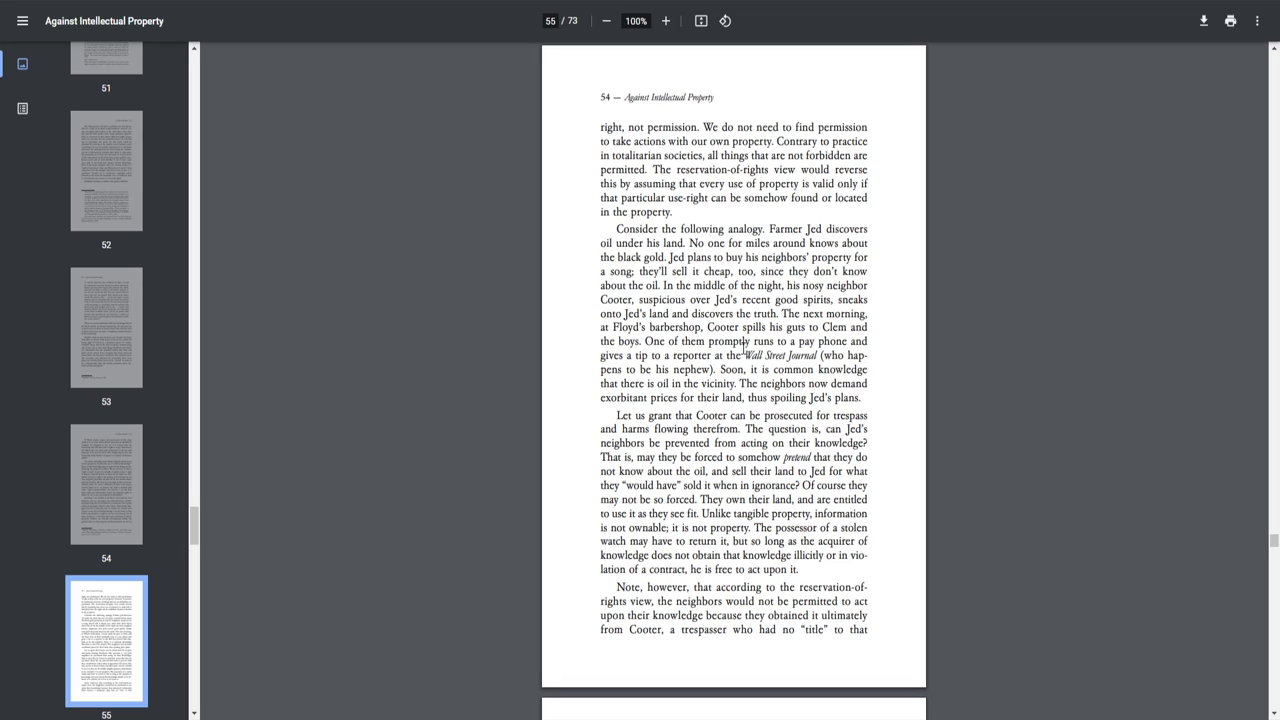
pyautogui.moveTo(662, 363)
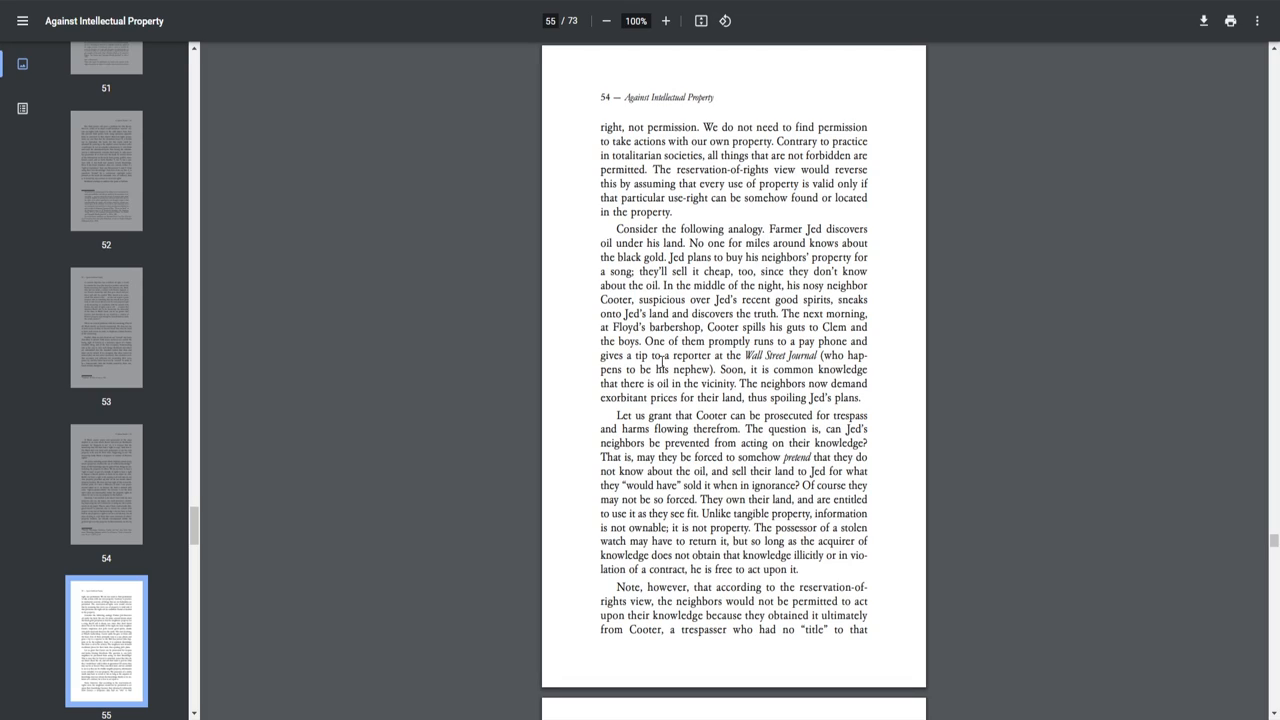
pyautogui.moveTo(668, 365)
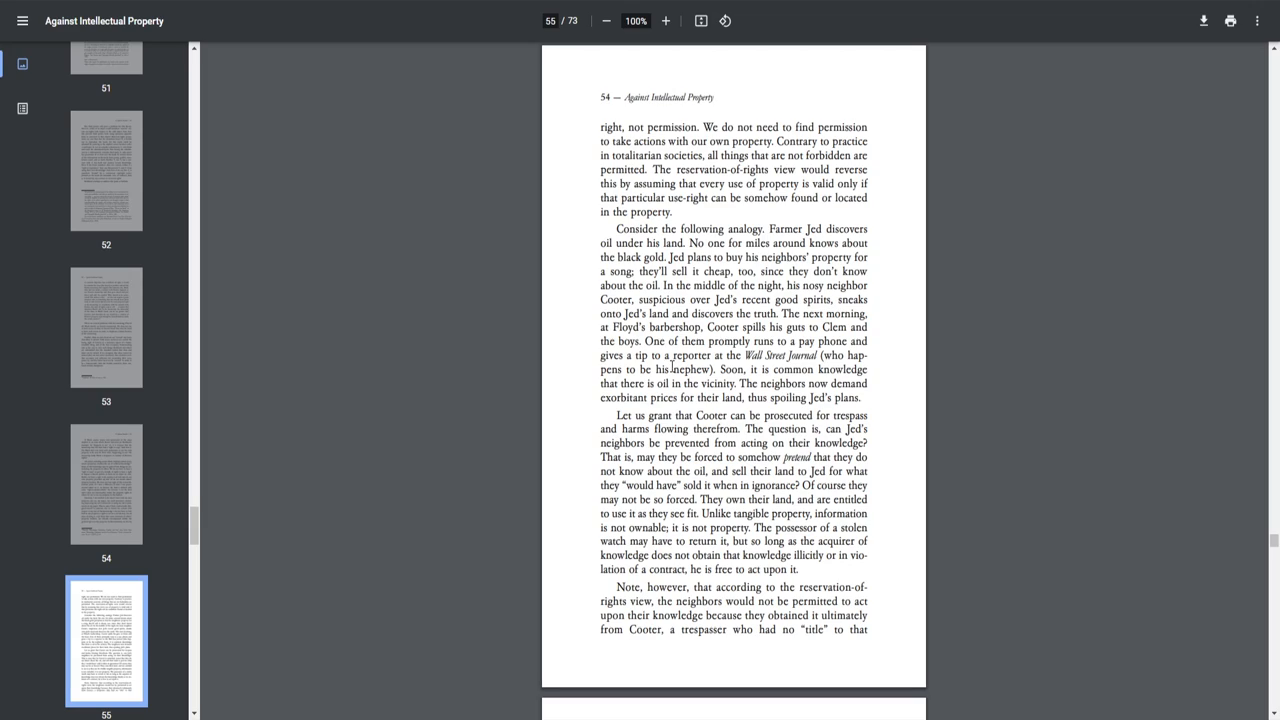
pyautogui.moveTo(707, 362)
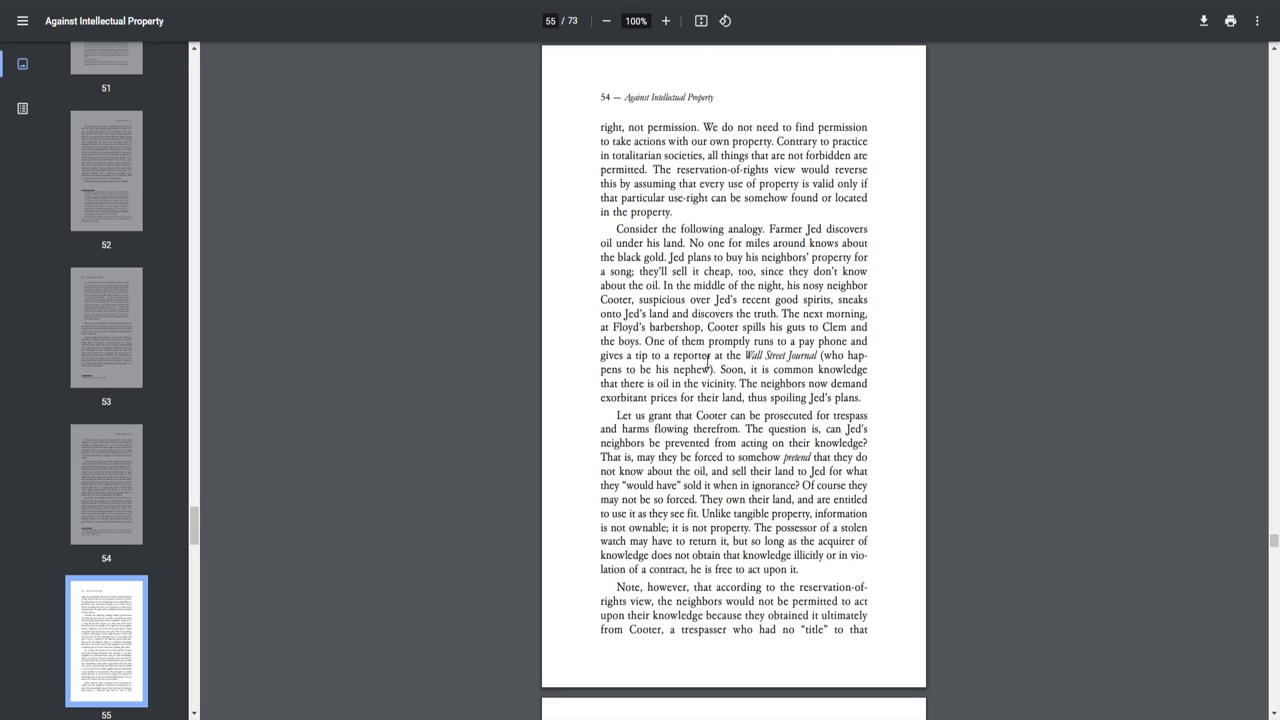
pyautogui.moveTo(735, 388)
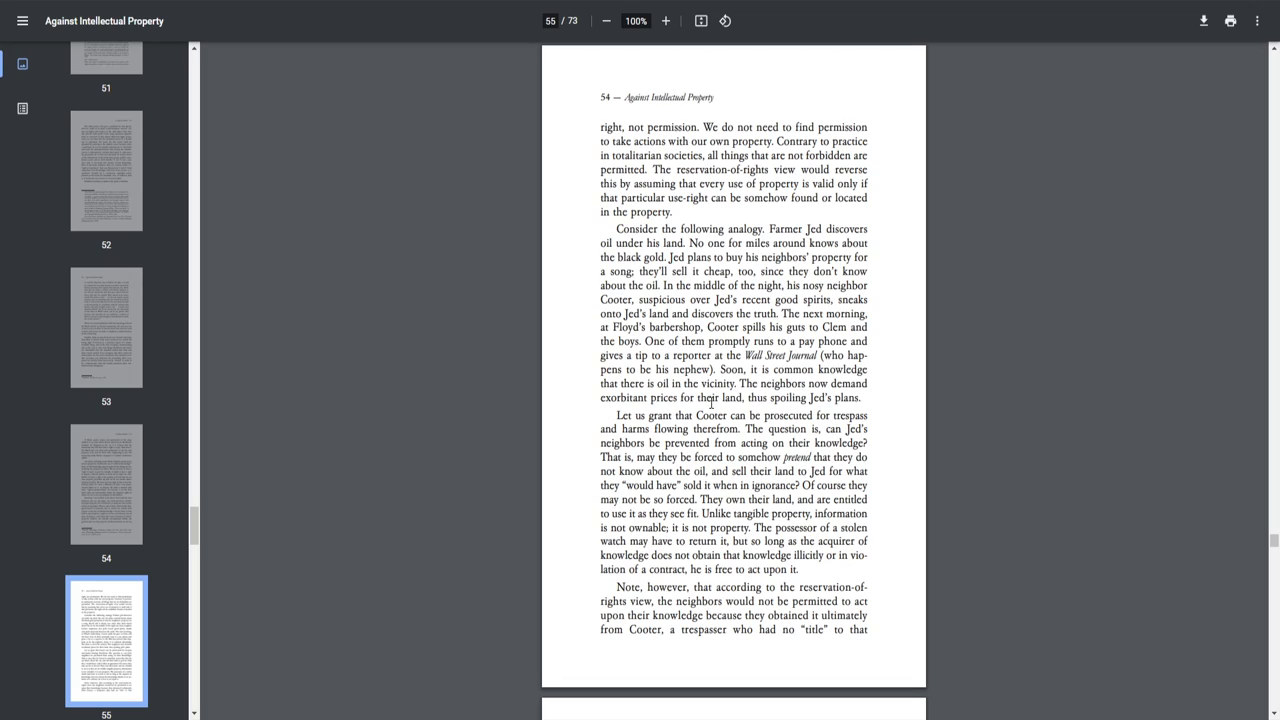
pyautogui.moveTo(733, 420)
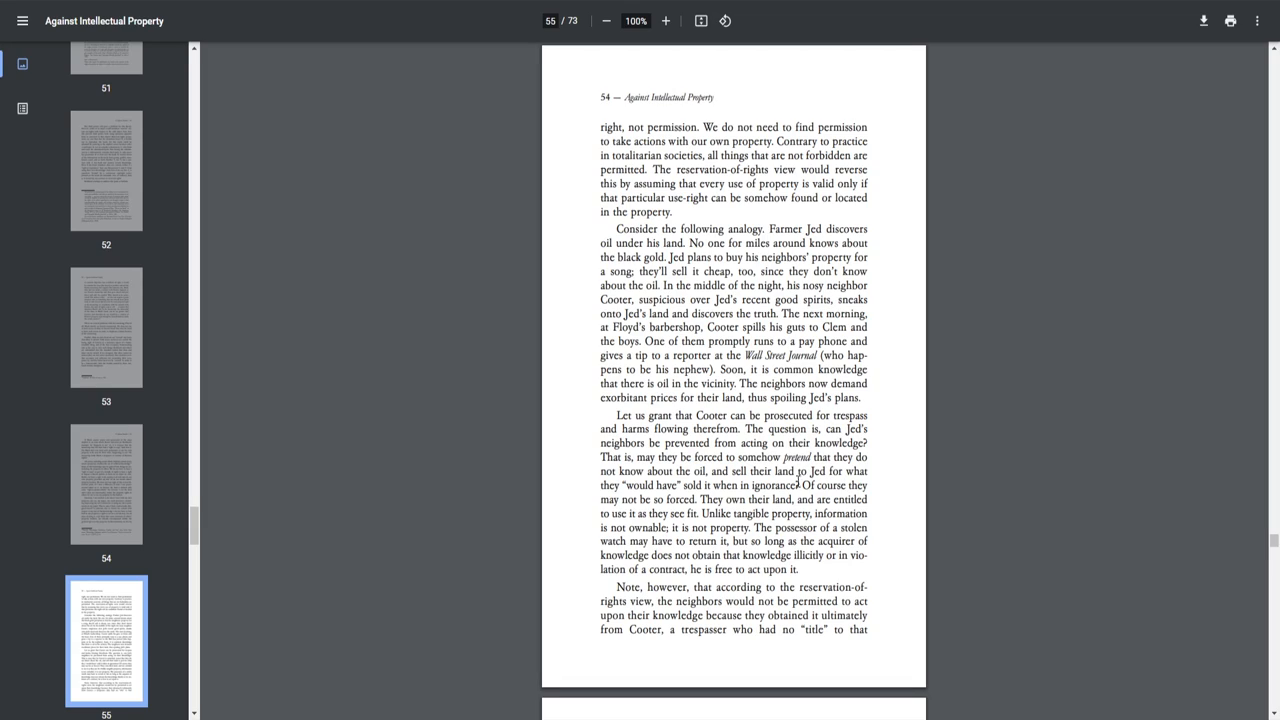
pyautogui.moveTo(762, 478)
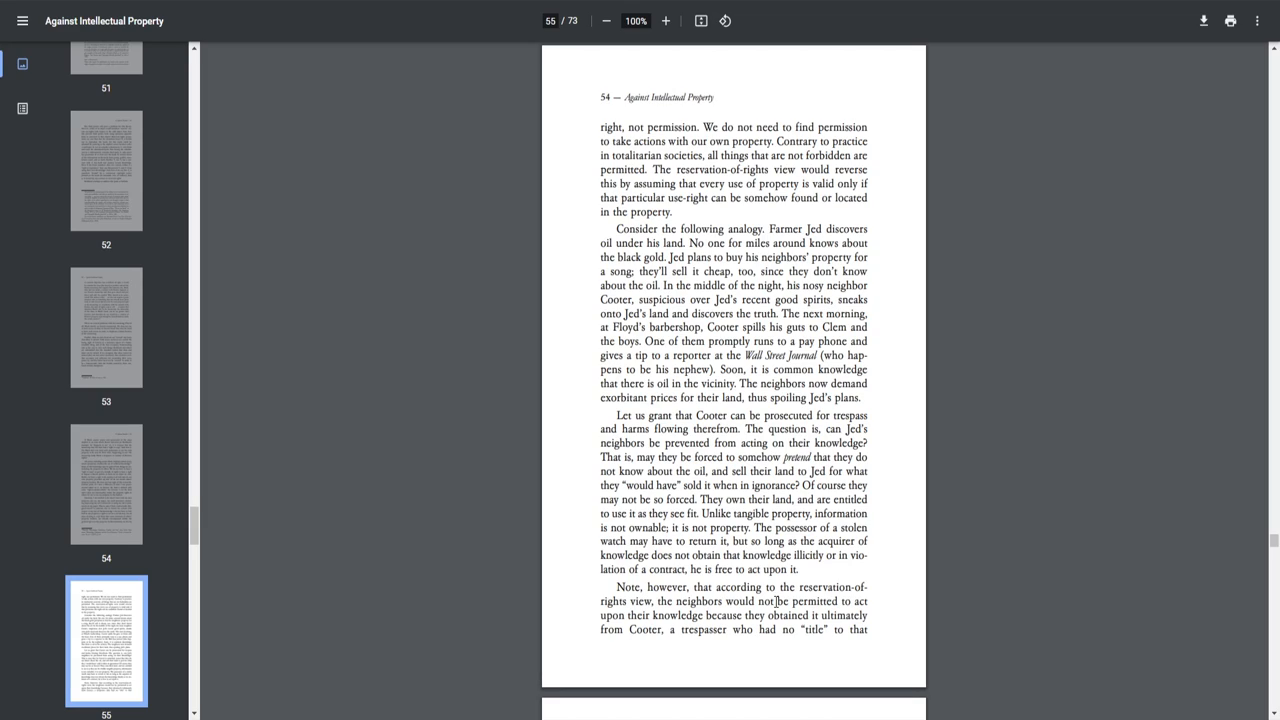
pyautogui.moveTo(715, 656)
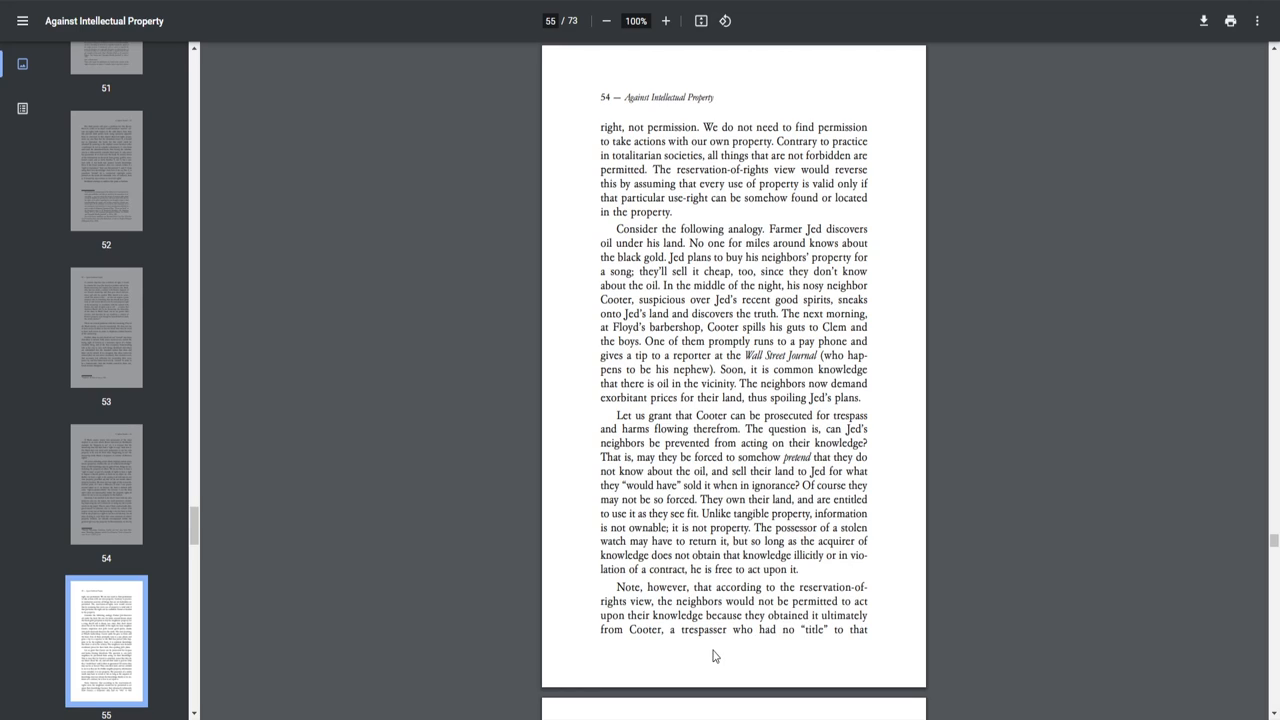
pyautogui.moveTo(736, 623)
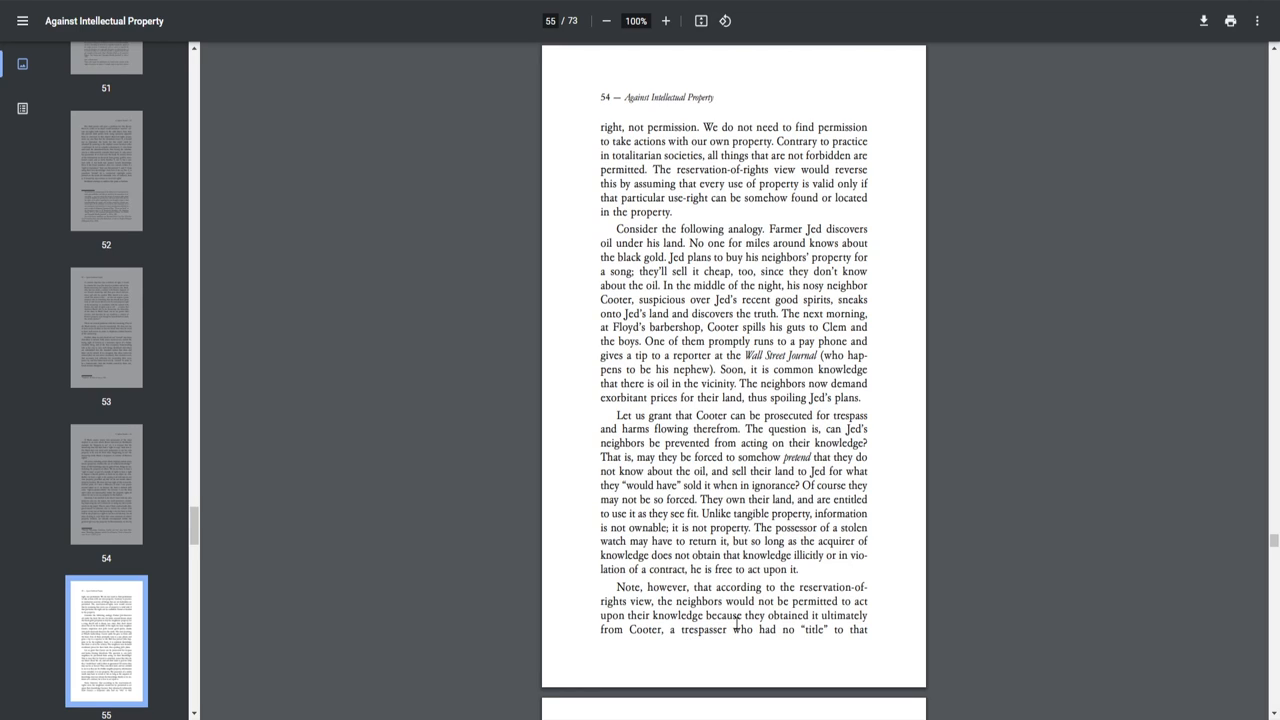
pyautogui.scroll(-3)
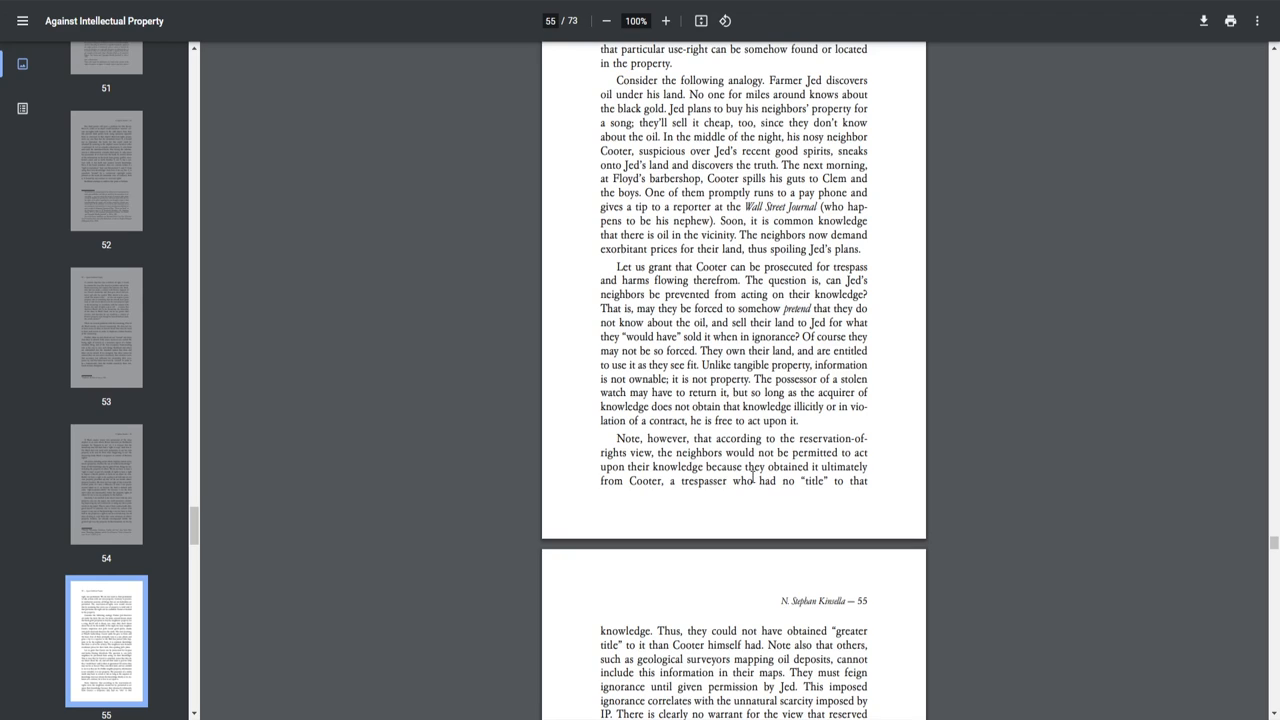
# Scroll past the Copyright and Patent heading to the start of printed page 56
pyautogui.scroll(-3)
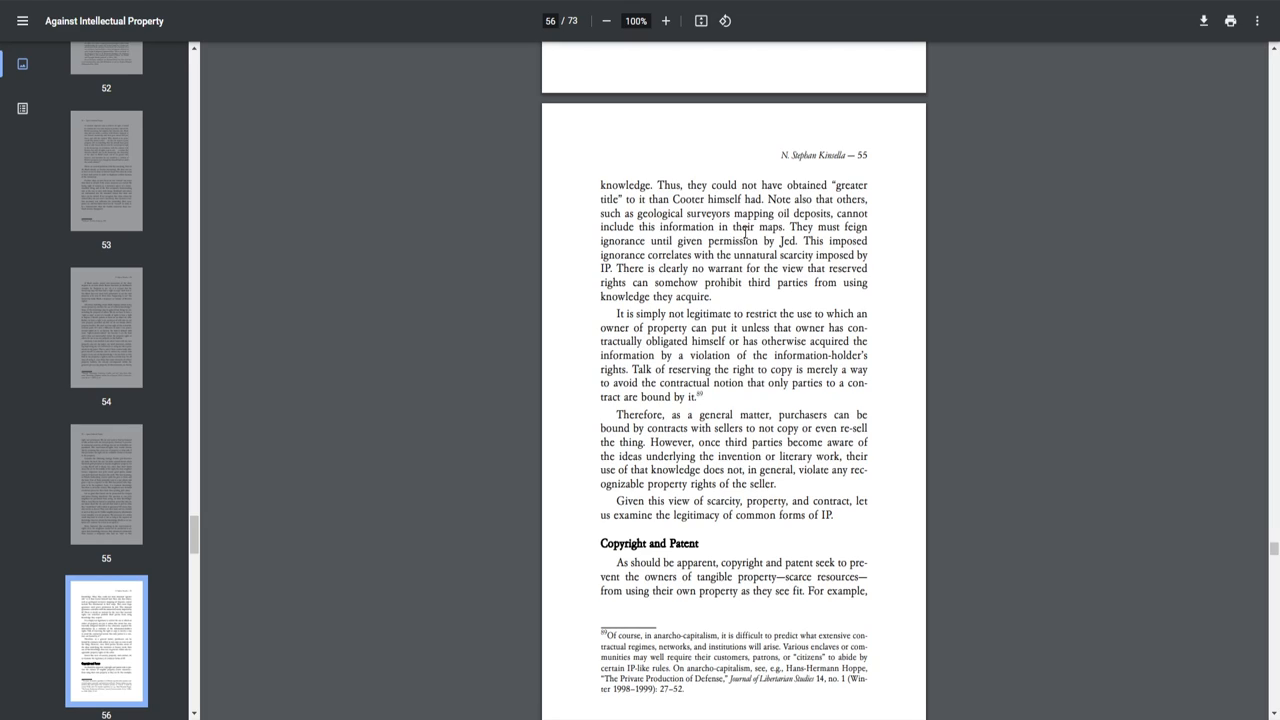
pyautogui.moveTo(694, 242)
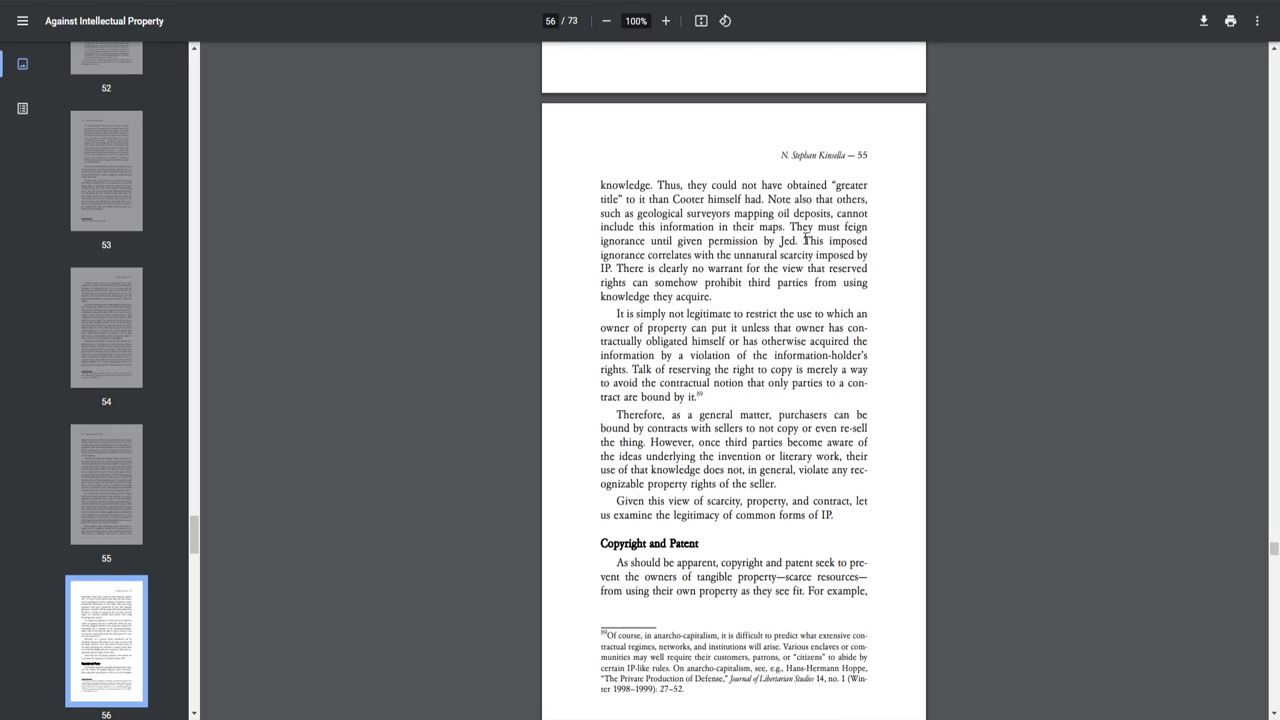
pyautogui.moveTo(727, 256)
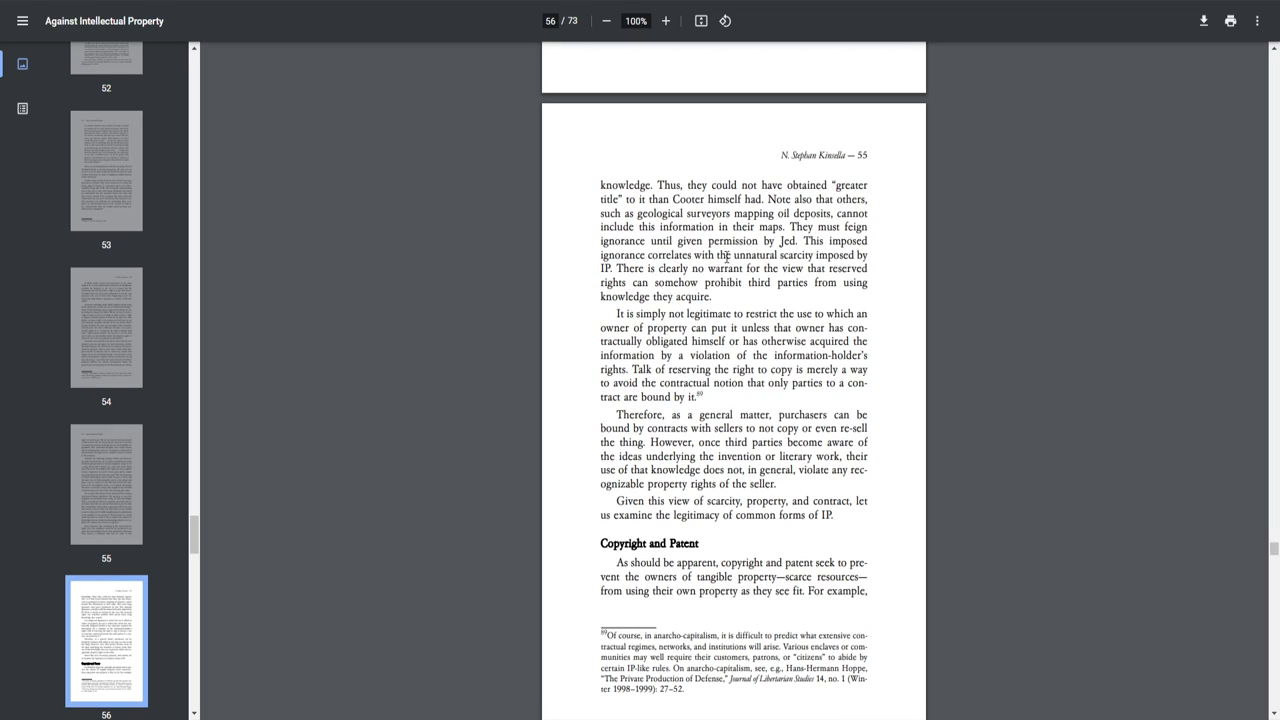
pyautogui.moveTo(649, 267)
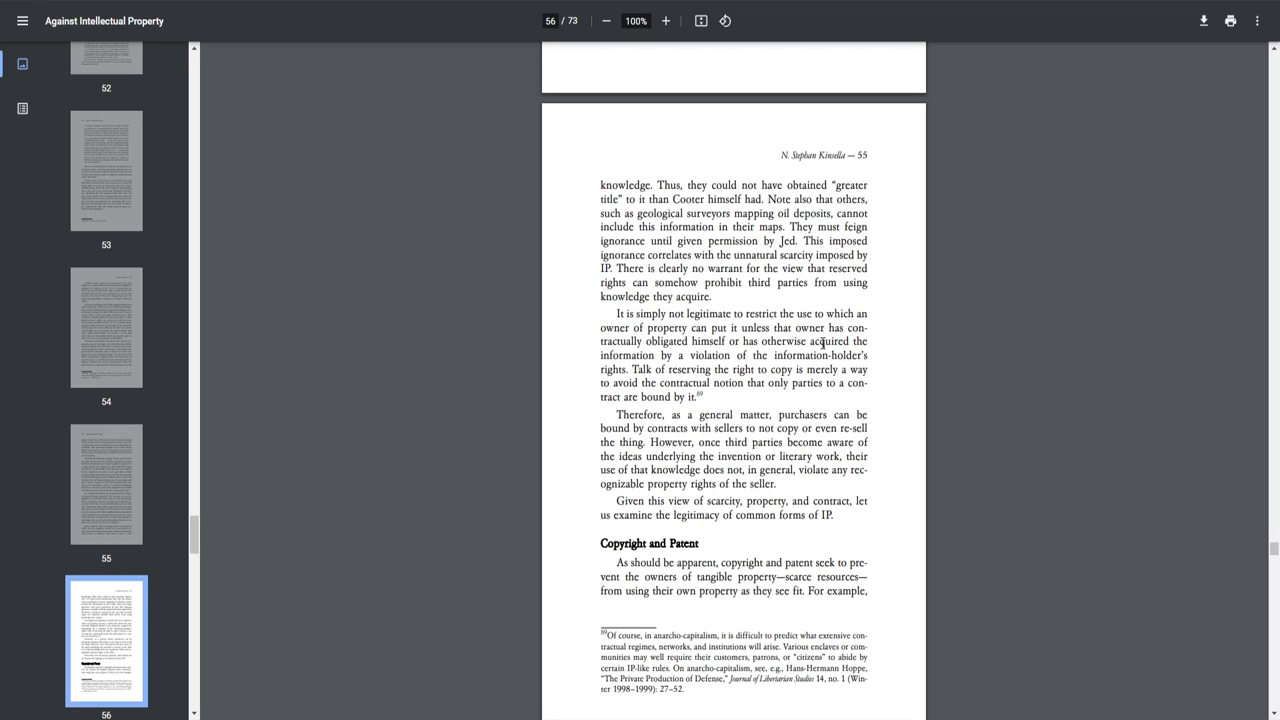
pyautogui.moveTo(721, 358)
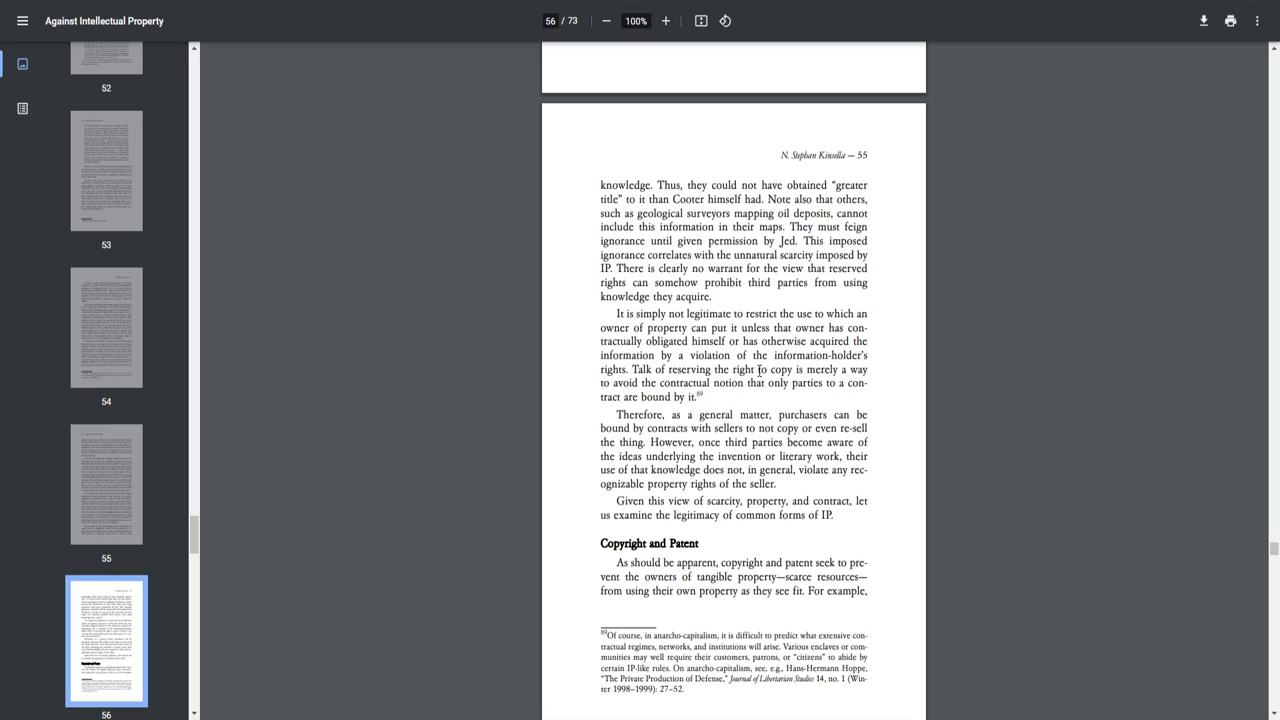
pyautogui.moveTo(723, 383)
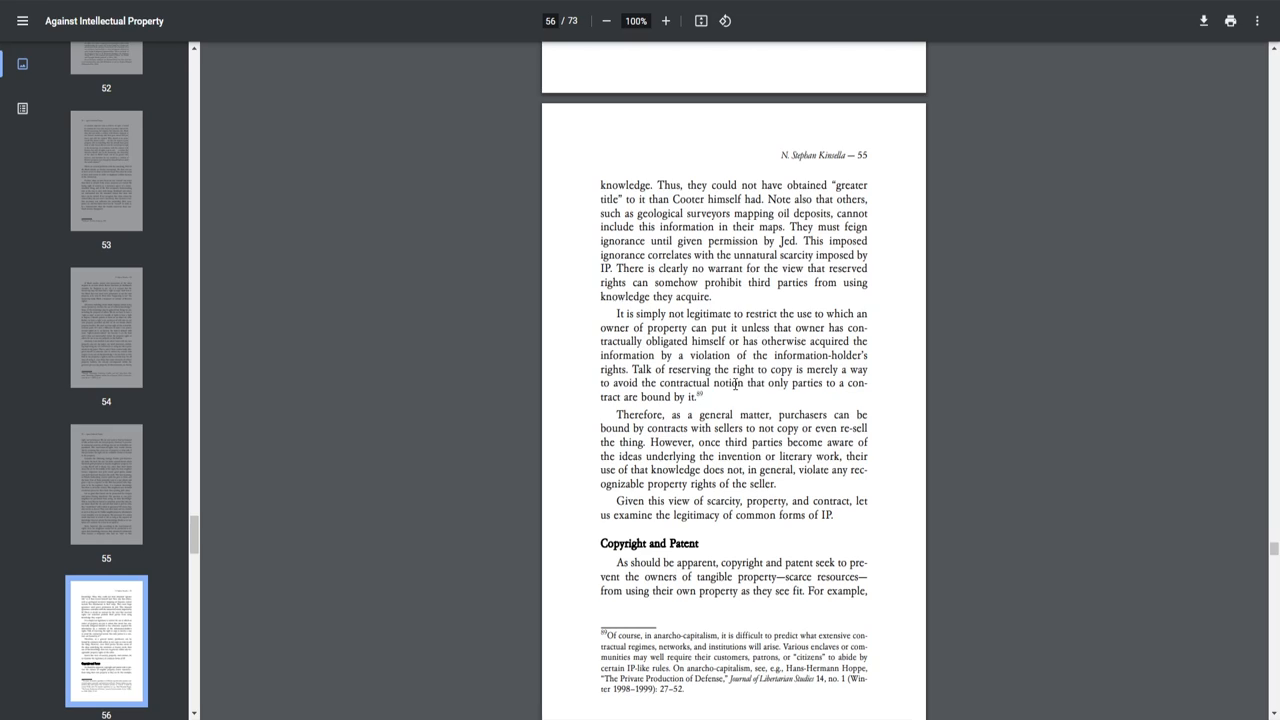
pyautogui.moveTo(805, 397)
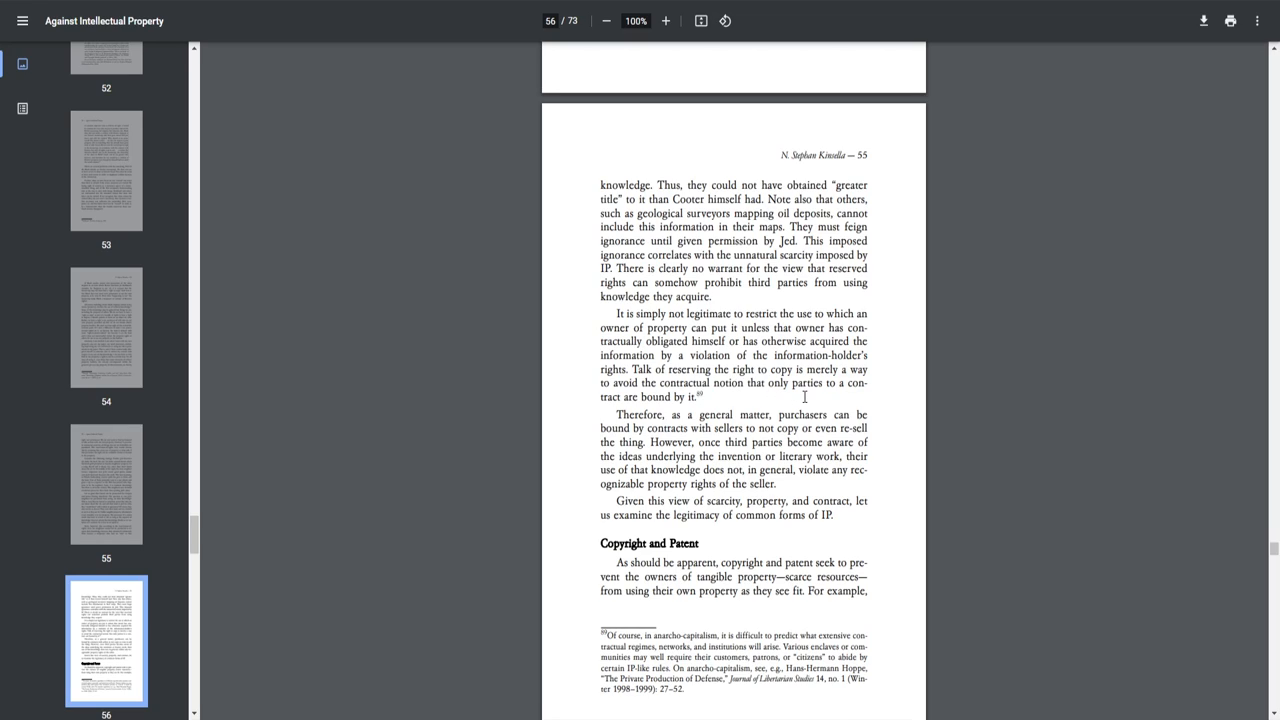
pyautogui.moveTo(723, 407)
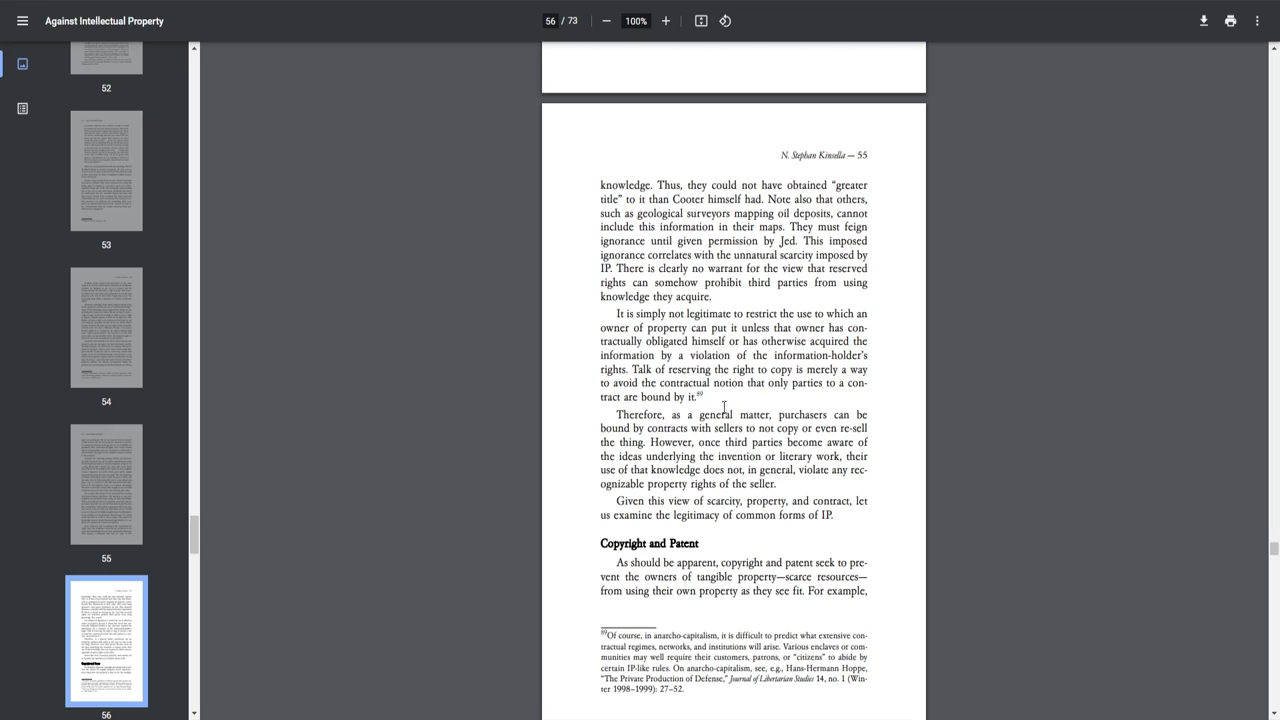
pyautogui.moveTo(810, 417)
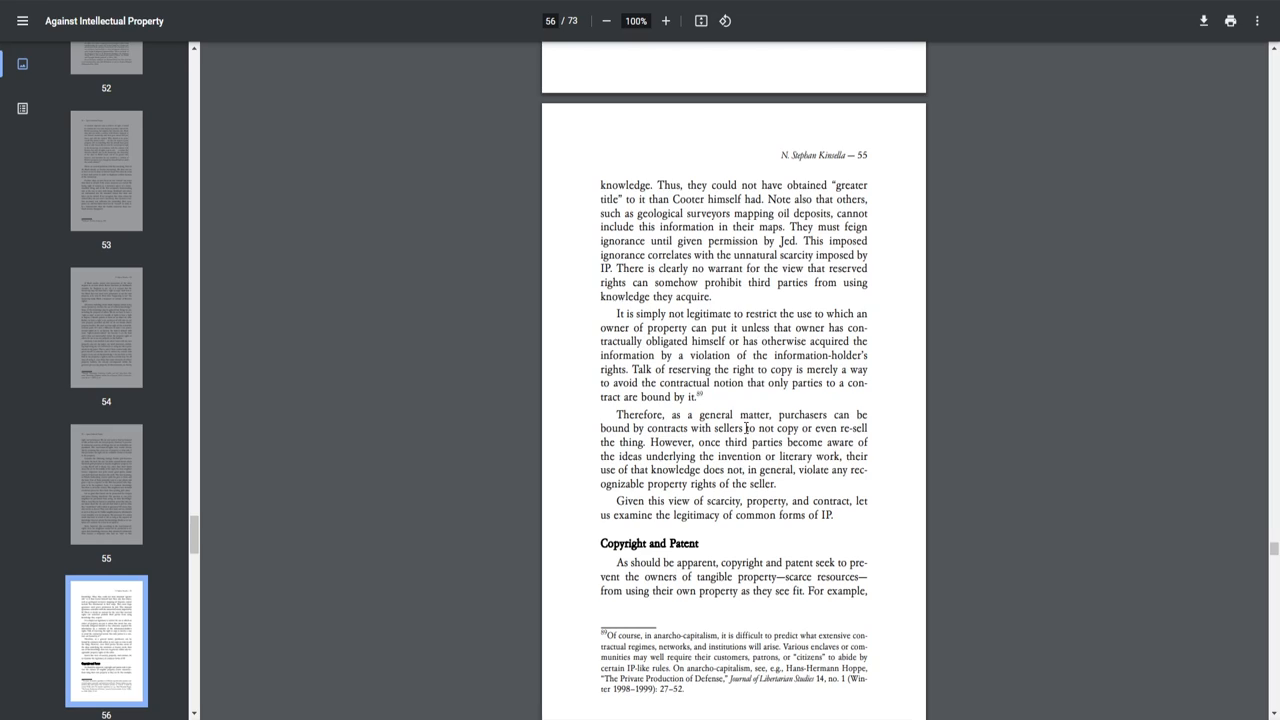
pyautogui.moveTo(675, 446)
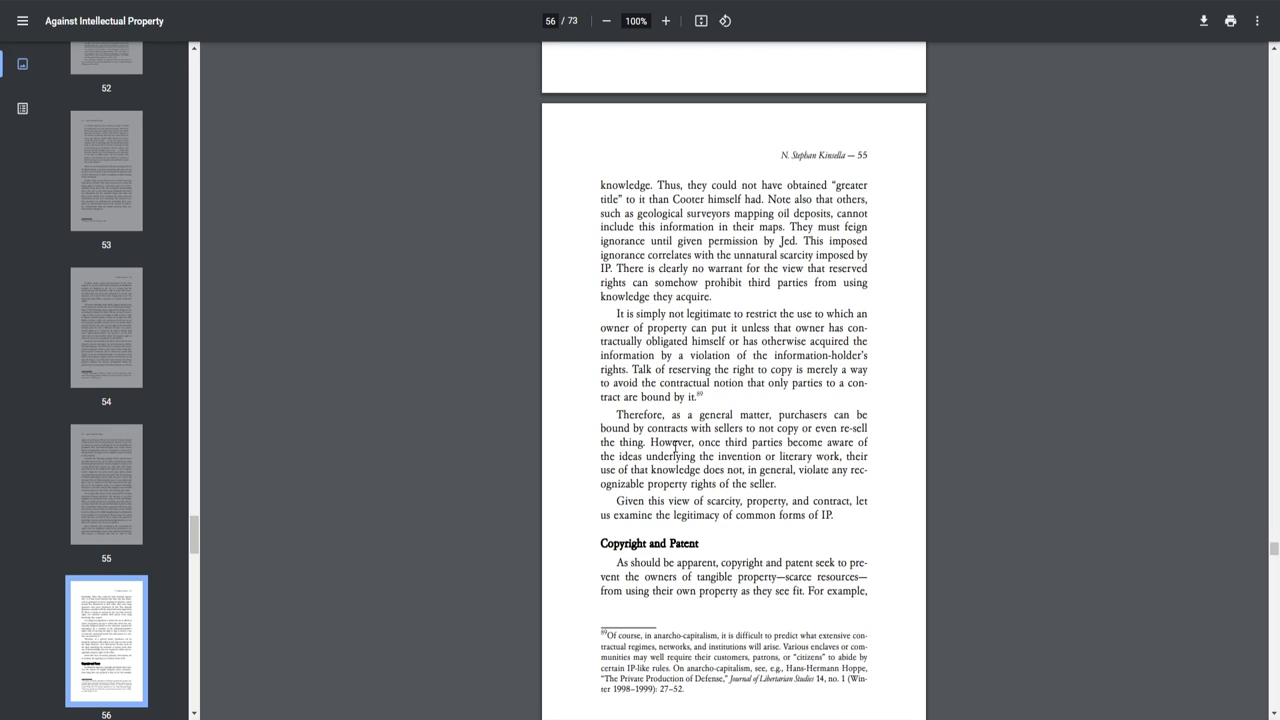
pyautogui.moveTo(810, 458)
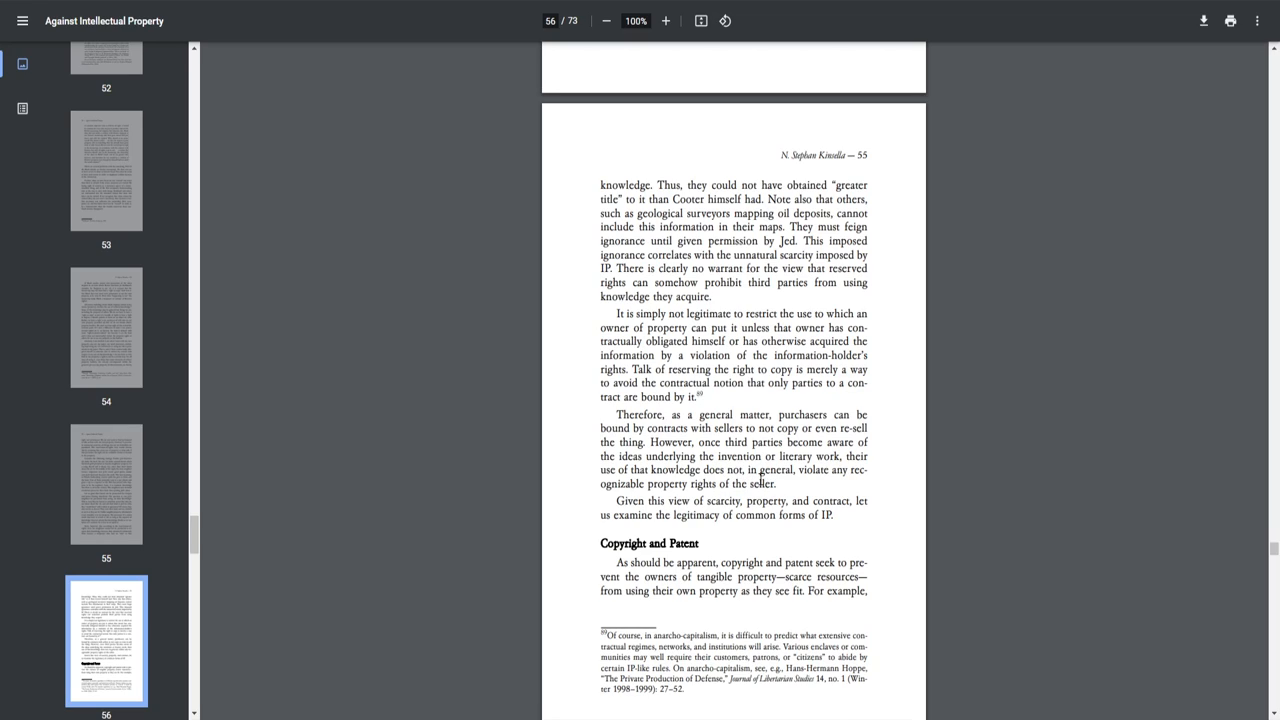
pyautogui.moveTo(763, 478)
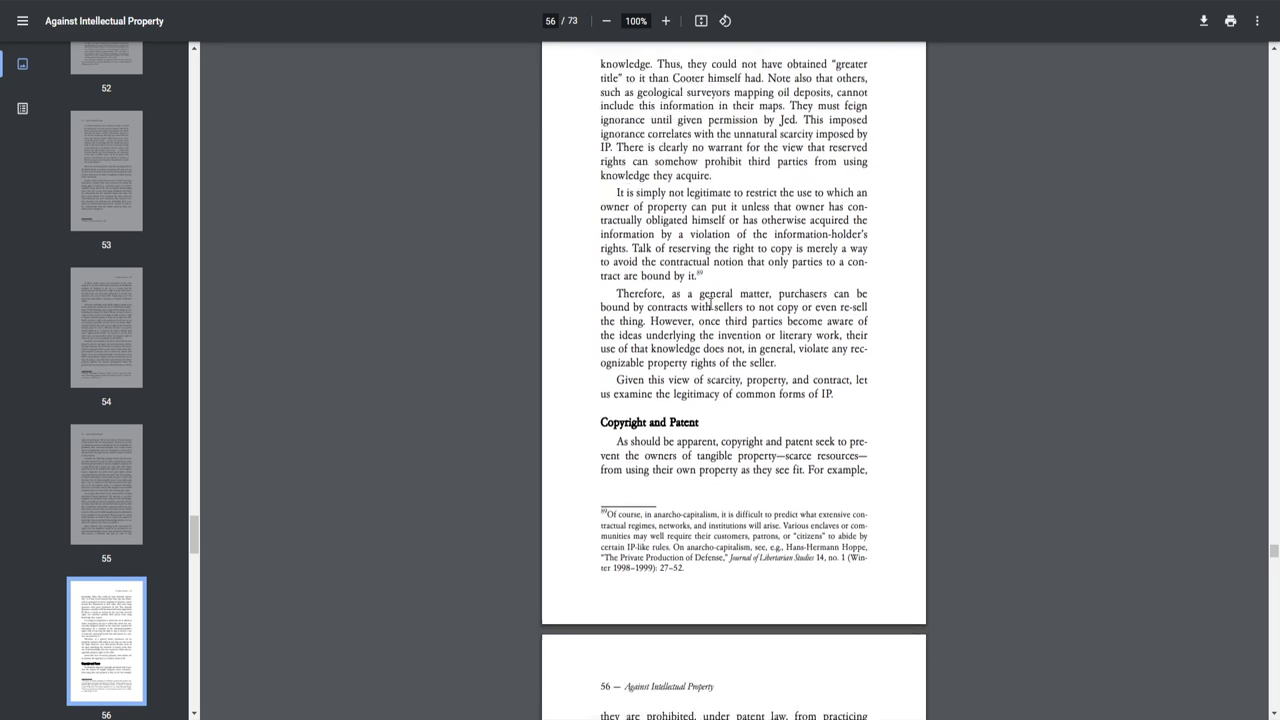
pyautogui.scroll(-3)
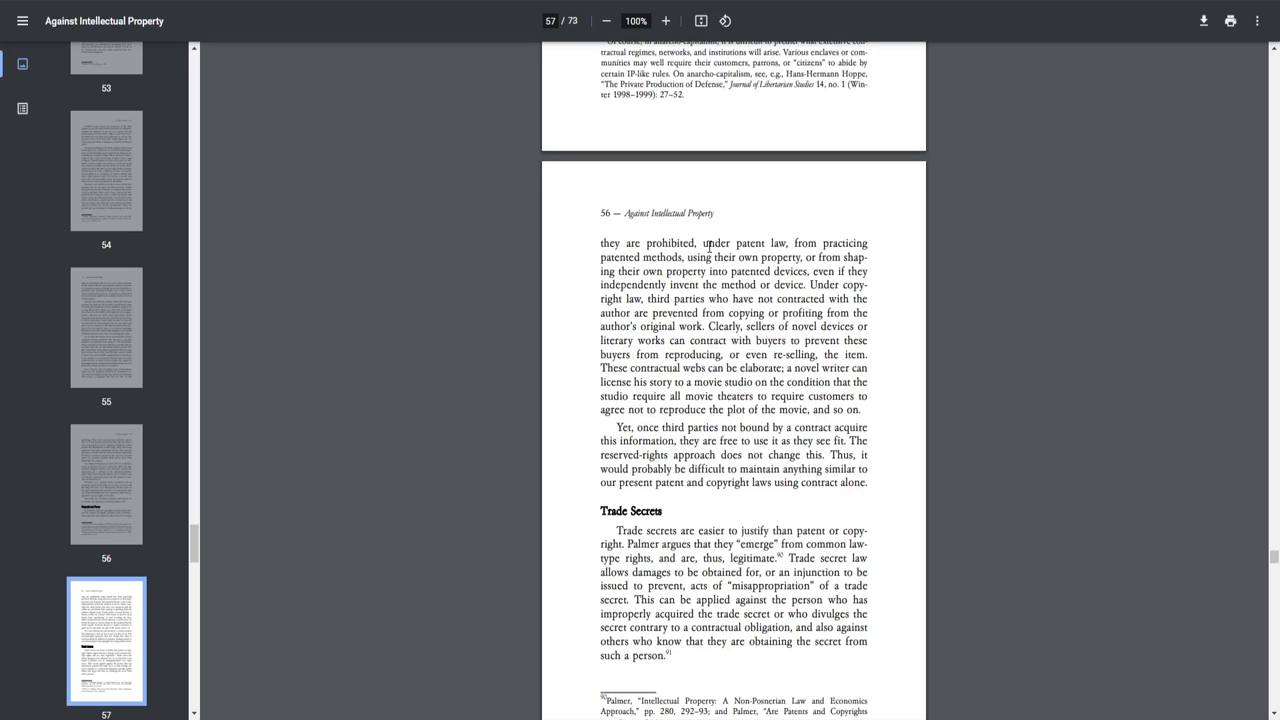
pyautogui.moveTo(631, 258)
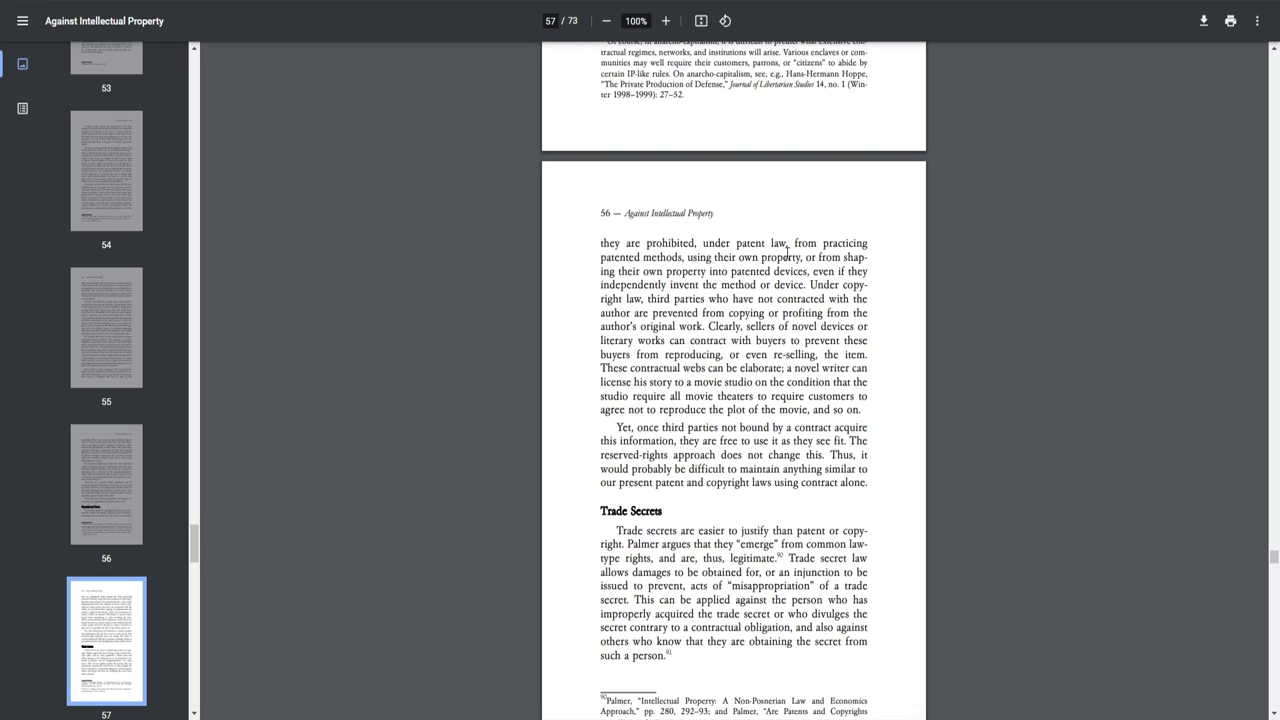
pyautogui.moveTo(712, 272)
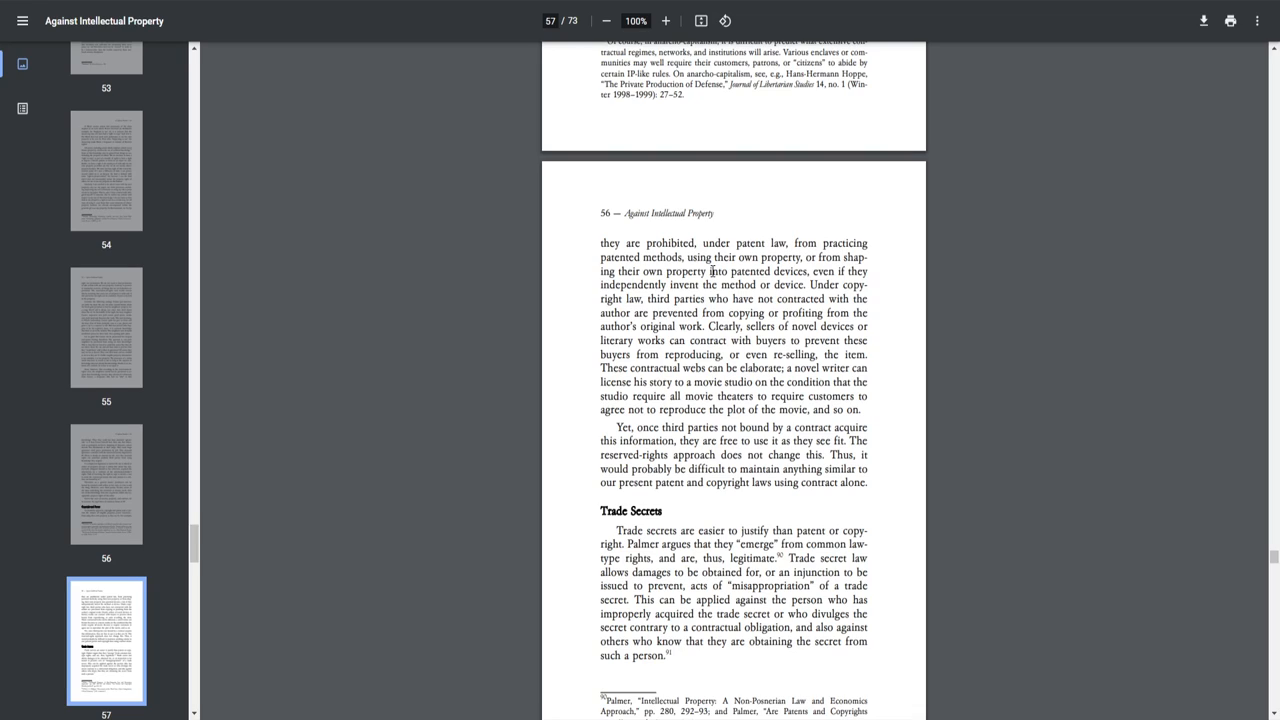
pyautogui.moveTo(841, 273)
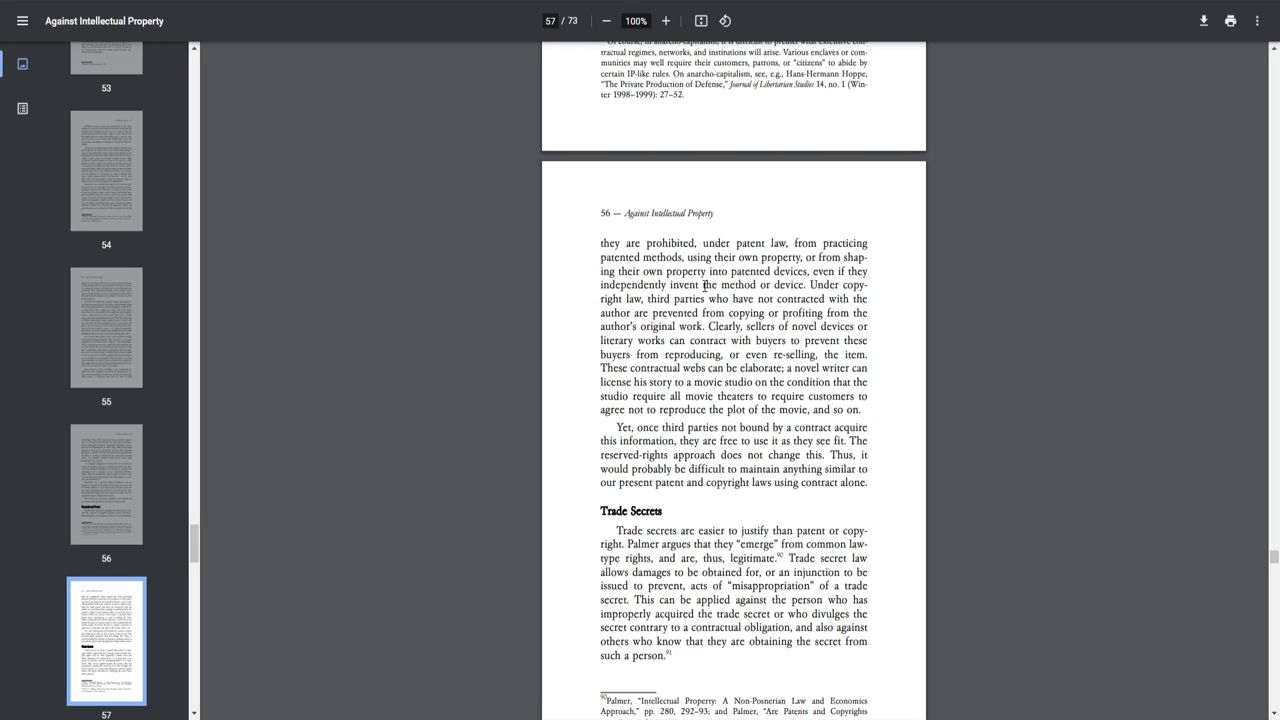
pyautogui.moveTo(621, 302)
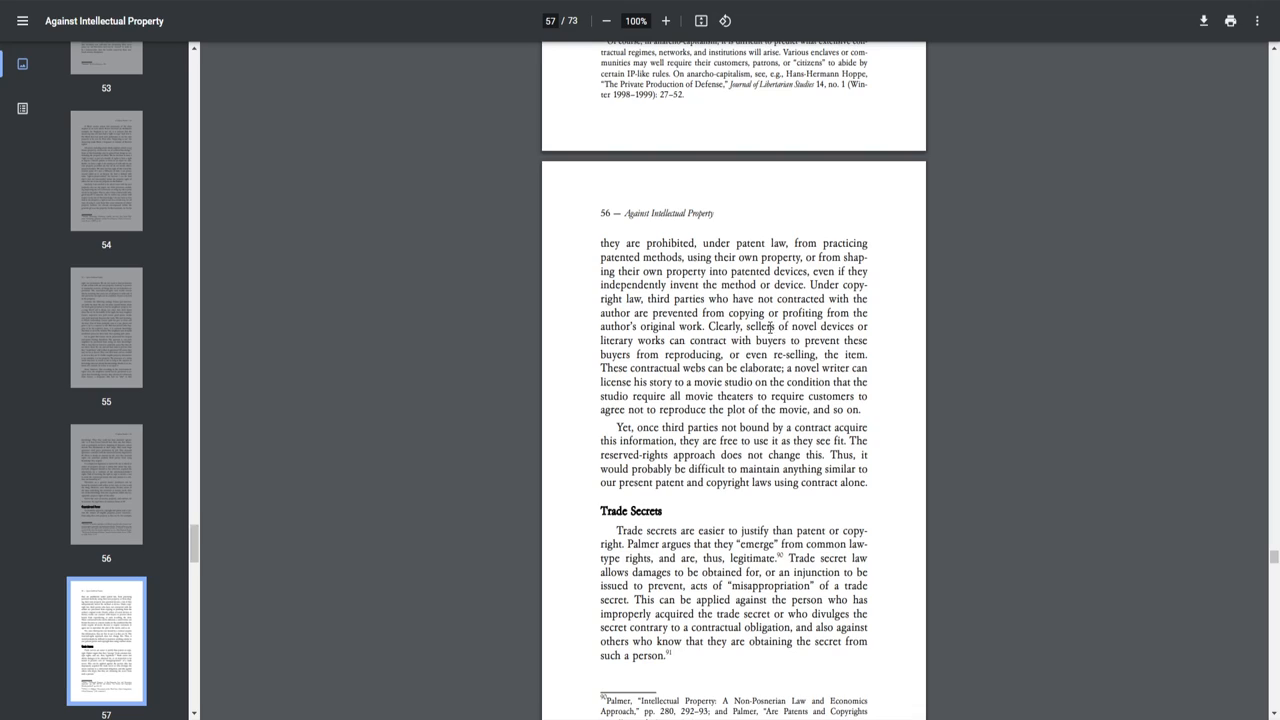
pyautogui.moveTo(632, 339)
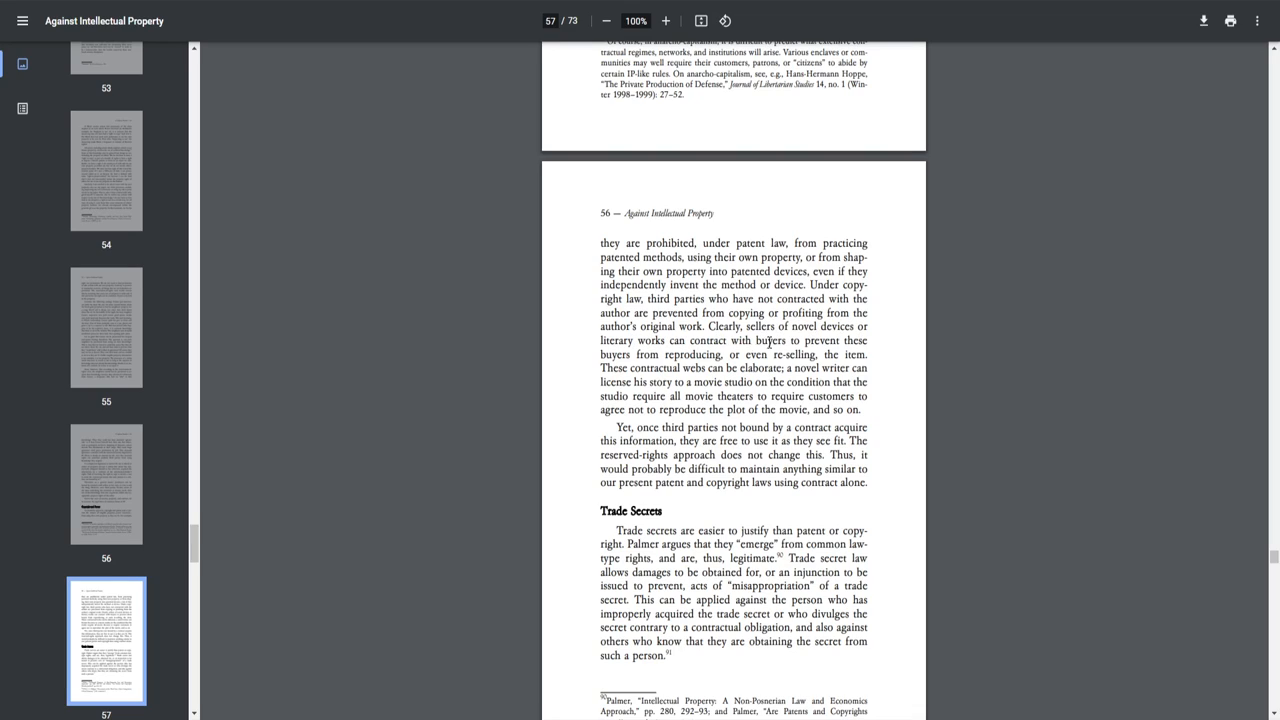
pyautogui.moveTo(650, 357)
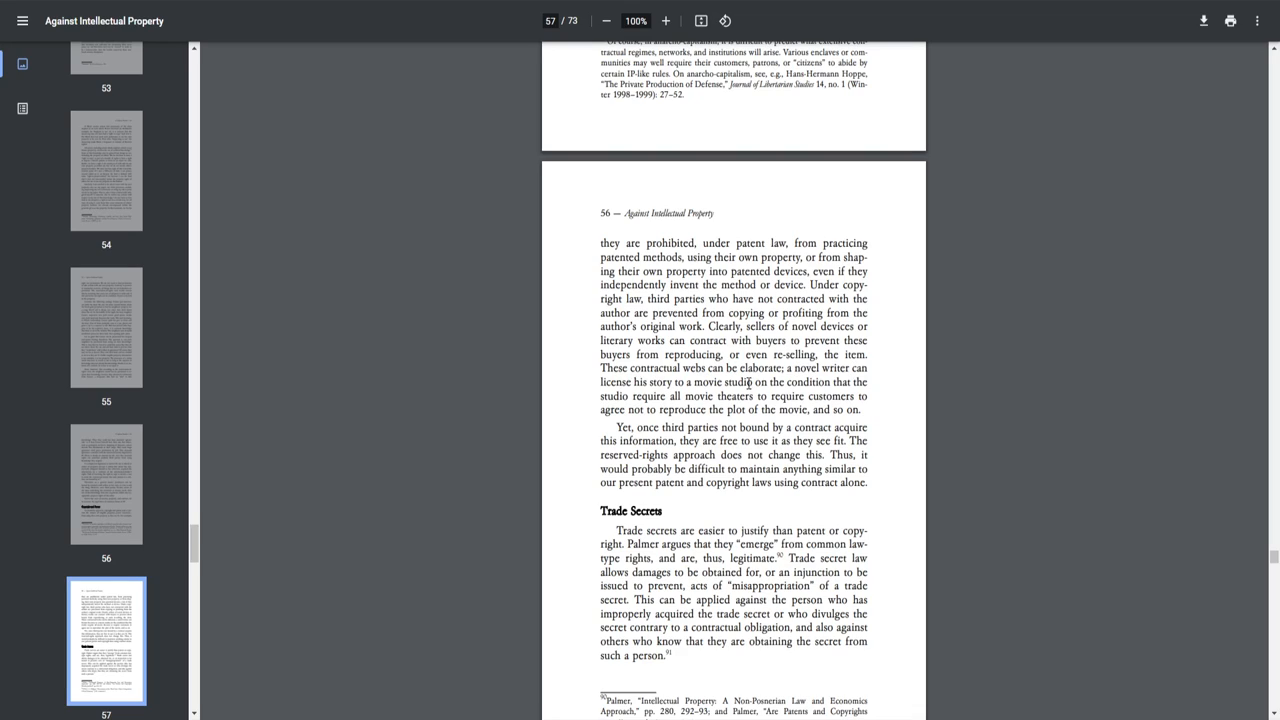
pyautogui.moveTo(749, 381)
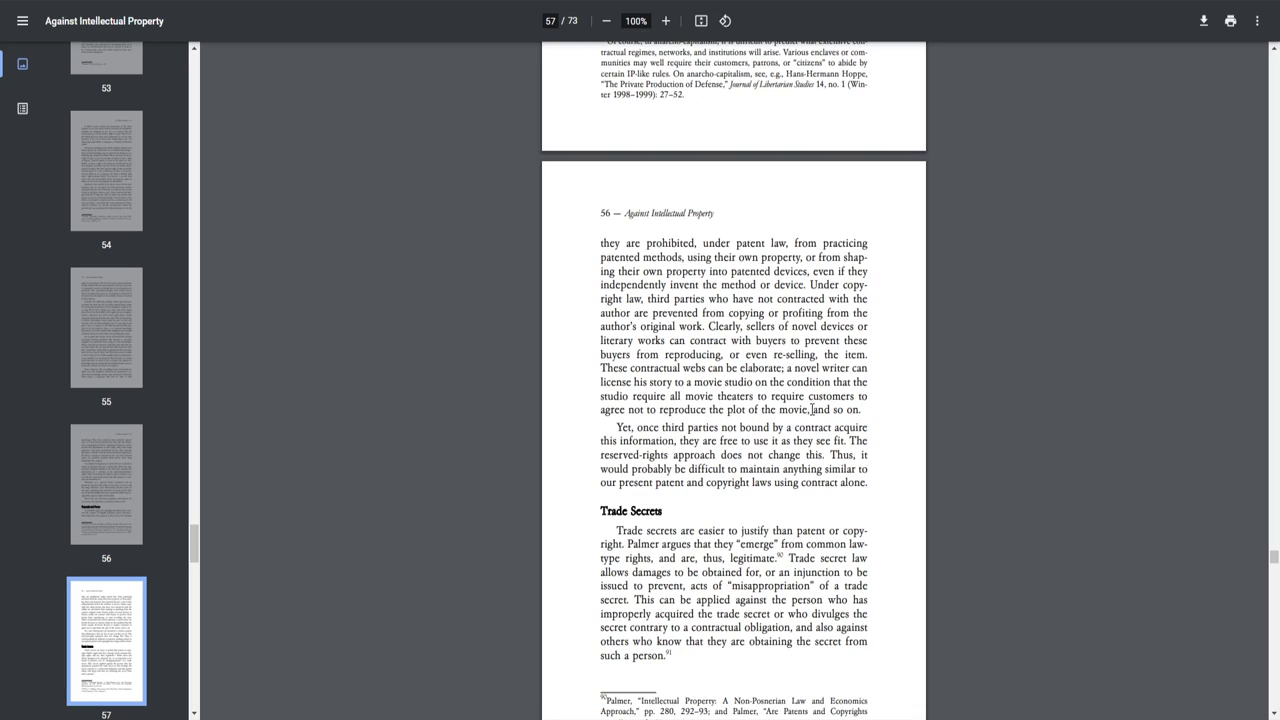
pyautogui.moveTo(710, 429)
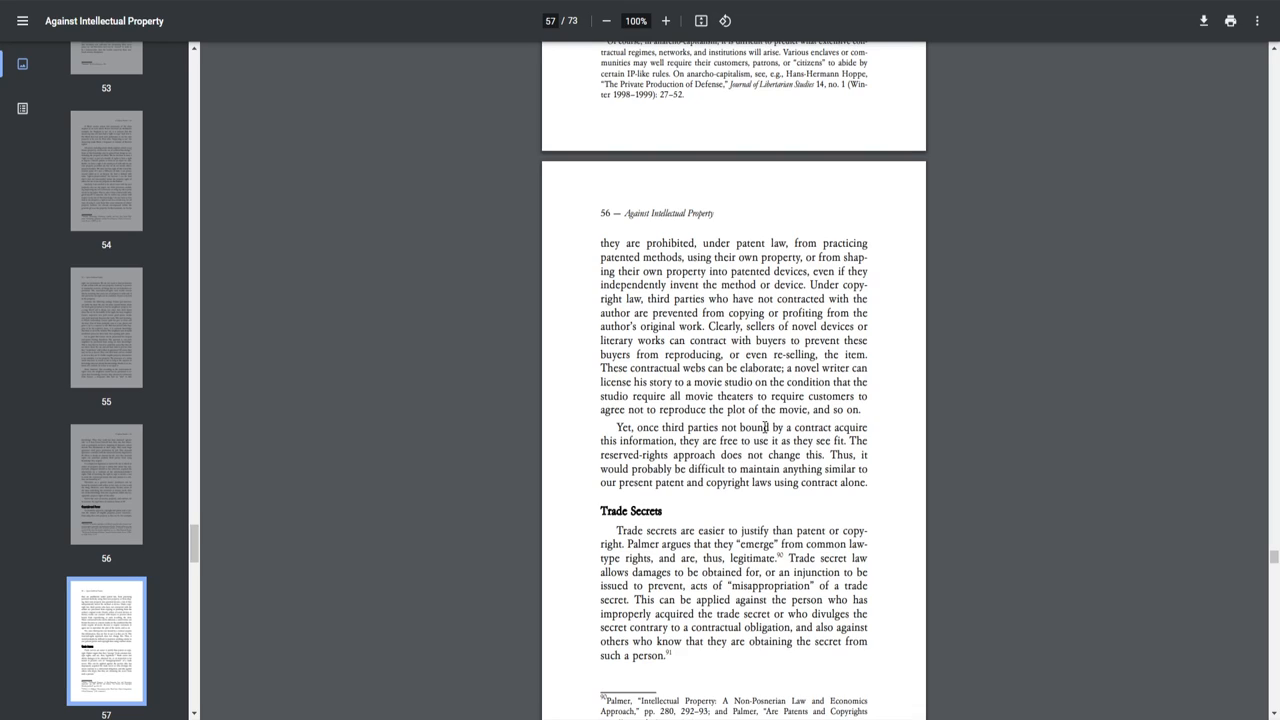
pyautogui.moveTo(703, 455)
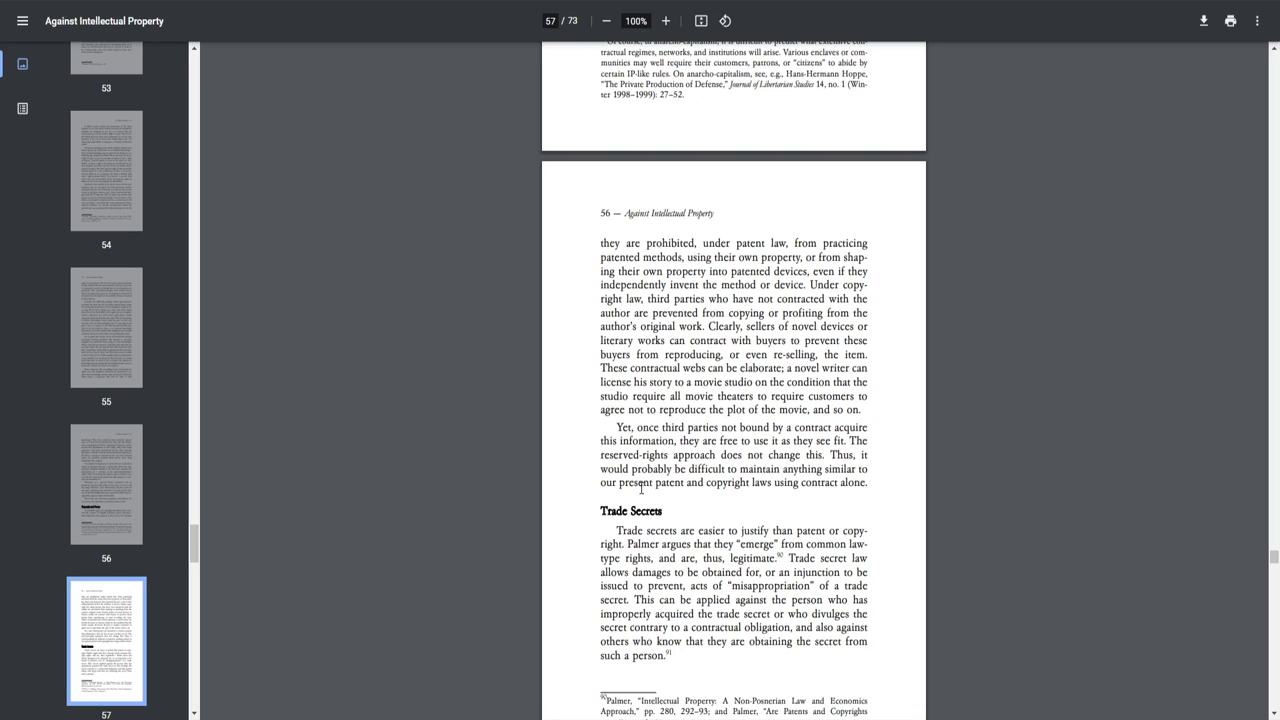
pyautogui.moveTo(690, 479)
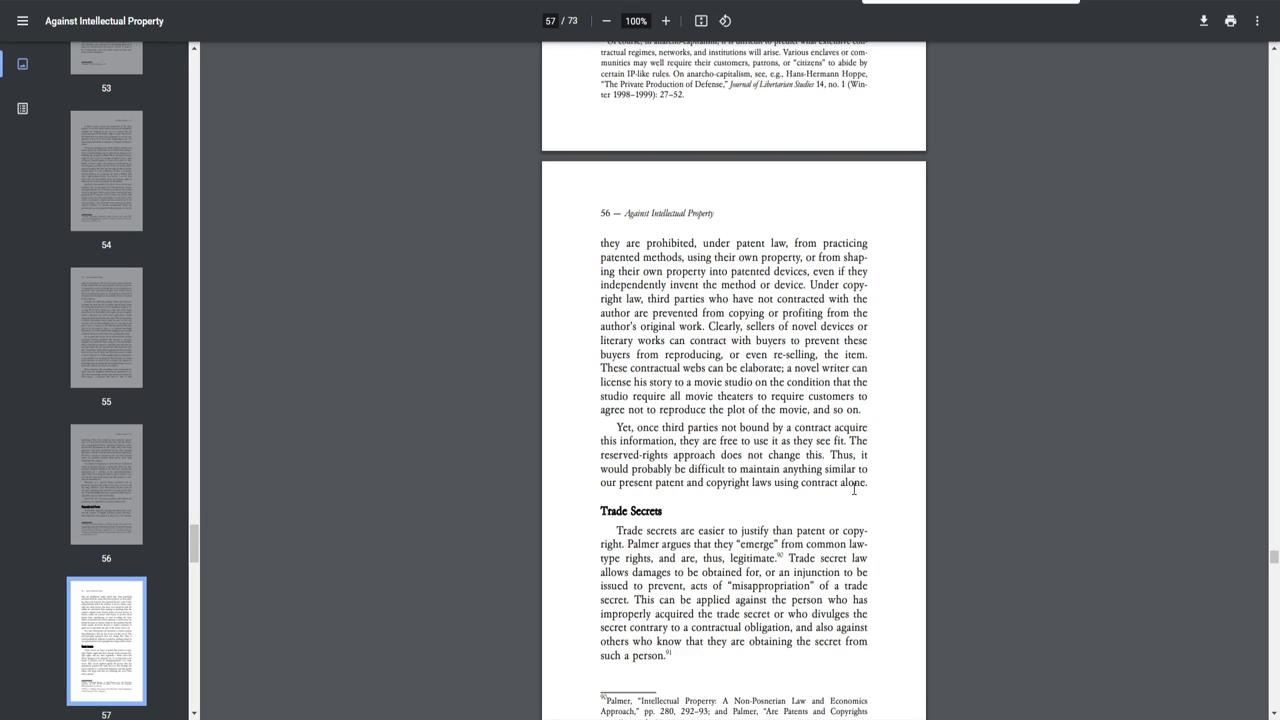
# Open the find bar with Ctrl+F after reading page 56's Trade Secrets passage
pyautogui.press('ctrl+f')
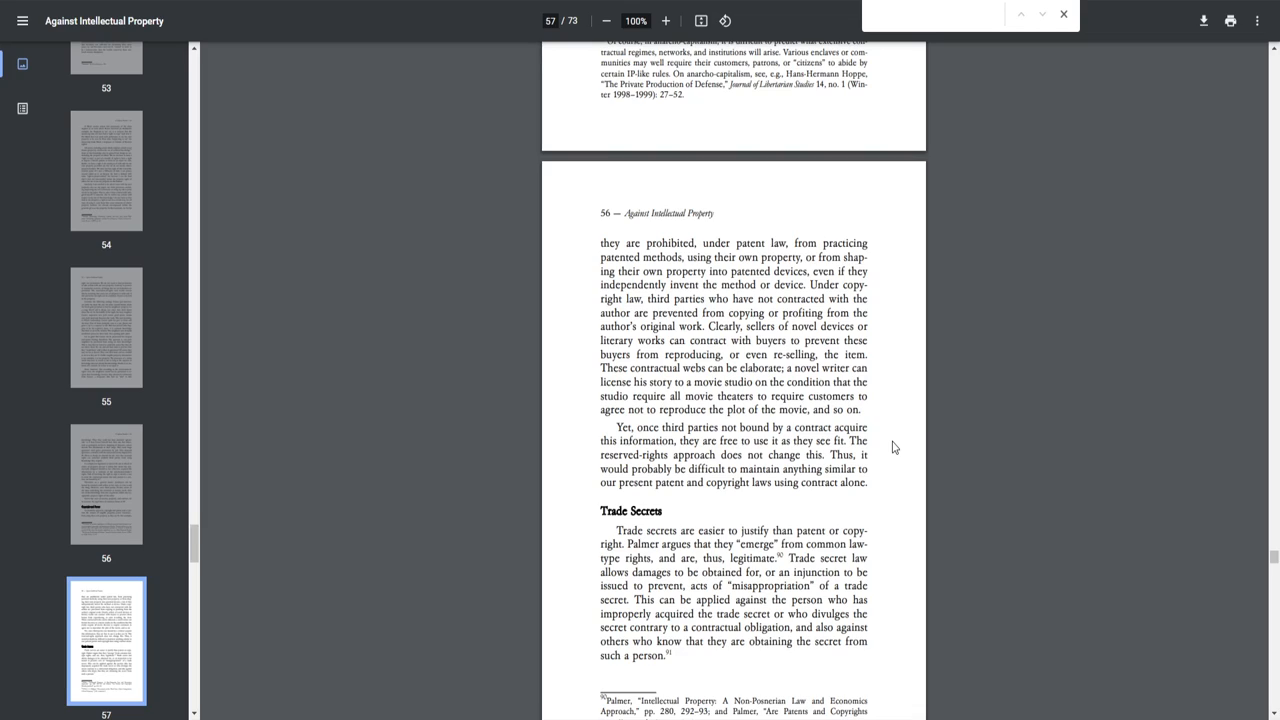
pyautogui.moveTo(898, 460)
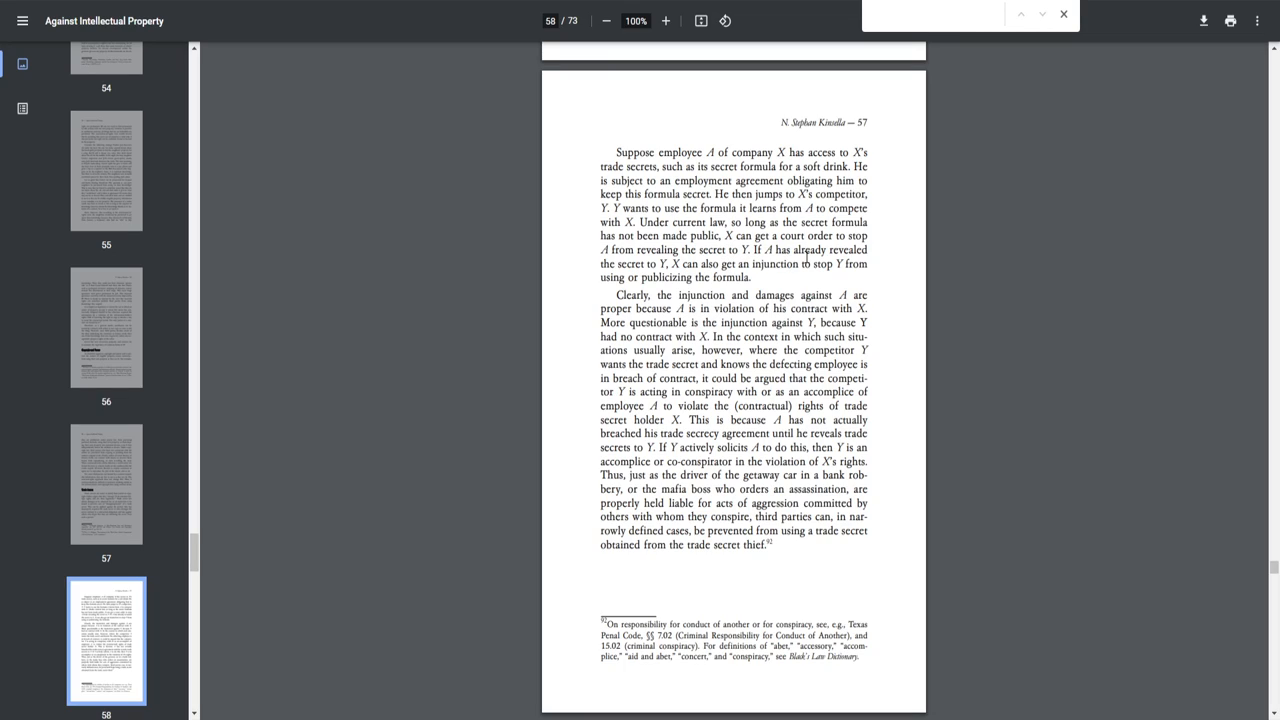
pyautogui.moveTo(651, 263)
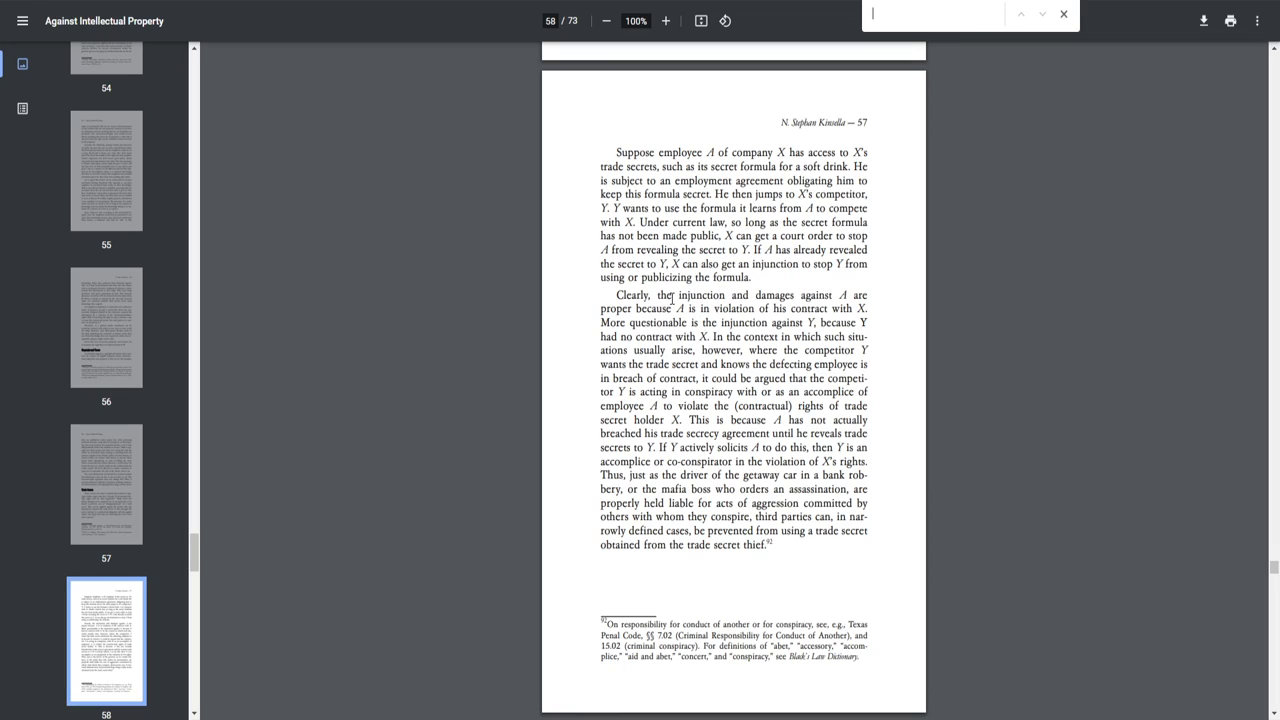
pyautogui.moveTo(734, 314)
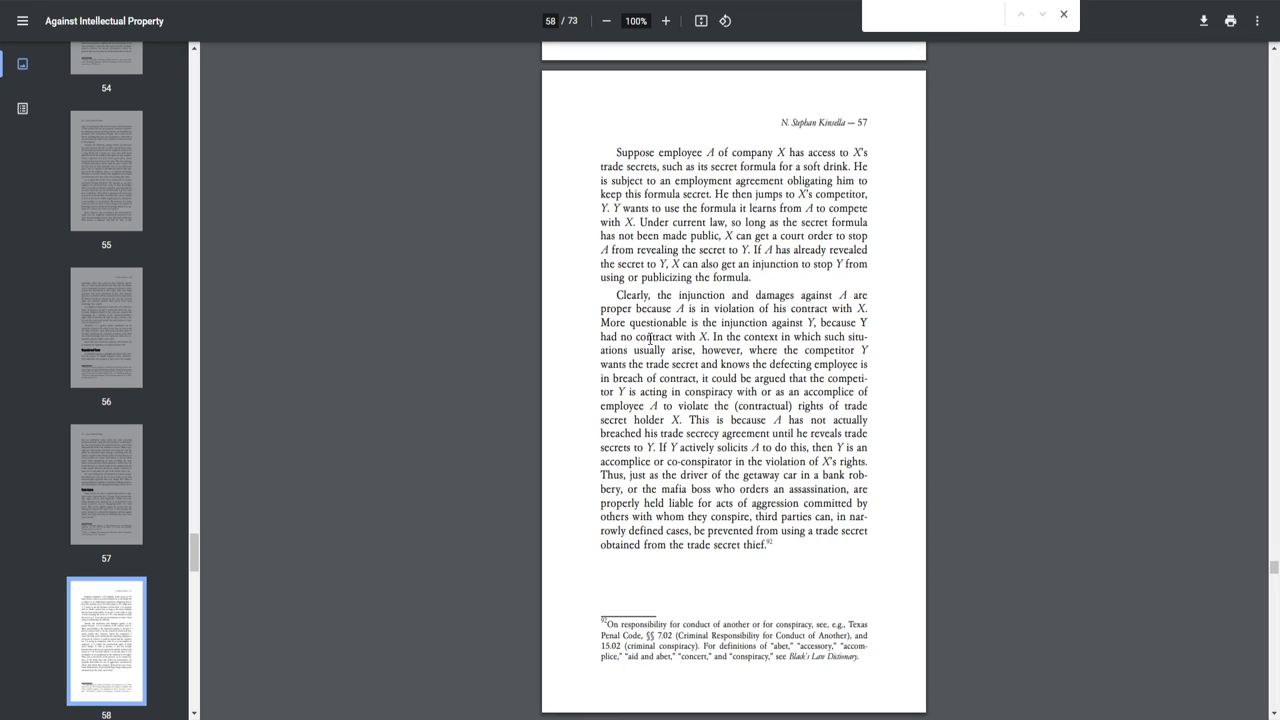
pyautogui.moveTo(790, 340)
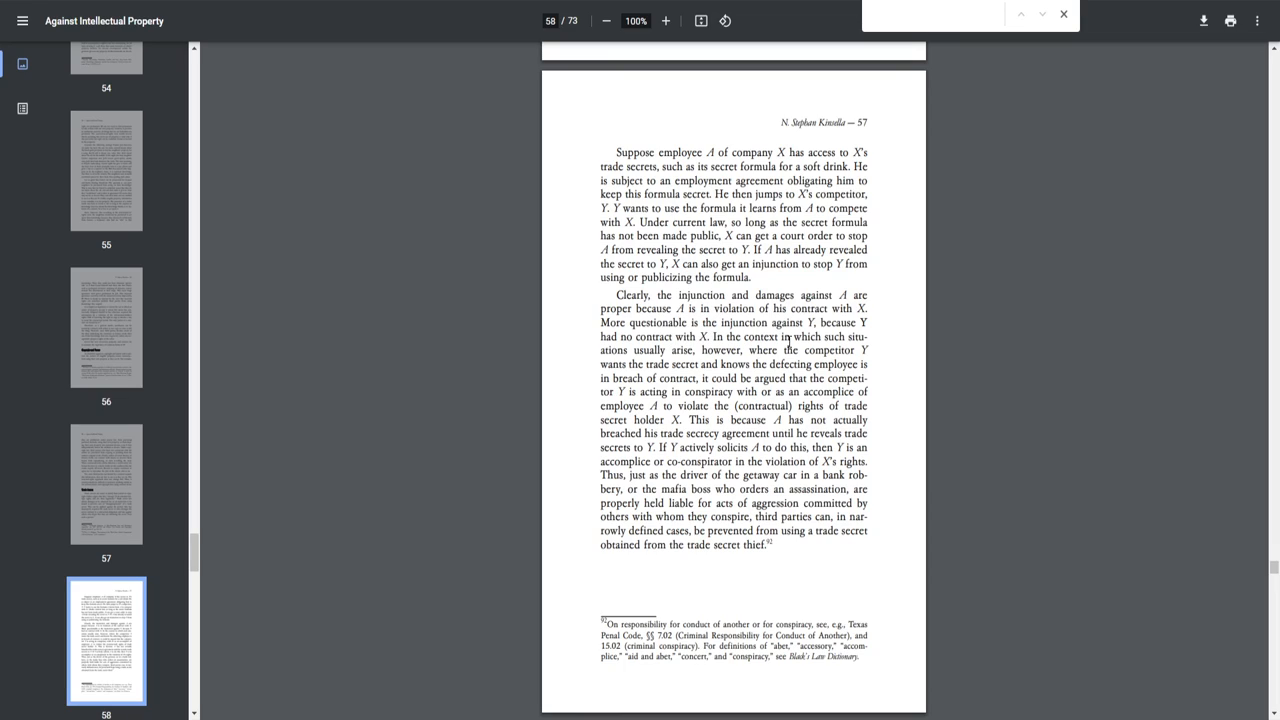
pyautogui.moveTo(668, 352)
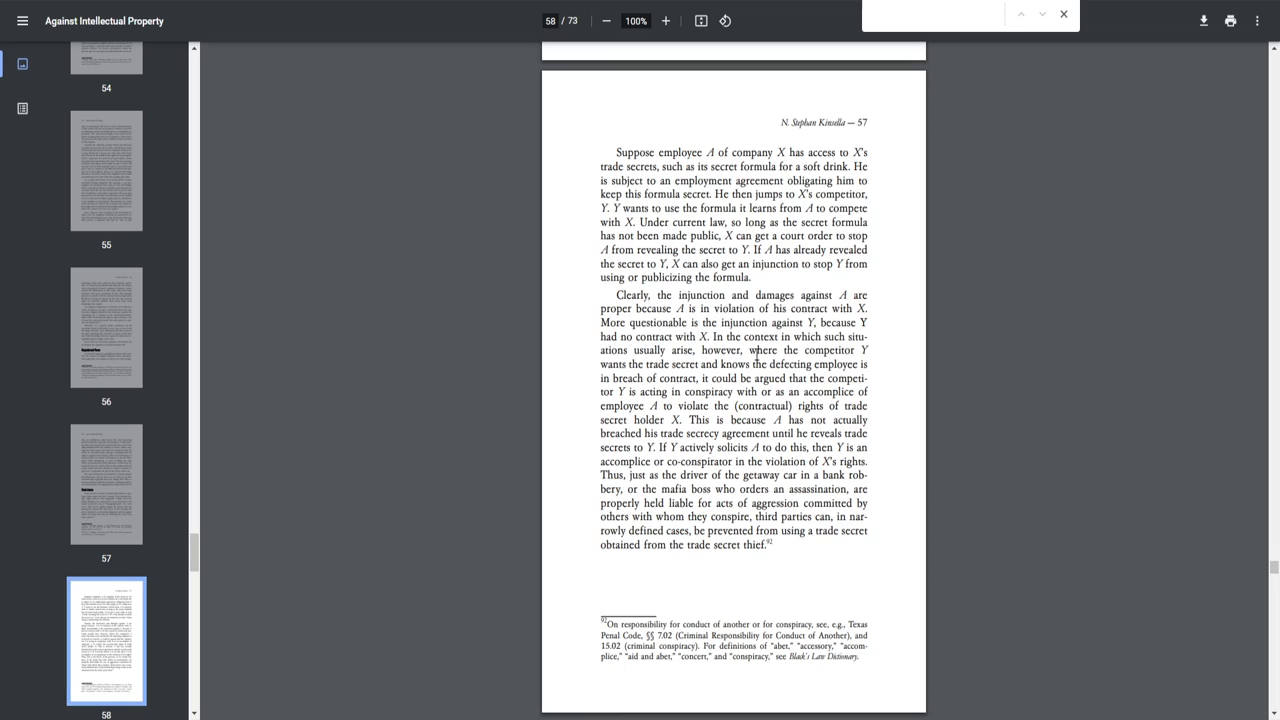
# Bring page 58, with the trade-secret hypothetical and conspiracy argument, into view
pyautogui.click(930, 14)
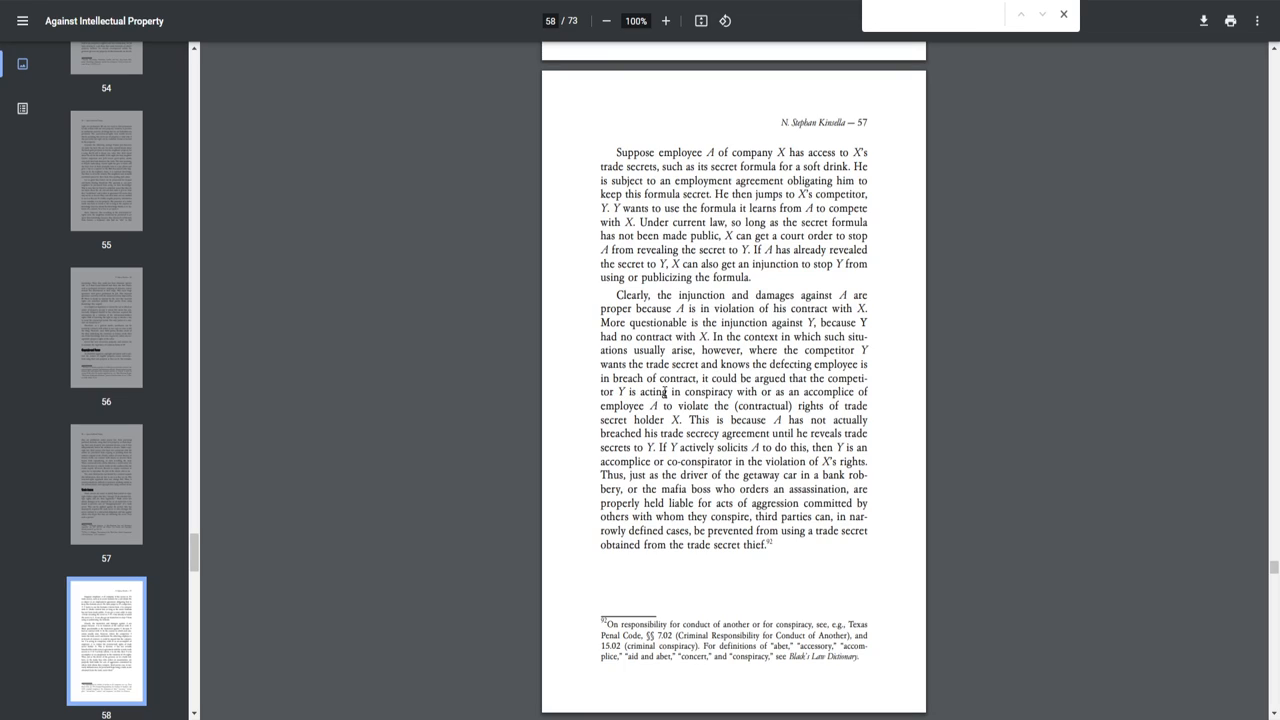
pyautogui.moveTo(808, 392)
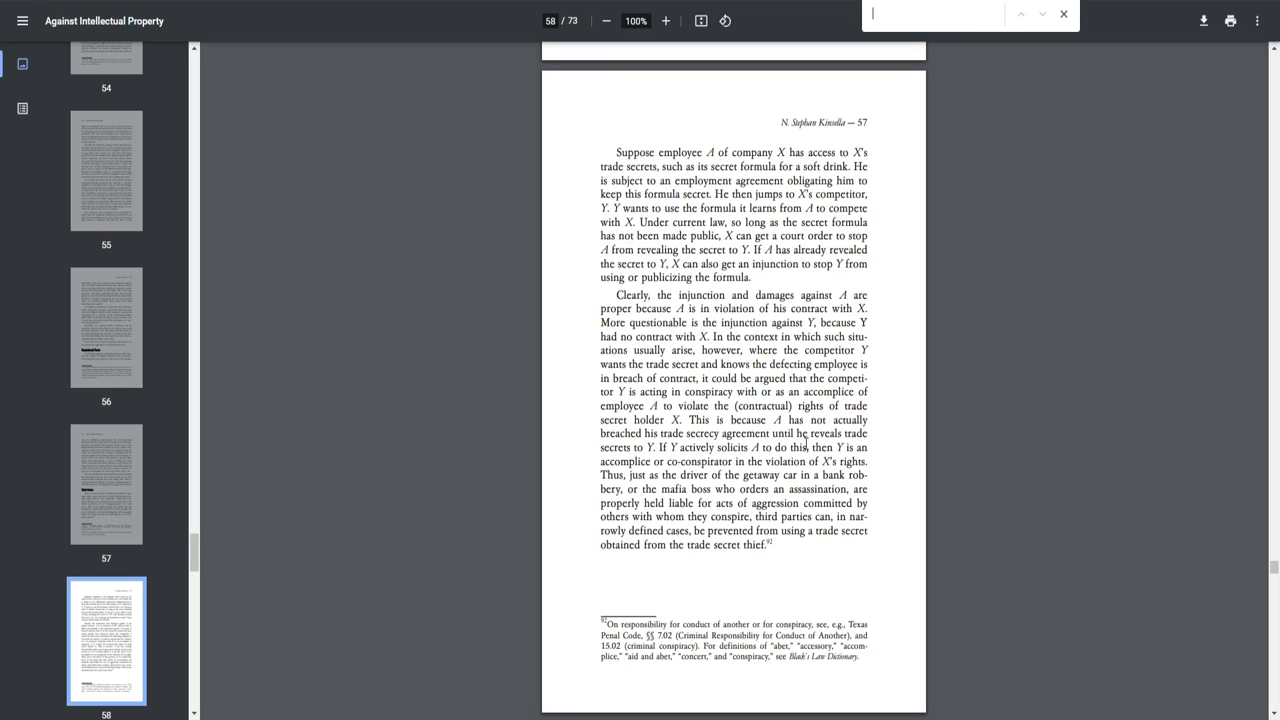
pyautogui.moveTo(680, 448)
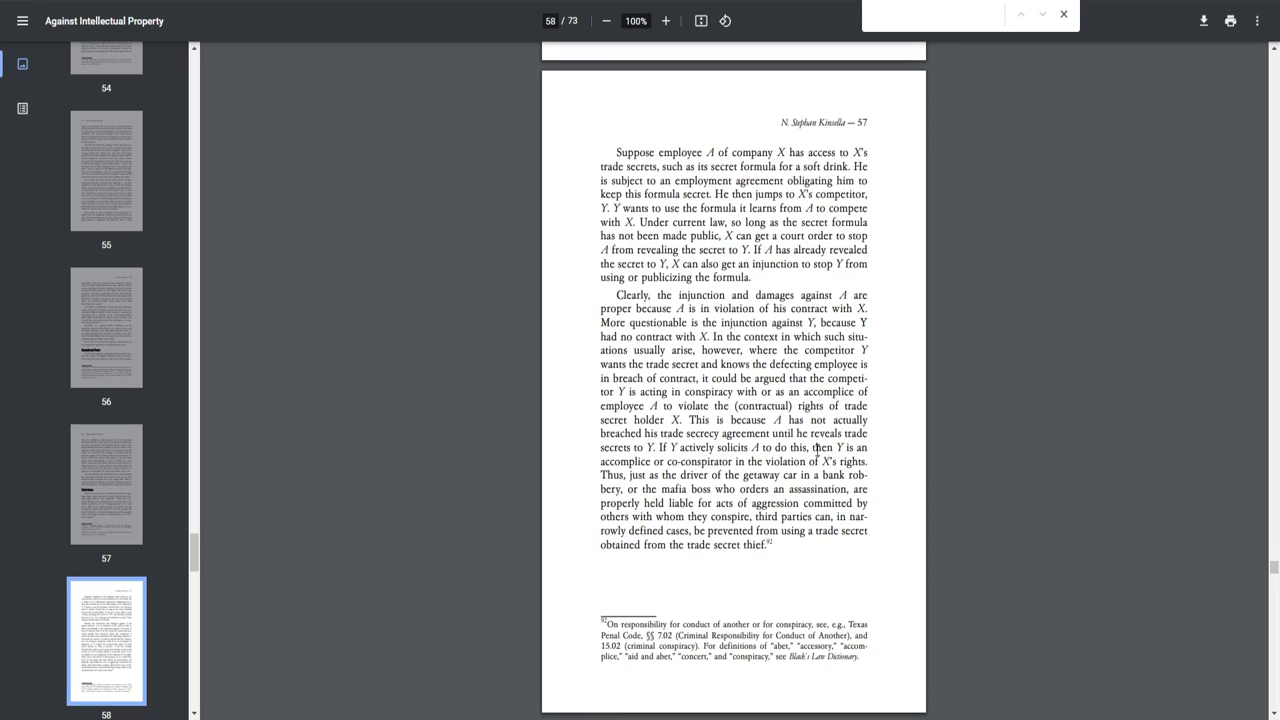
pyautogui.moveTo(680, 463)
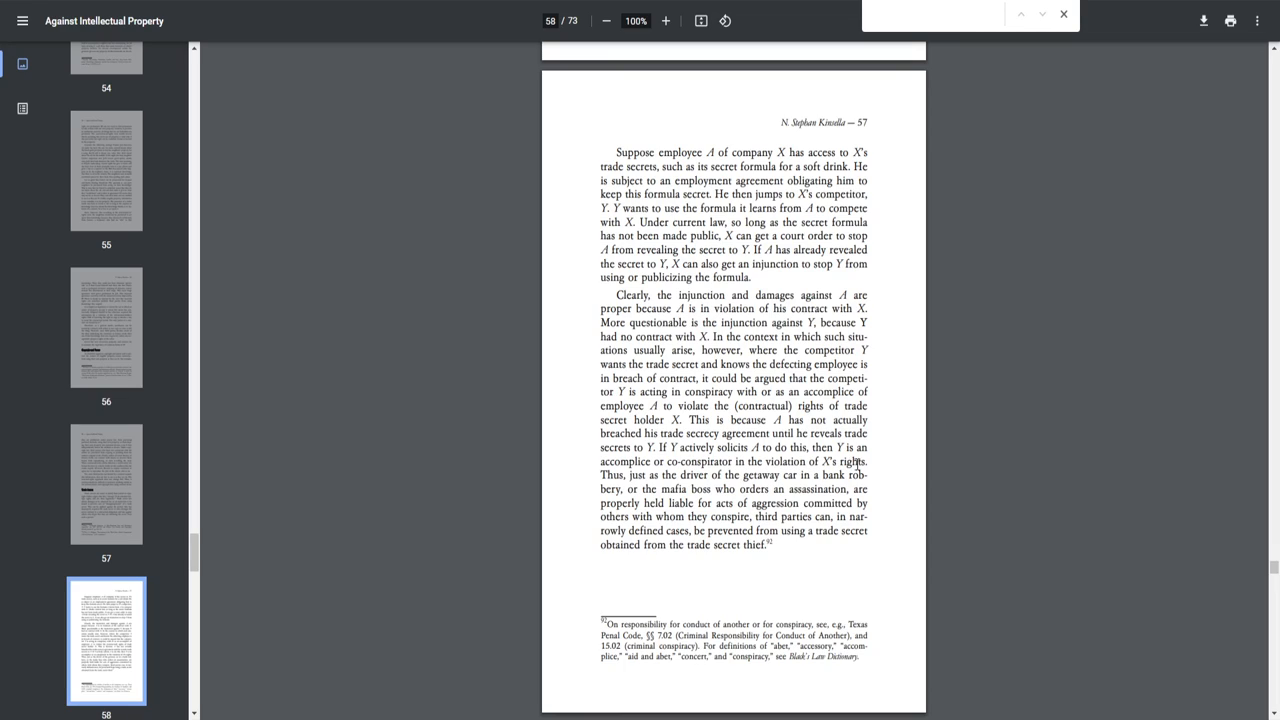
pyautogui.moveTo(700, 480)
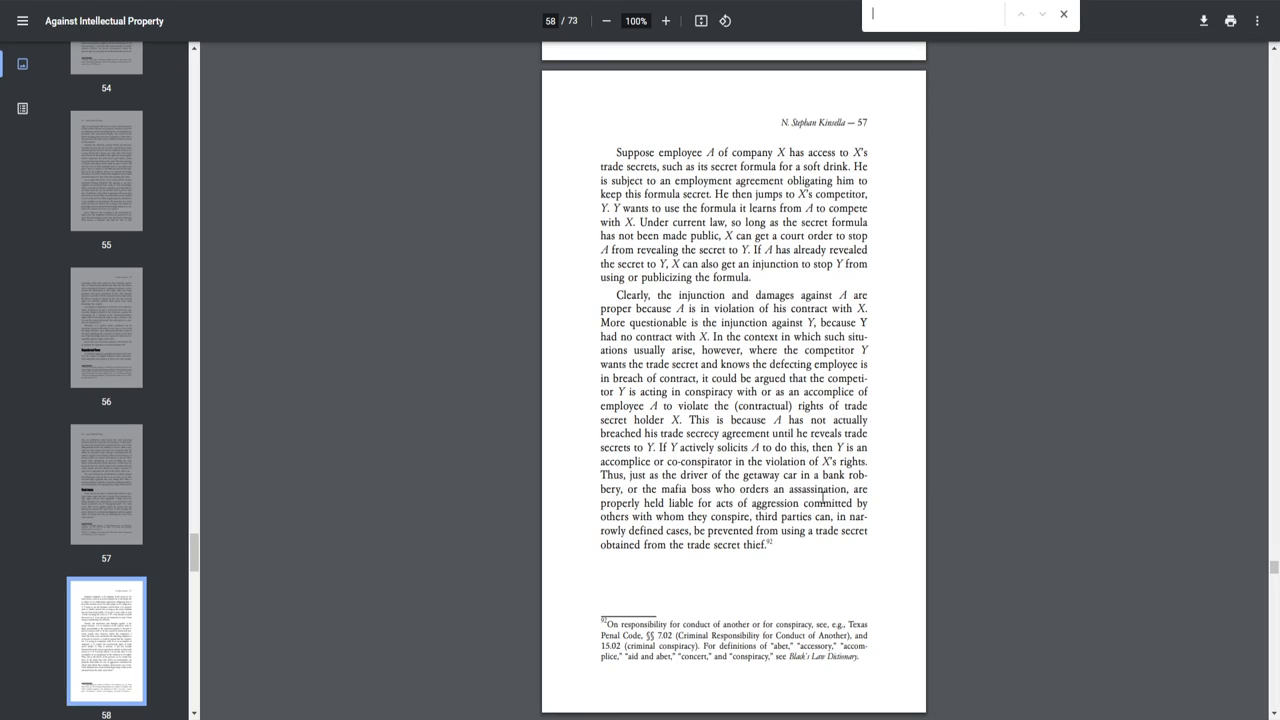
pyautogui.moveTo(737, 513)
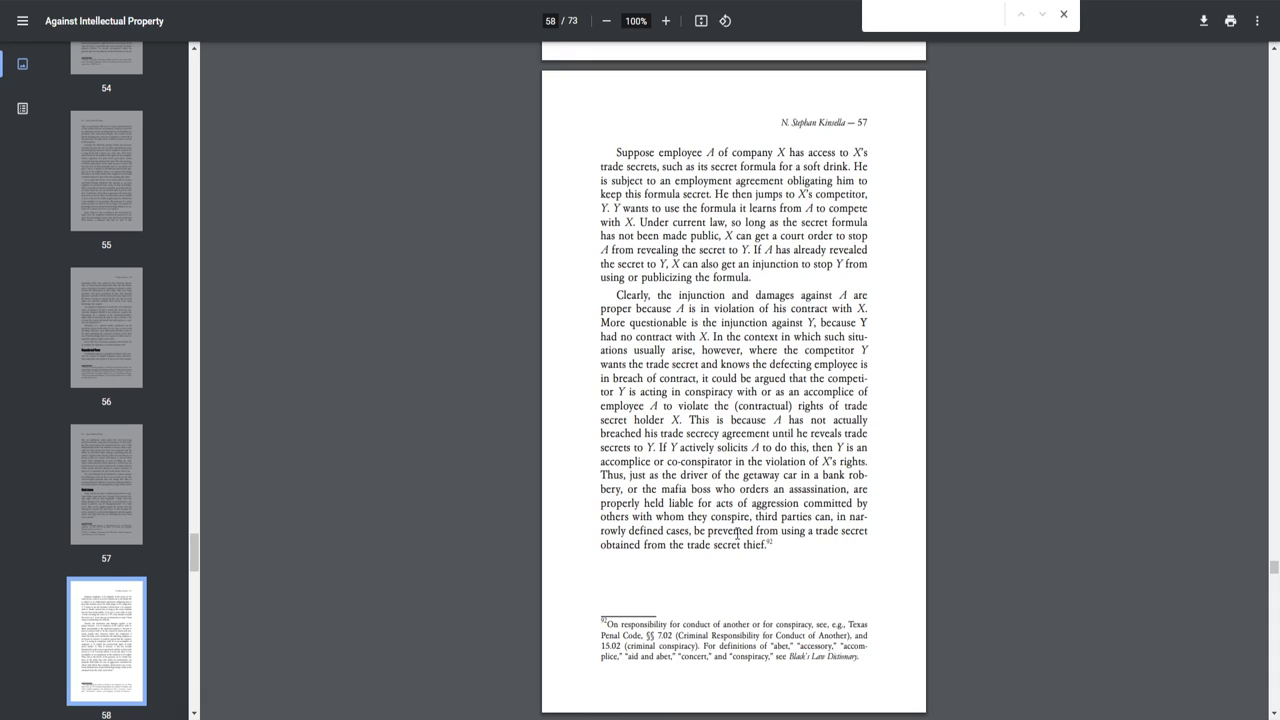
pyautogui.moveTo(717, 291)
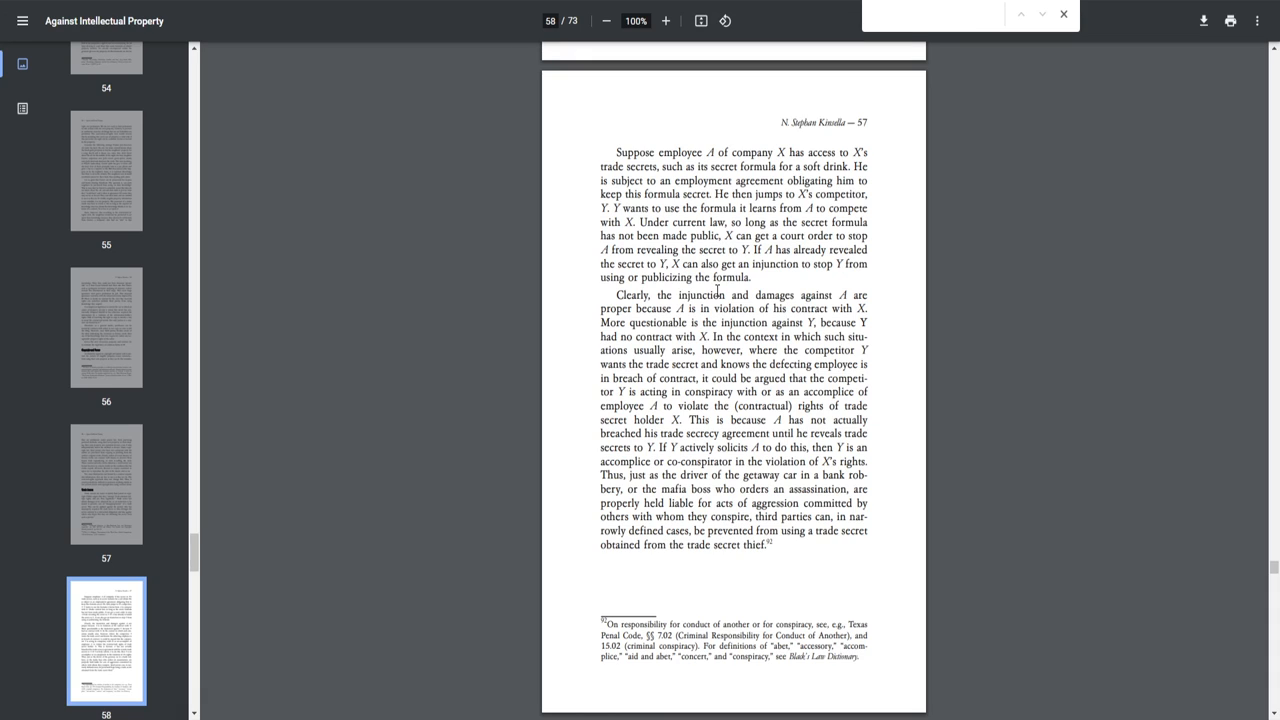
pyautogui.scroll(-3)
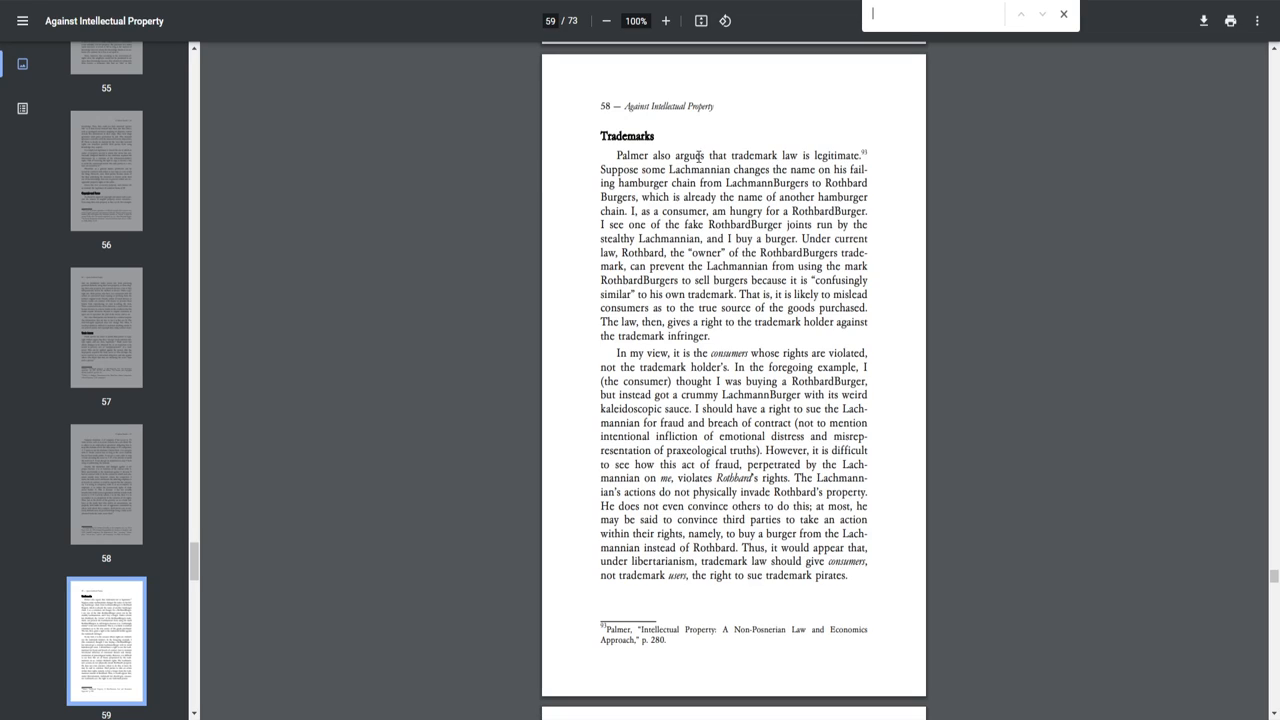
pyautogui.moveTo(720, 178)
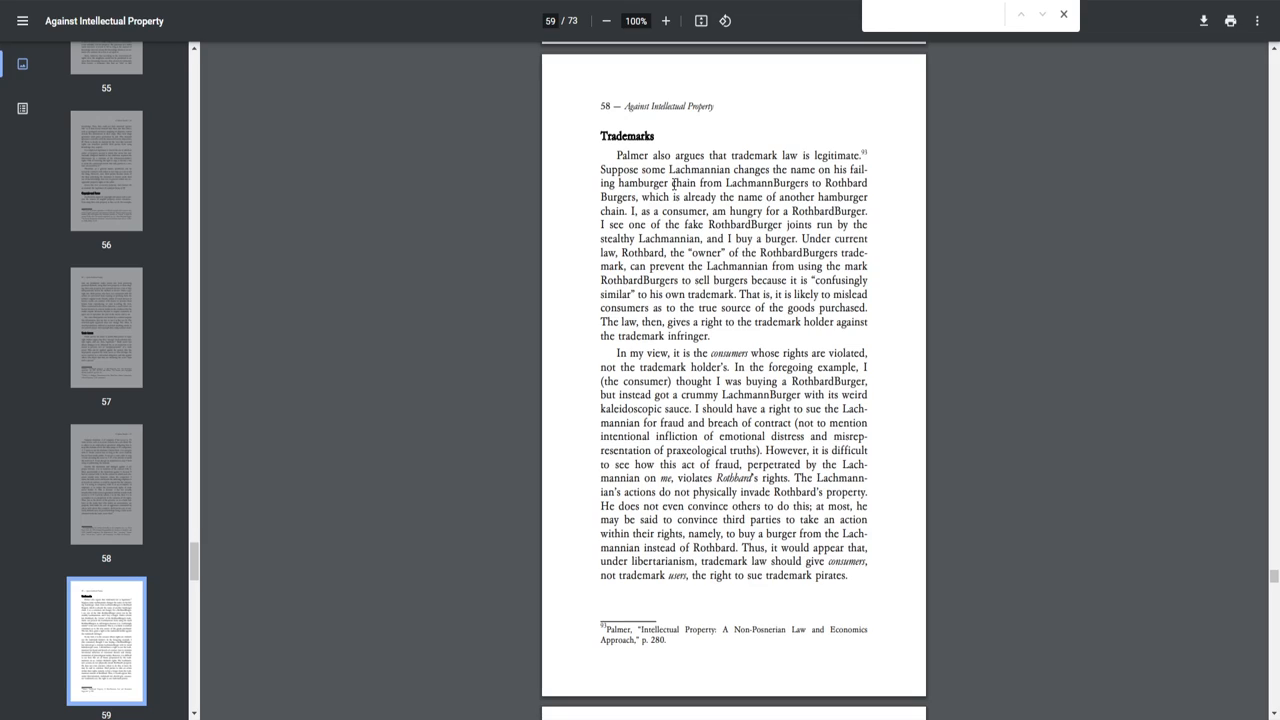
pyautogui.moveTo(805, 193)
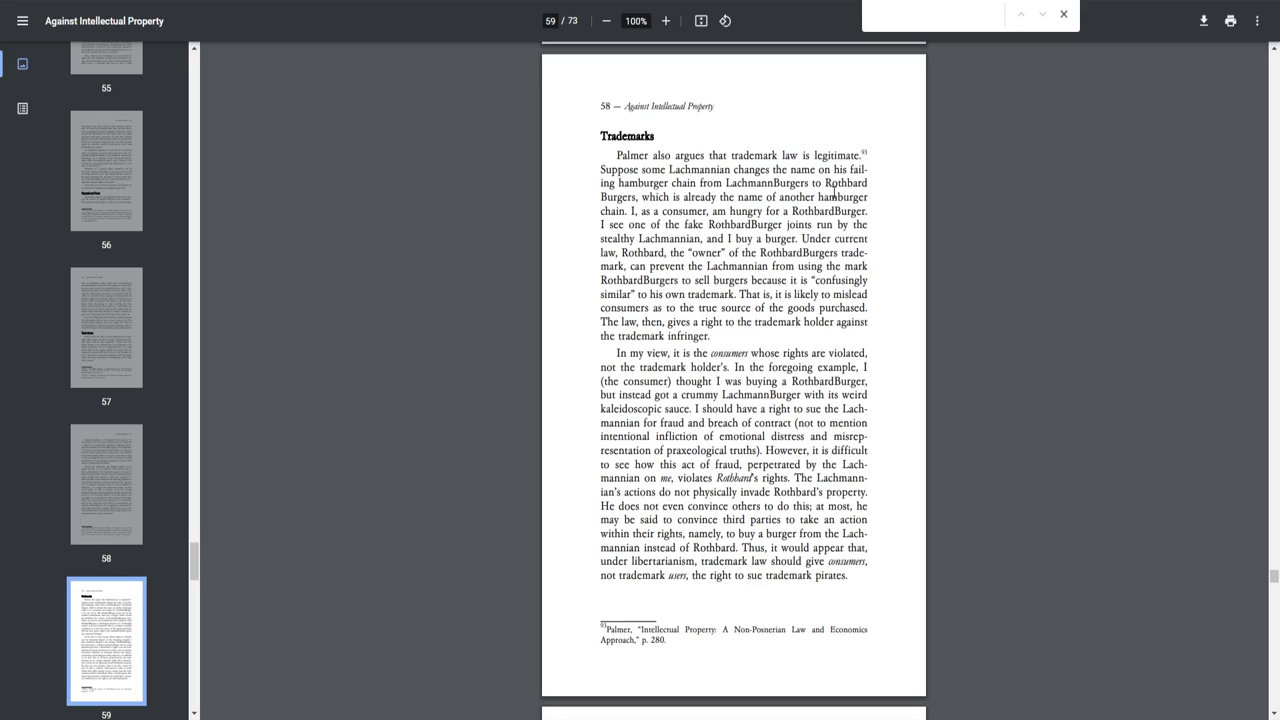
pyautogui.moveTo(710, 197)
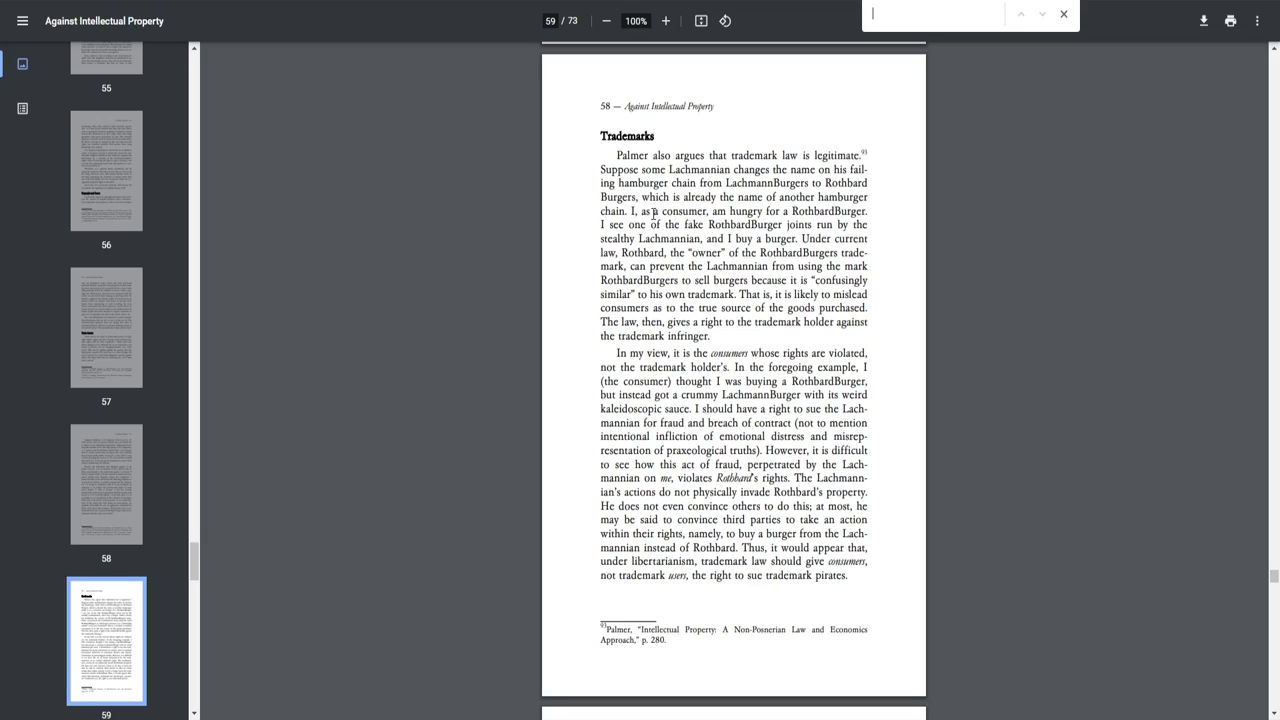
pyautogui.moveTo(675, 216)
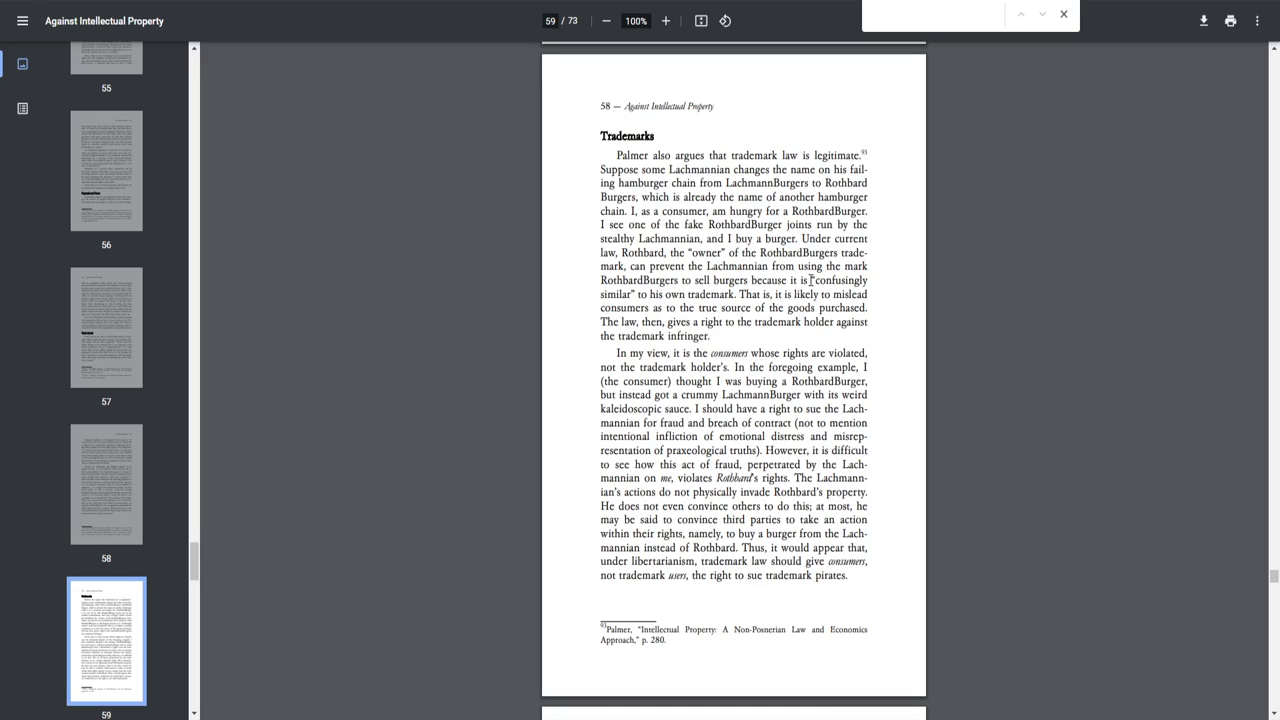
pyautogui.moveTo(757, 310)
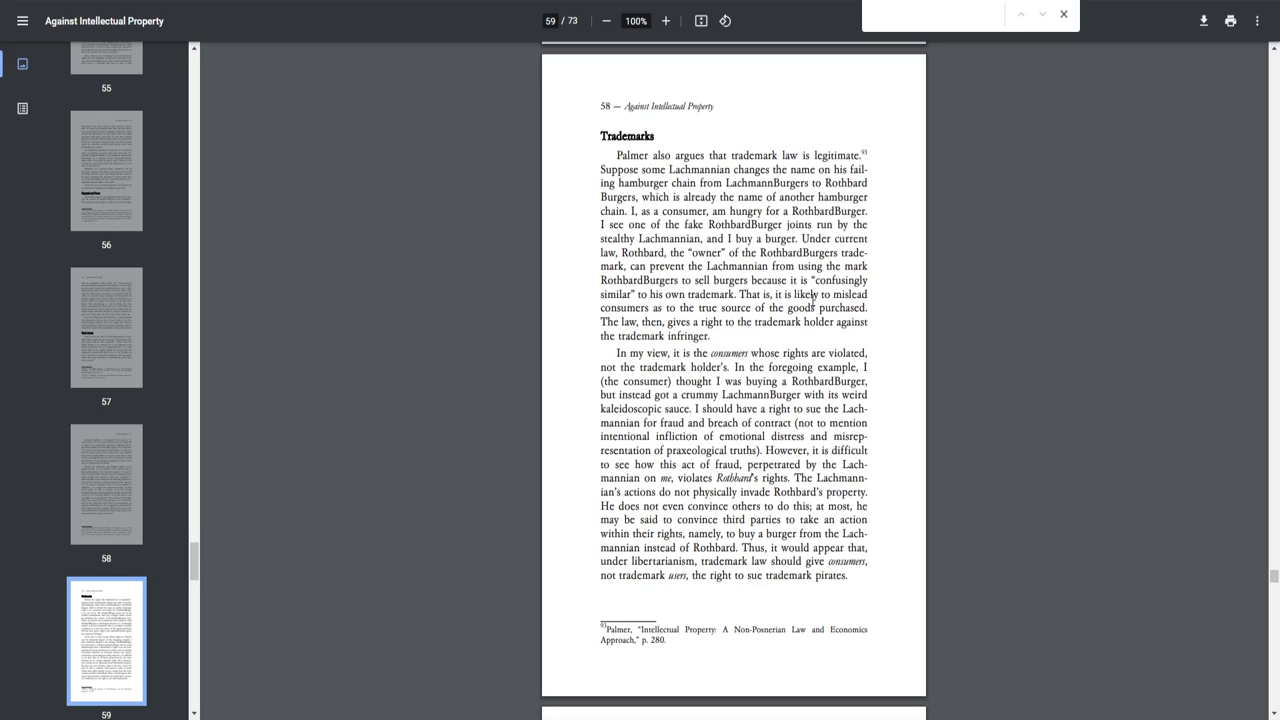
pyautogui.moveTo(648, 315)
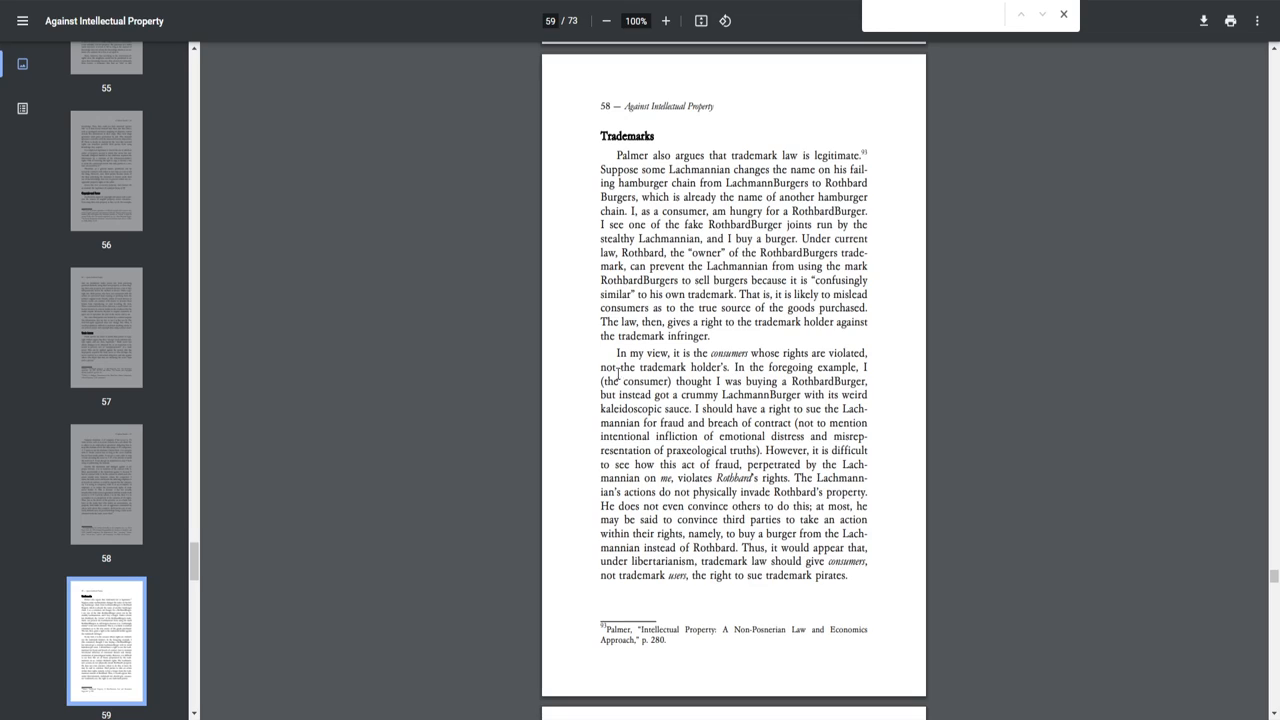
pyautogui.moveTo(777, 381)
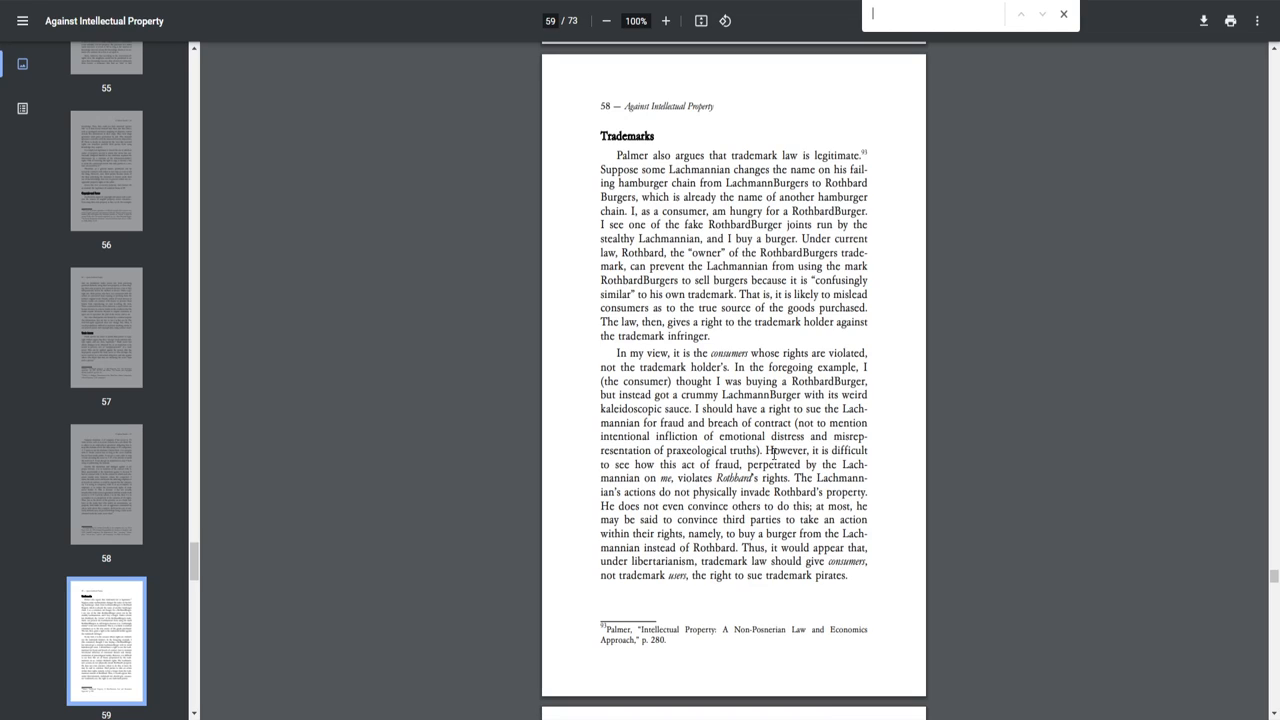
pyautogui.moveTo(708, 465)
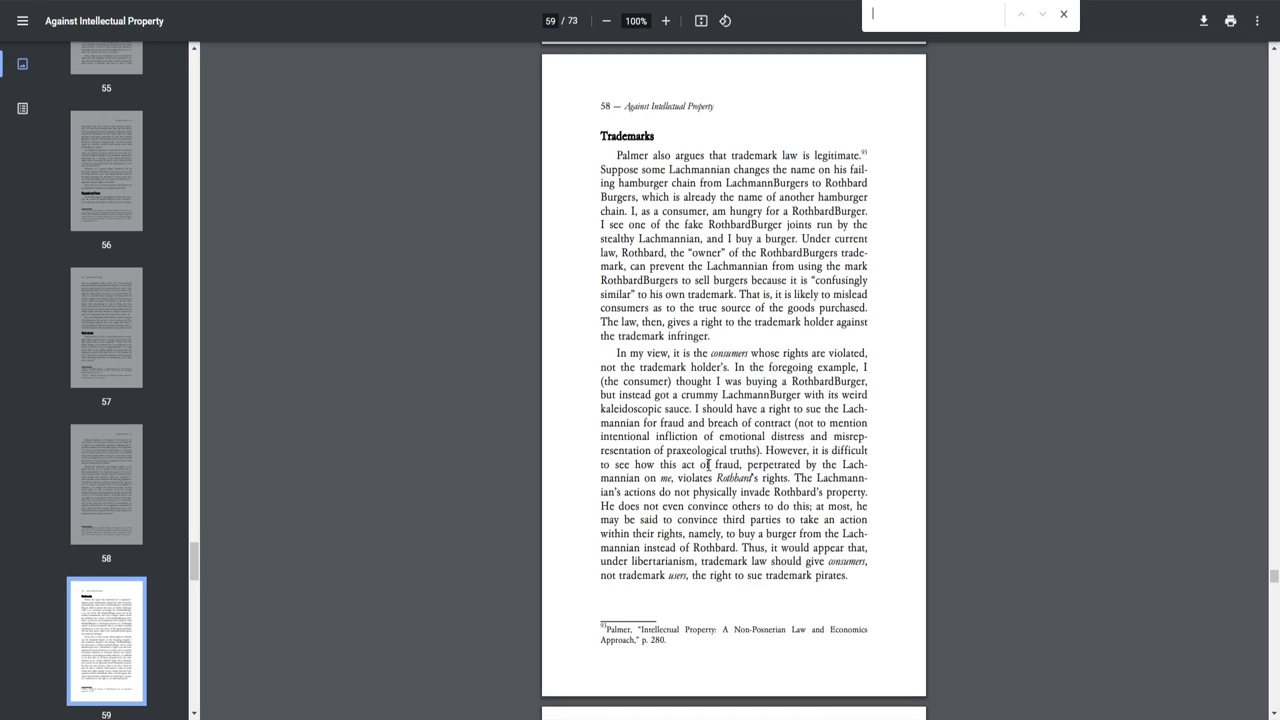
pyautogui.moveTo(626, 491)
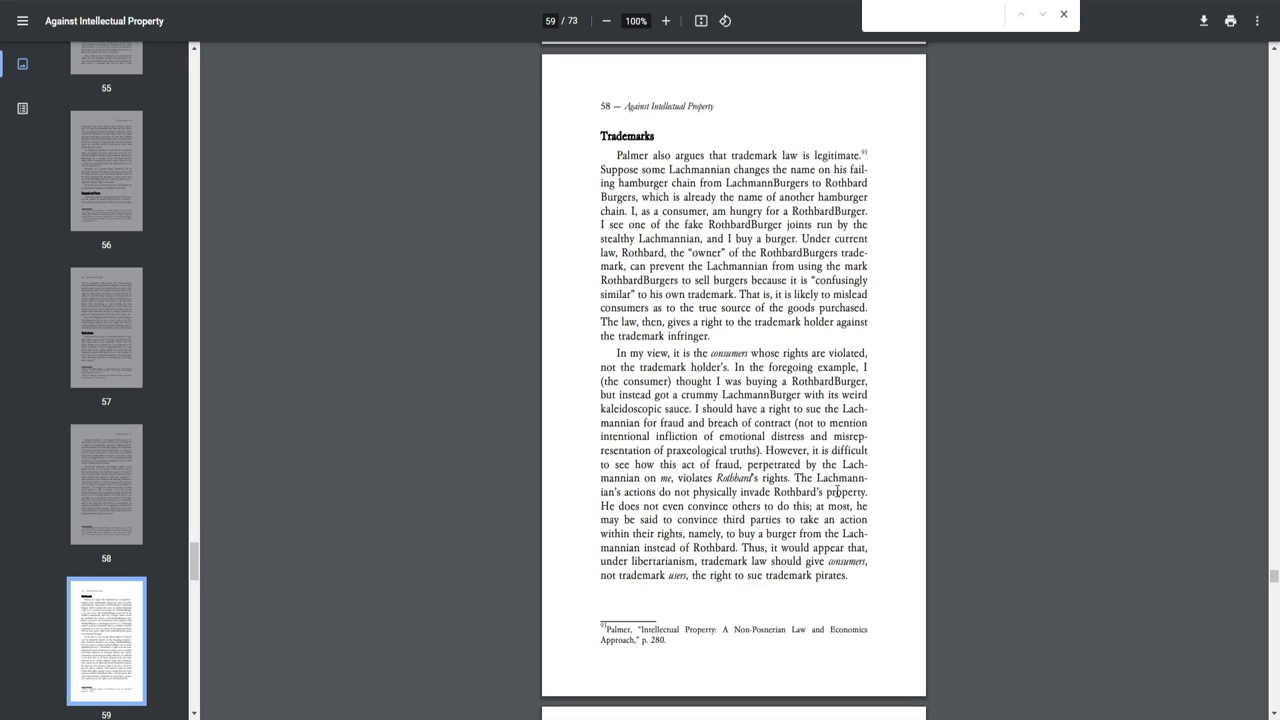
pyautogui.moveTo(701, 507)
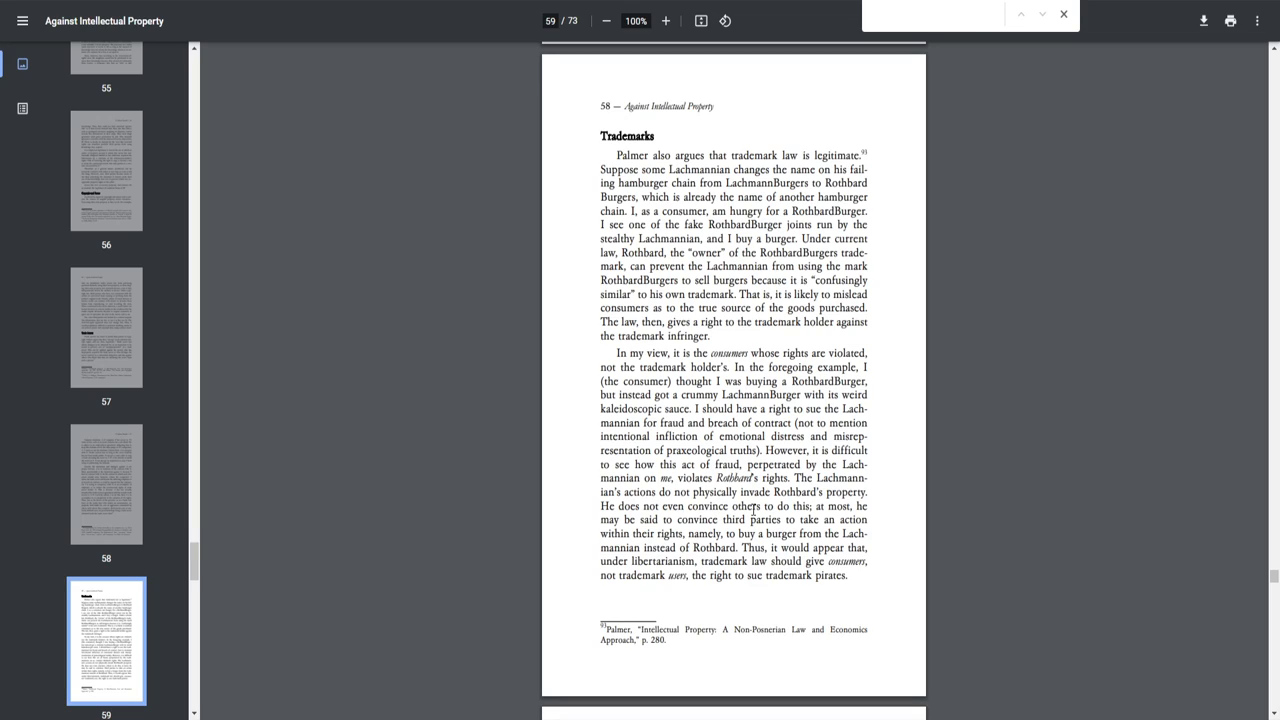
pyautogui.moveTo(765, 527)
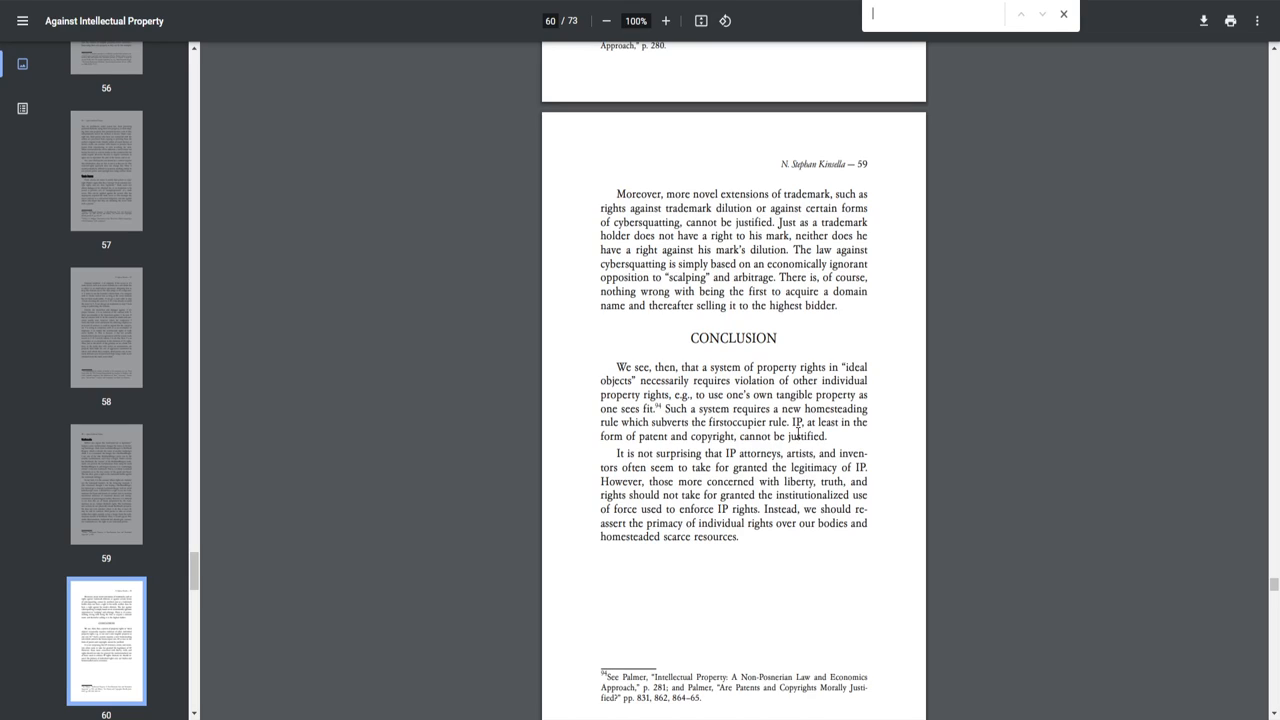
pyautogui.moveTo(818, 434)
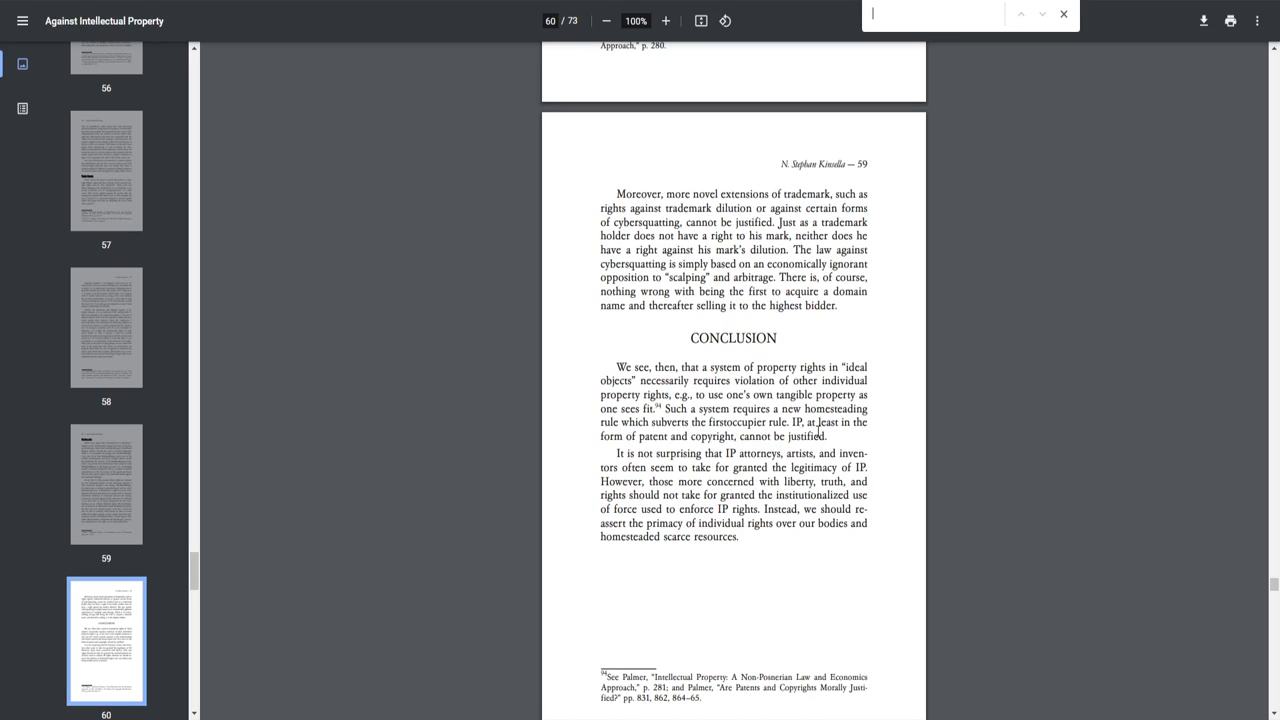
pyautogui.moveTo(905, 248)
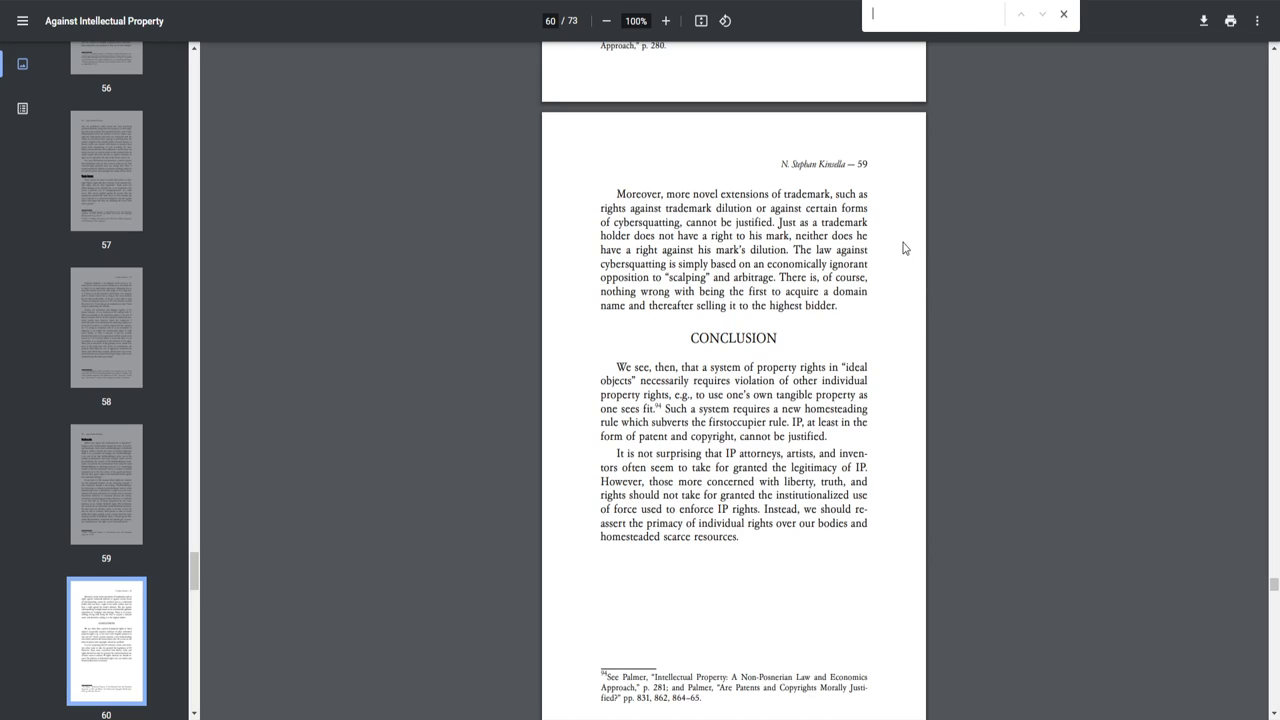
pyautogui.moveTo(891, 245)
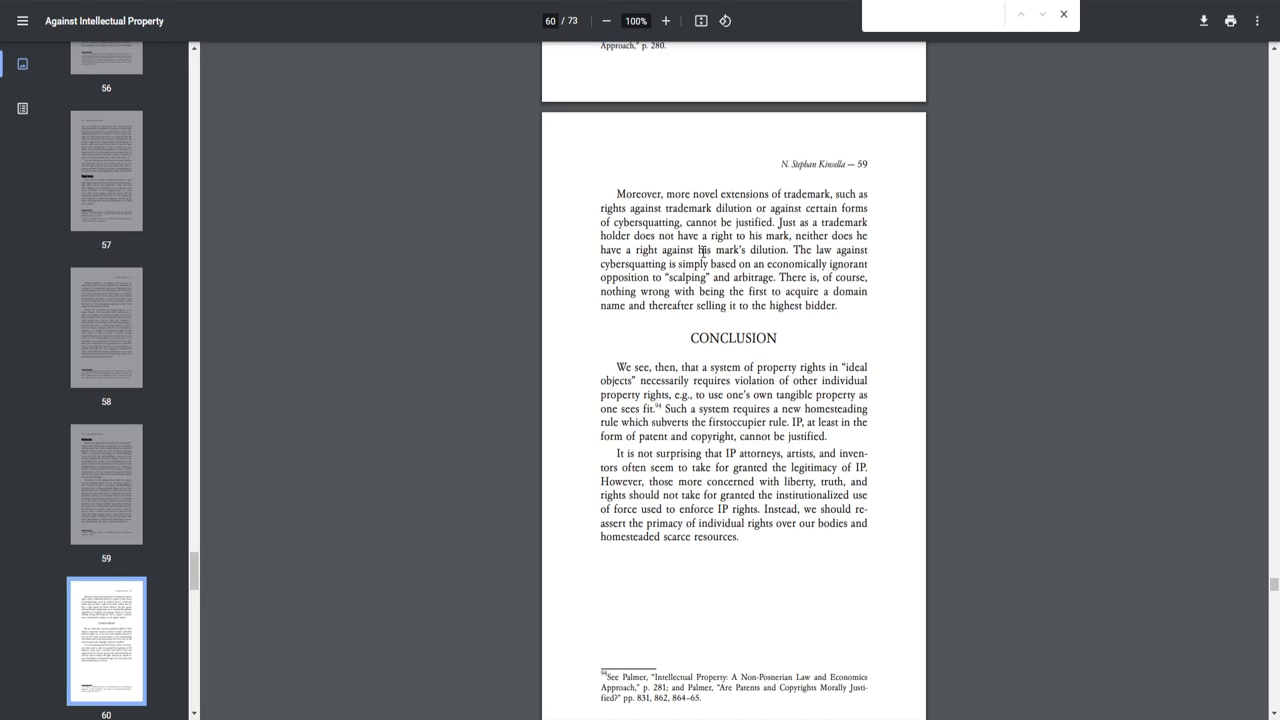
pyautogui.moveTo(815, 248)
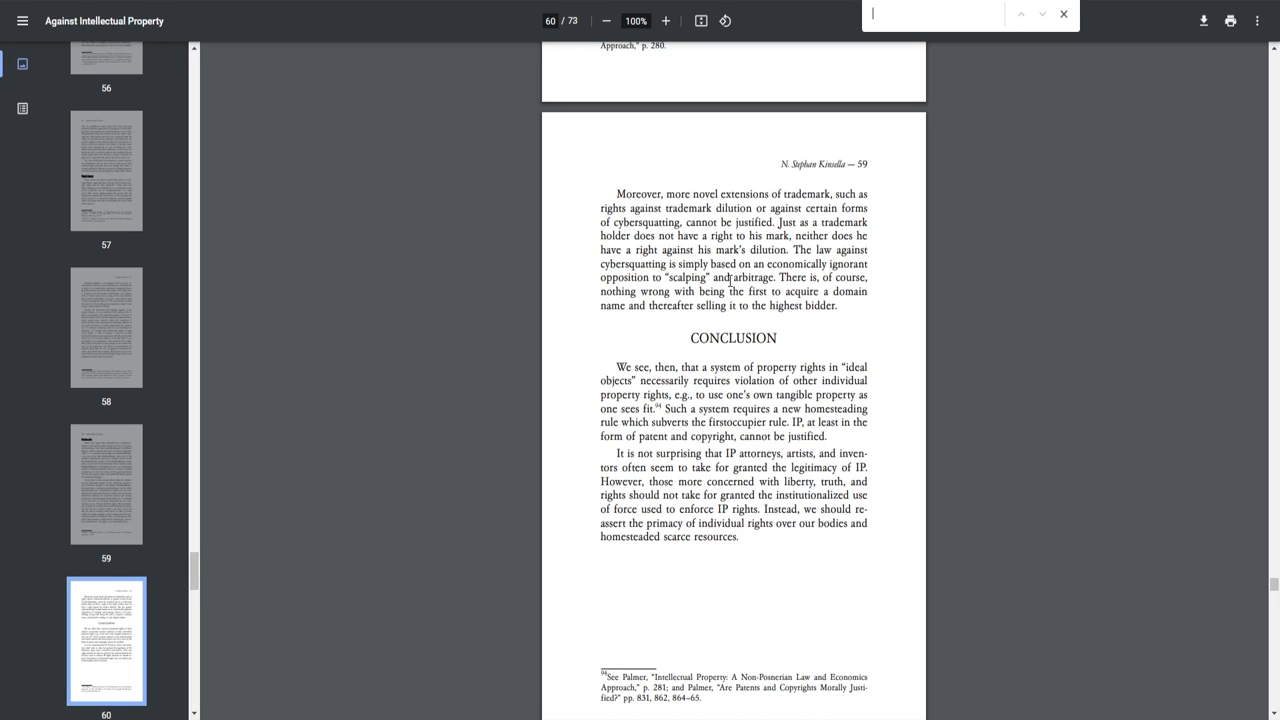
pyautogui.moveTo(748, 291)
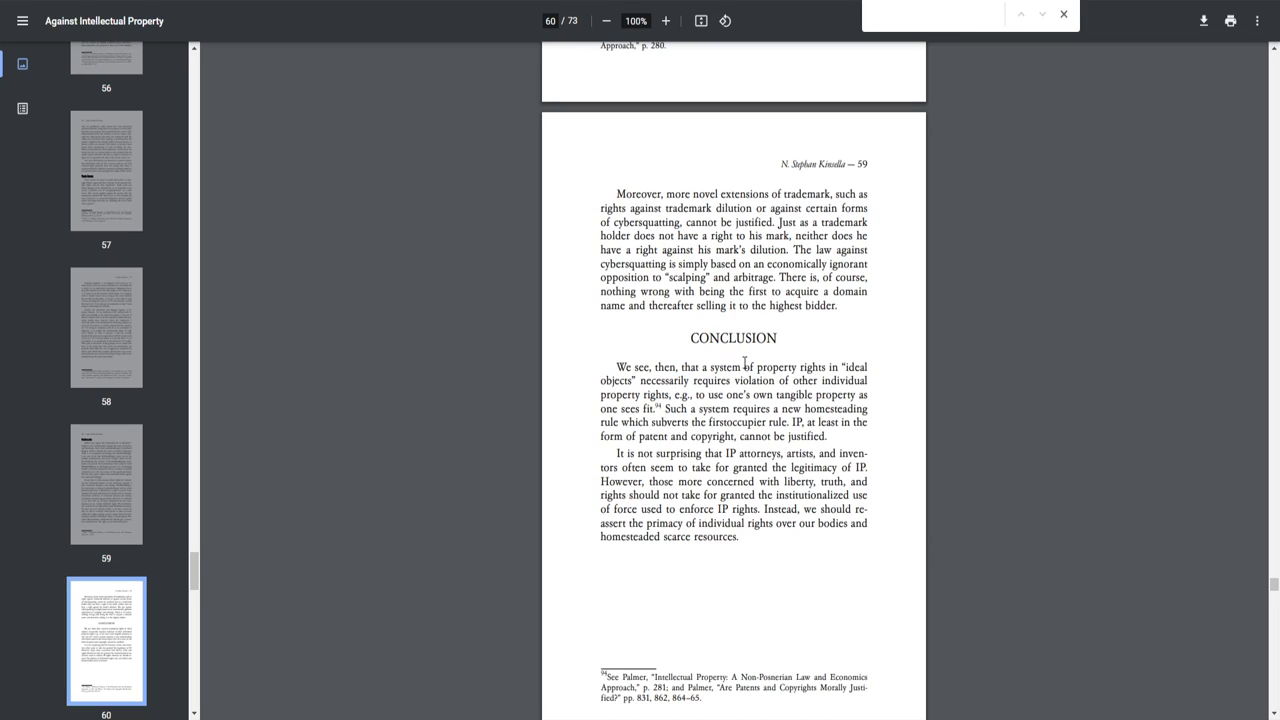
pyautogui.moveTo(658, 372)
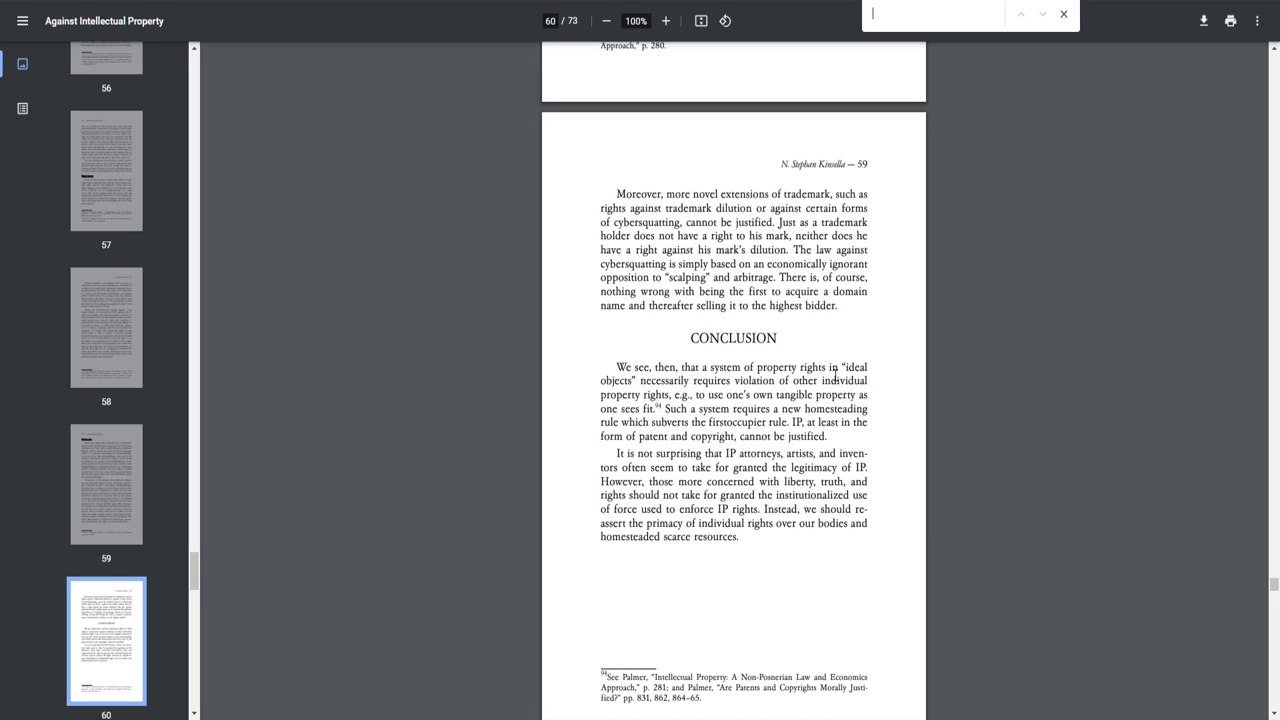
pyautogui.moveTo(687, 402)
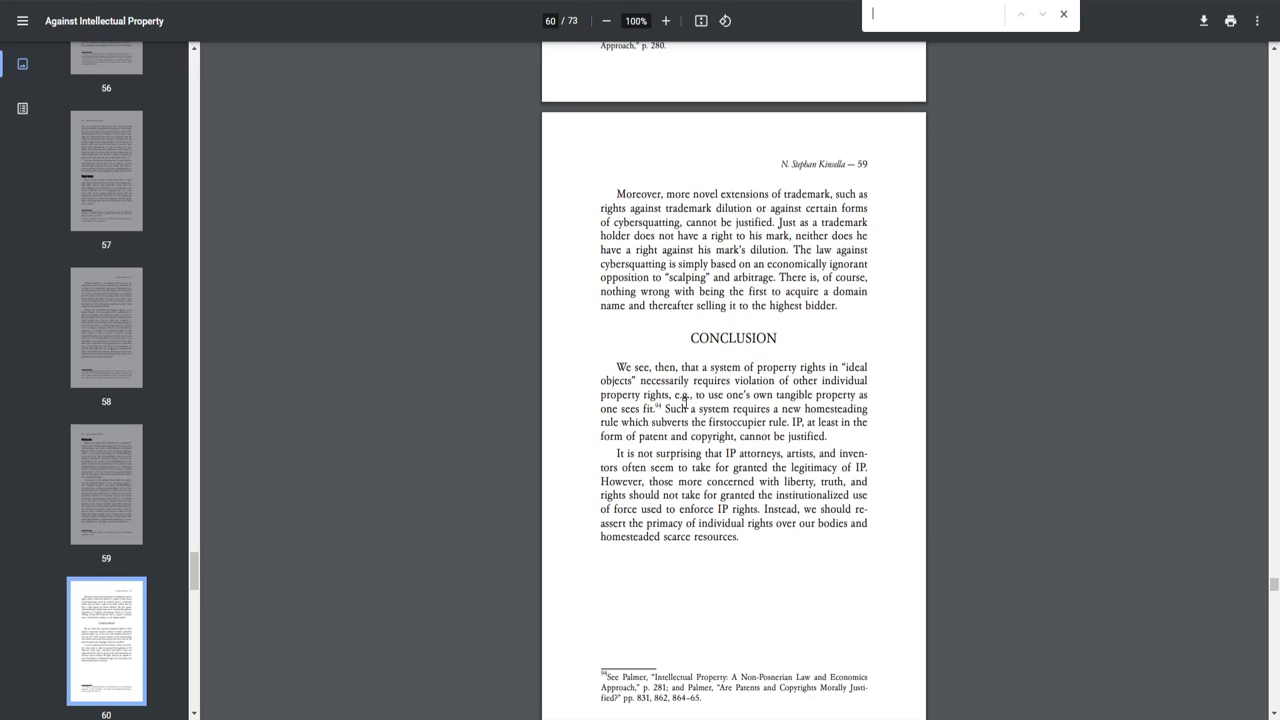
pyautogui.moveTo(699, 395)
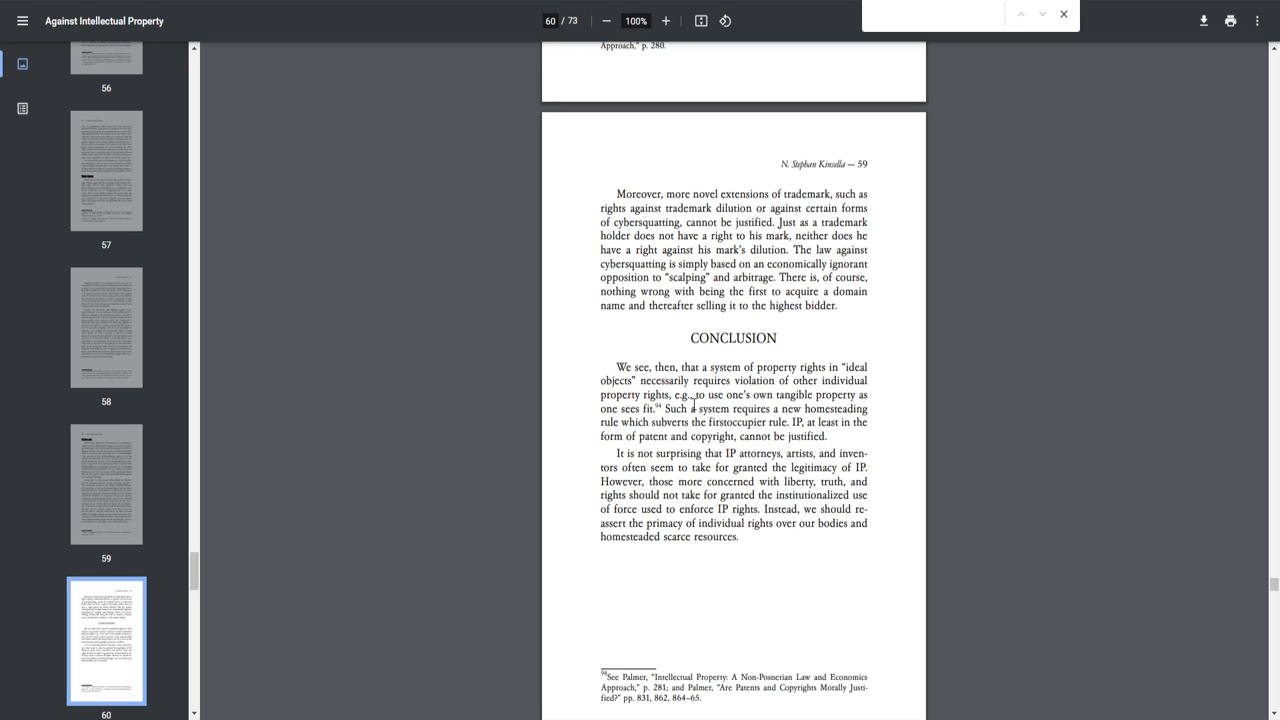
pyautogui.moveTo(637, 420)
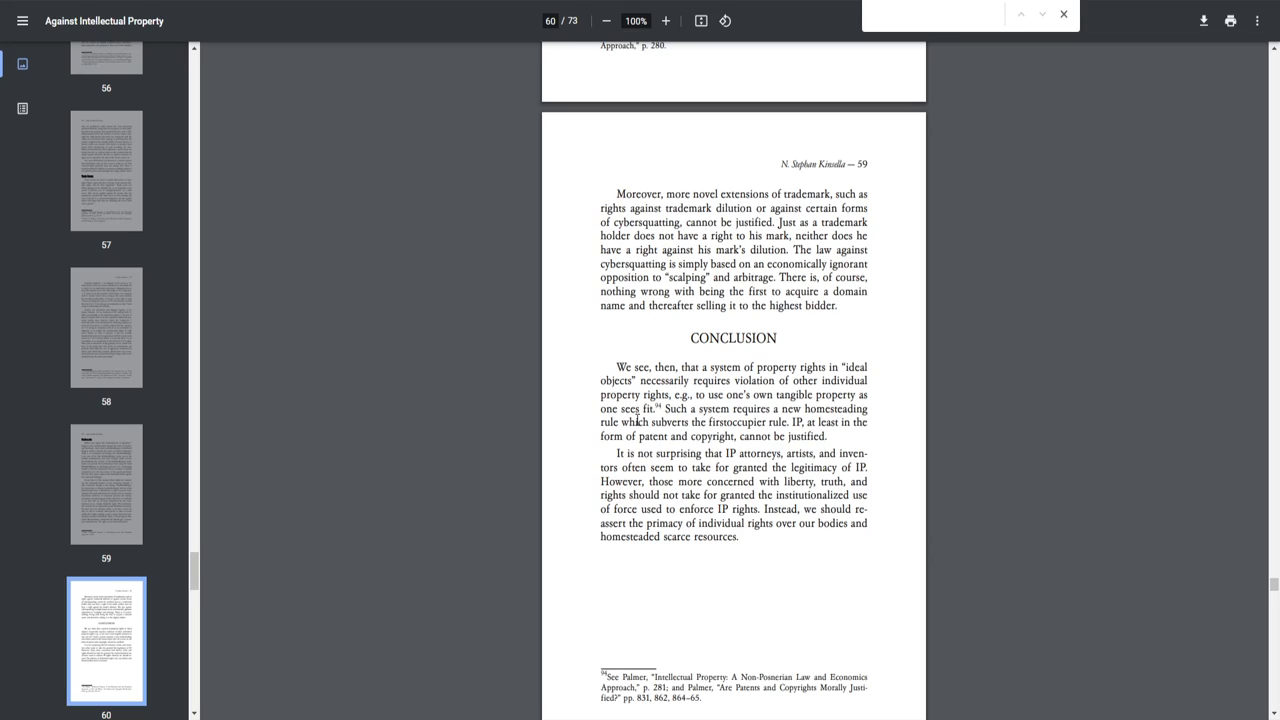